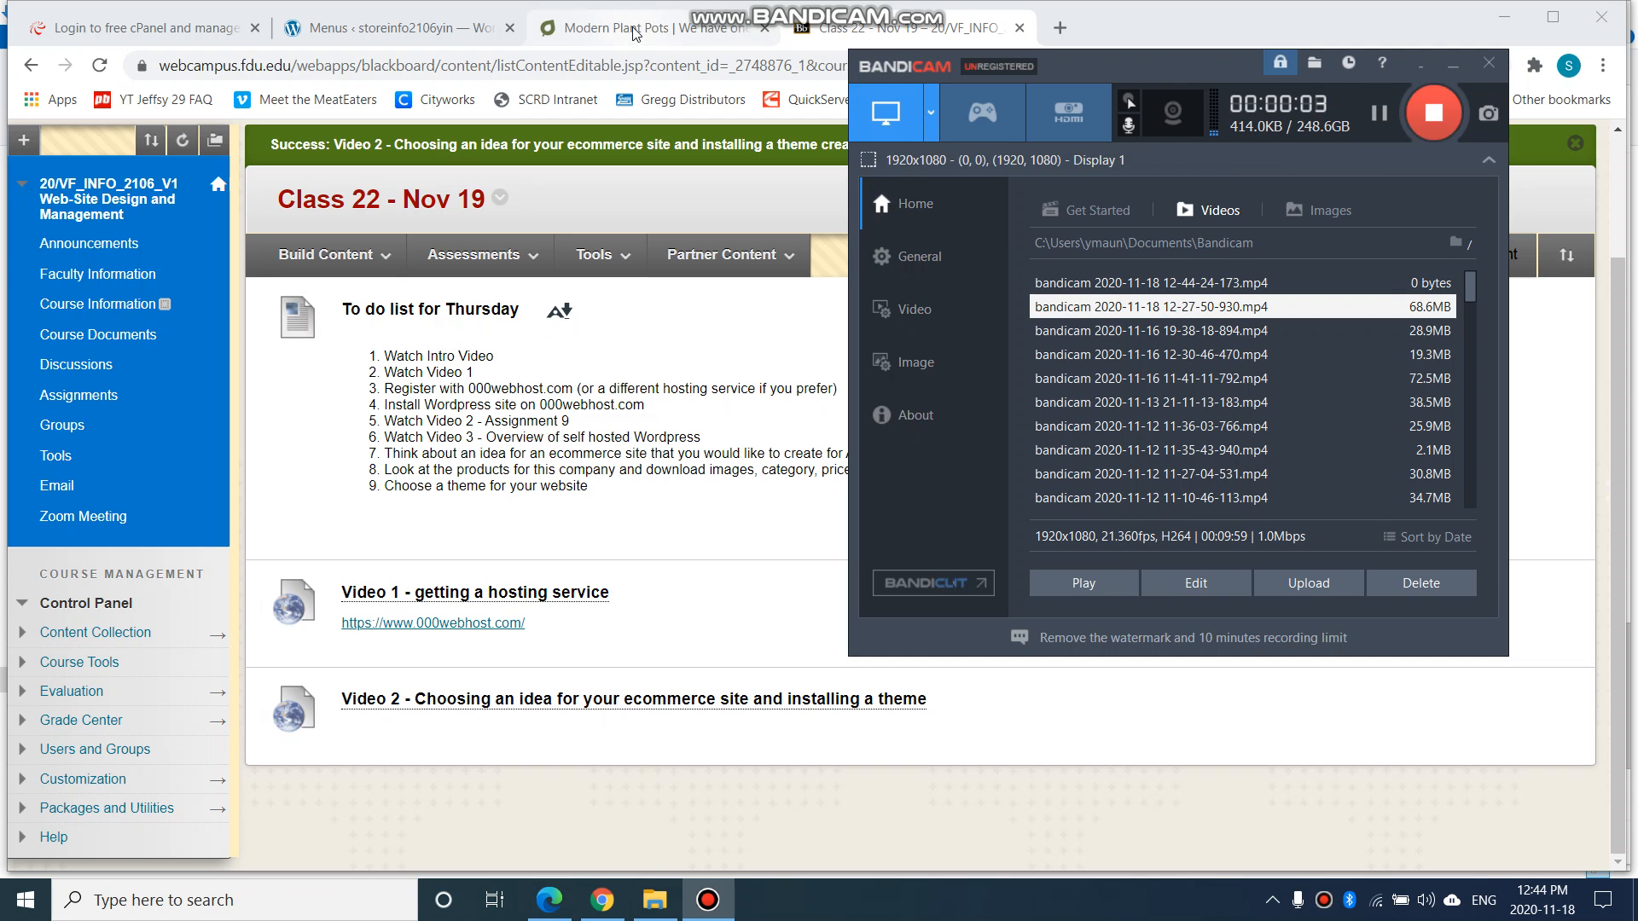
# Switch to the storeinfo2106yin admin tab showing the Menus page
pyautogui.click(393, 28)
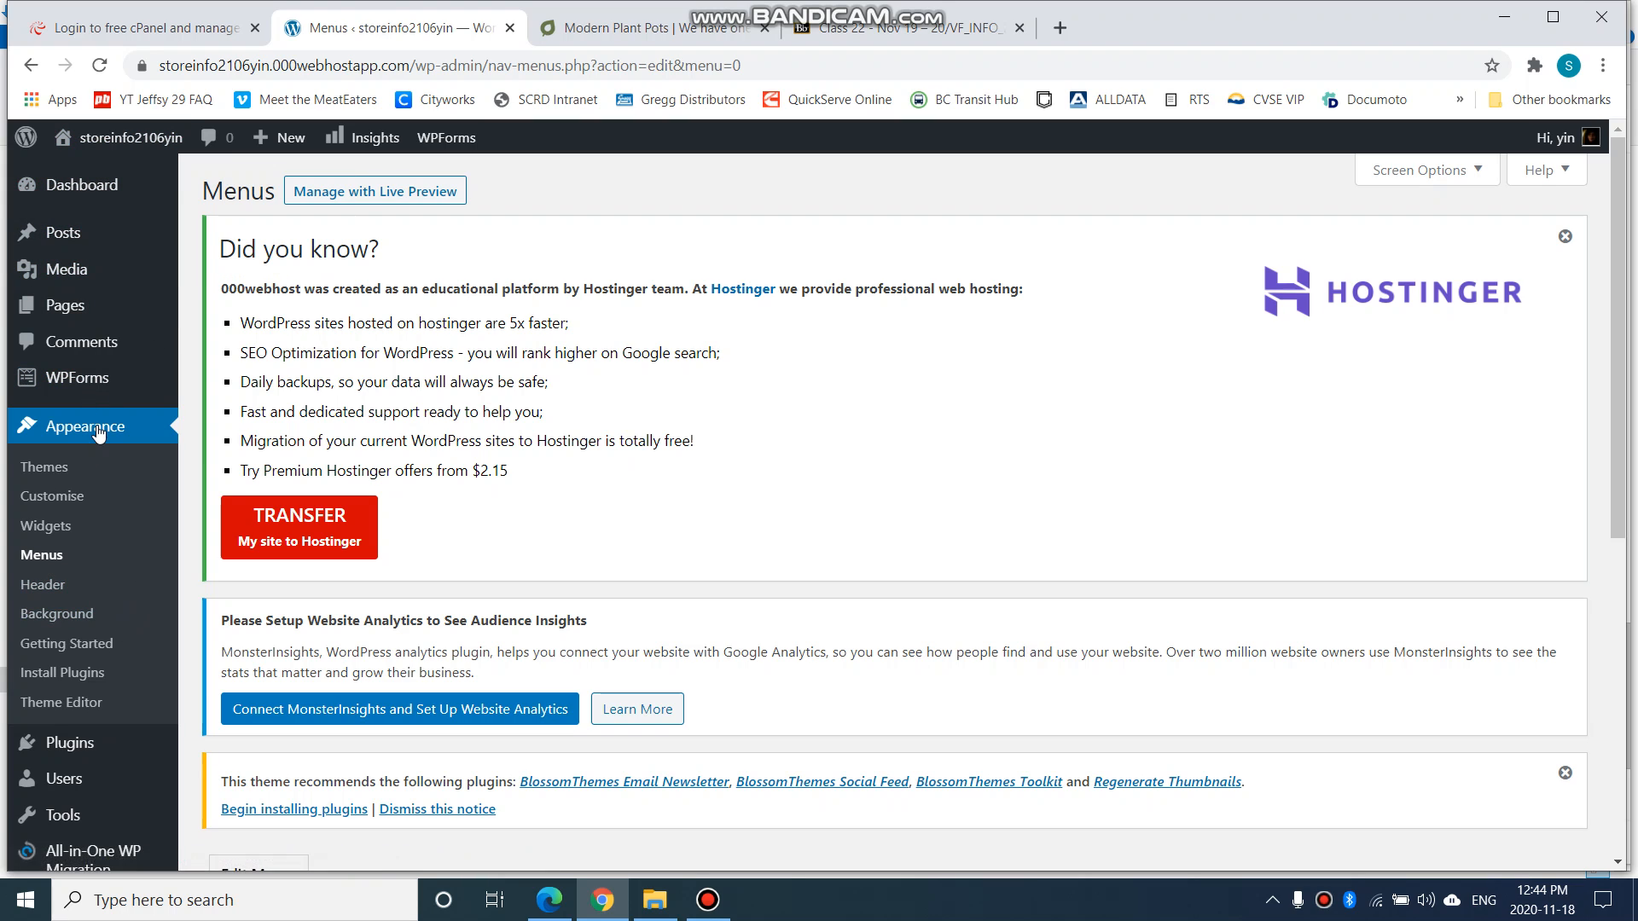
pyautogui.moveTo(53, 495)
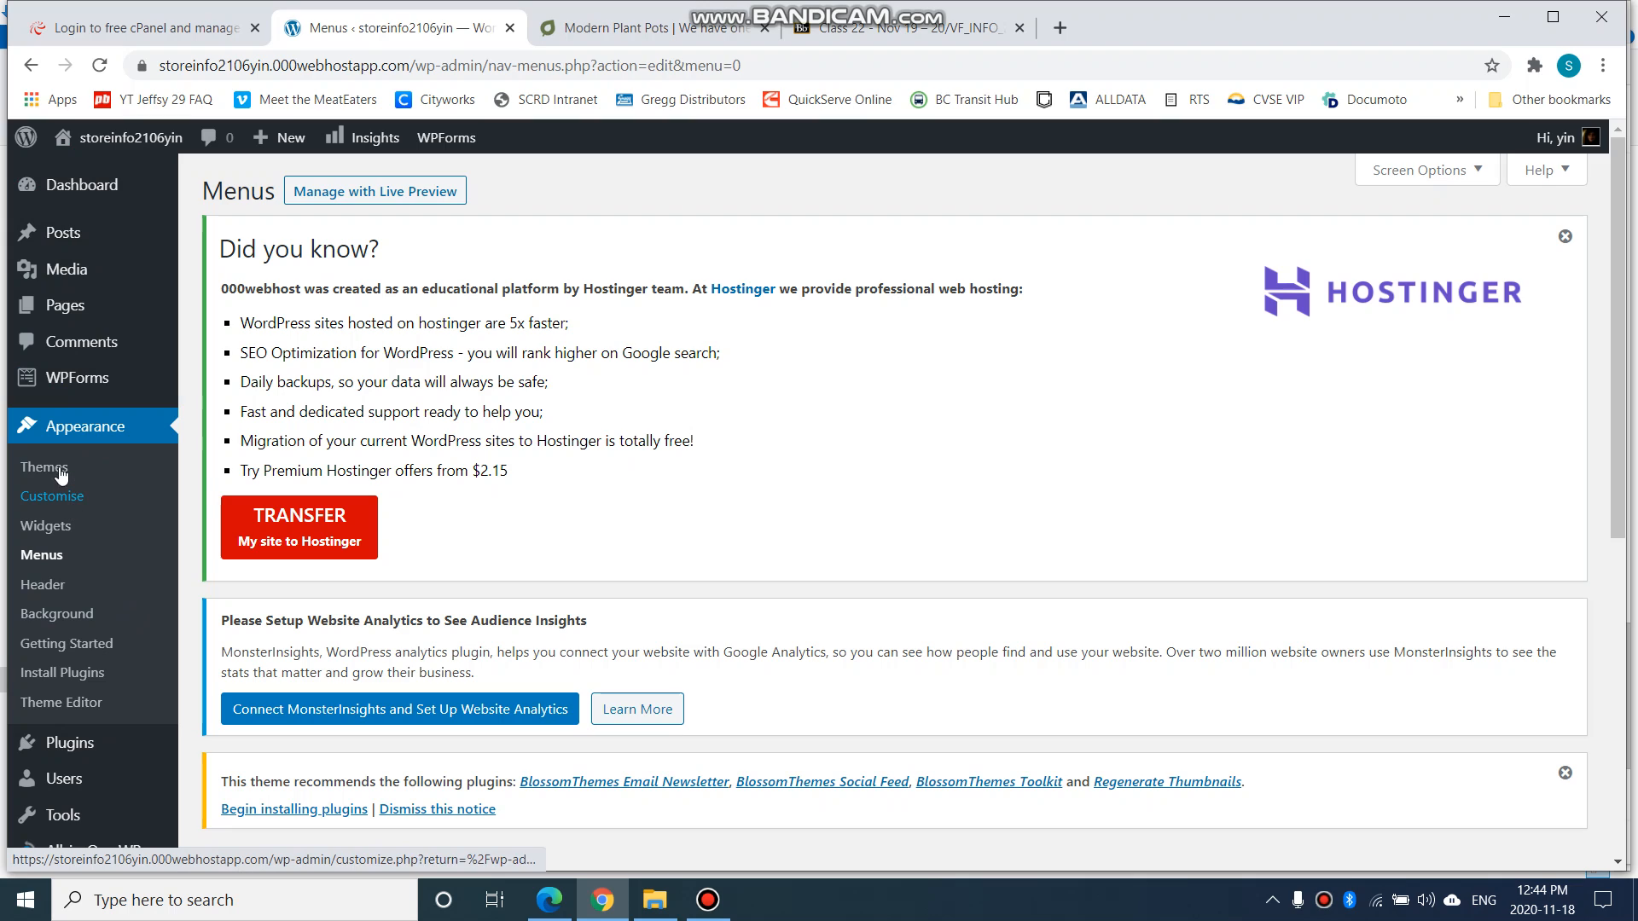
pyautogui.moveTo(44, 468)
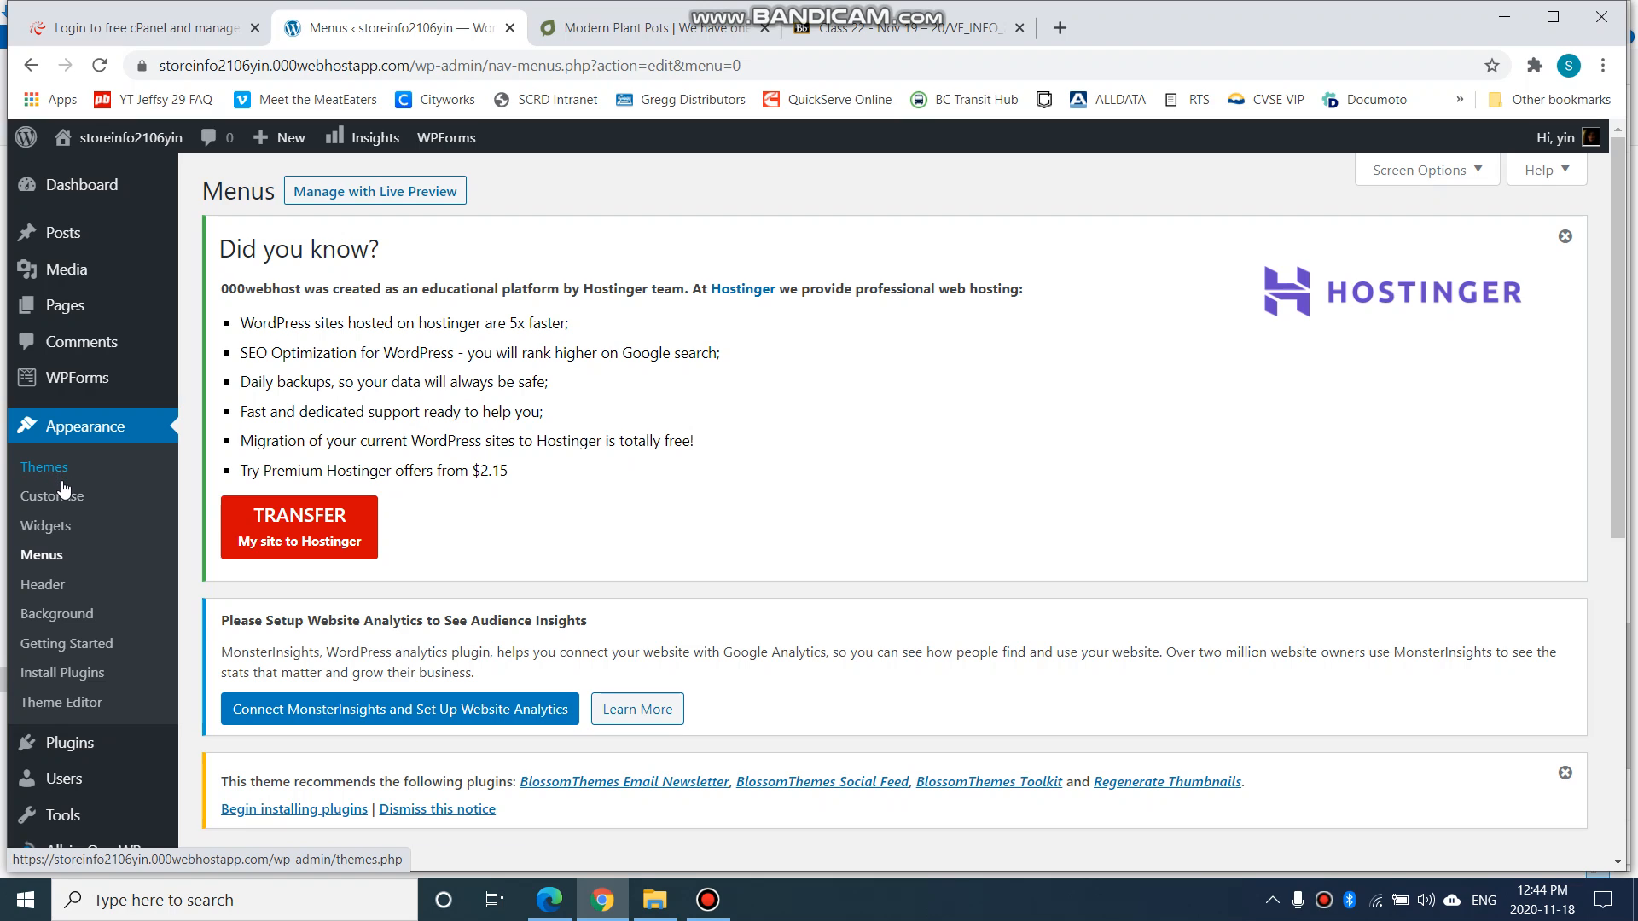
pyautogui.moveTo(51, 495)
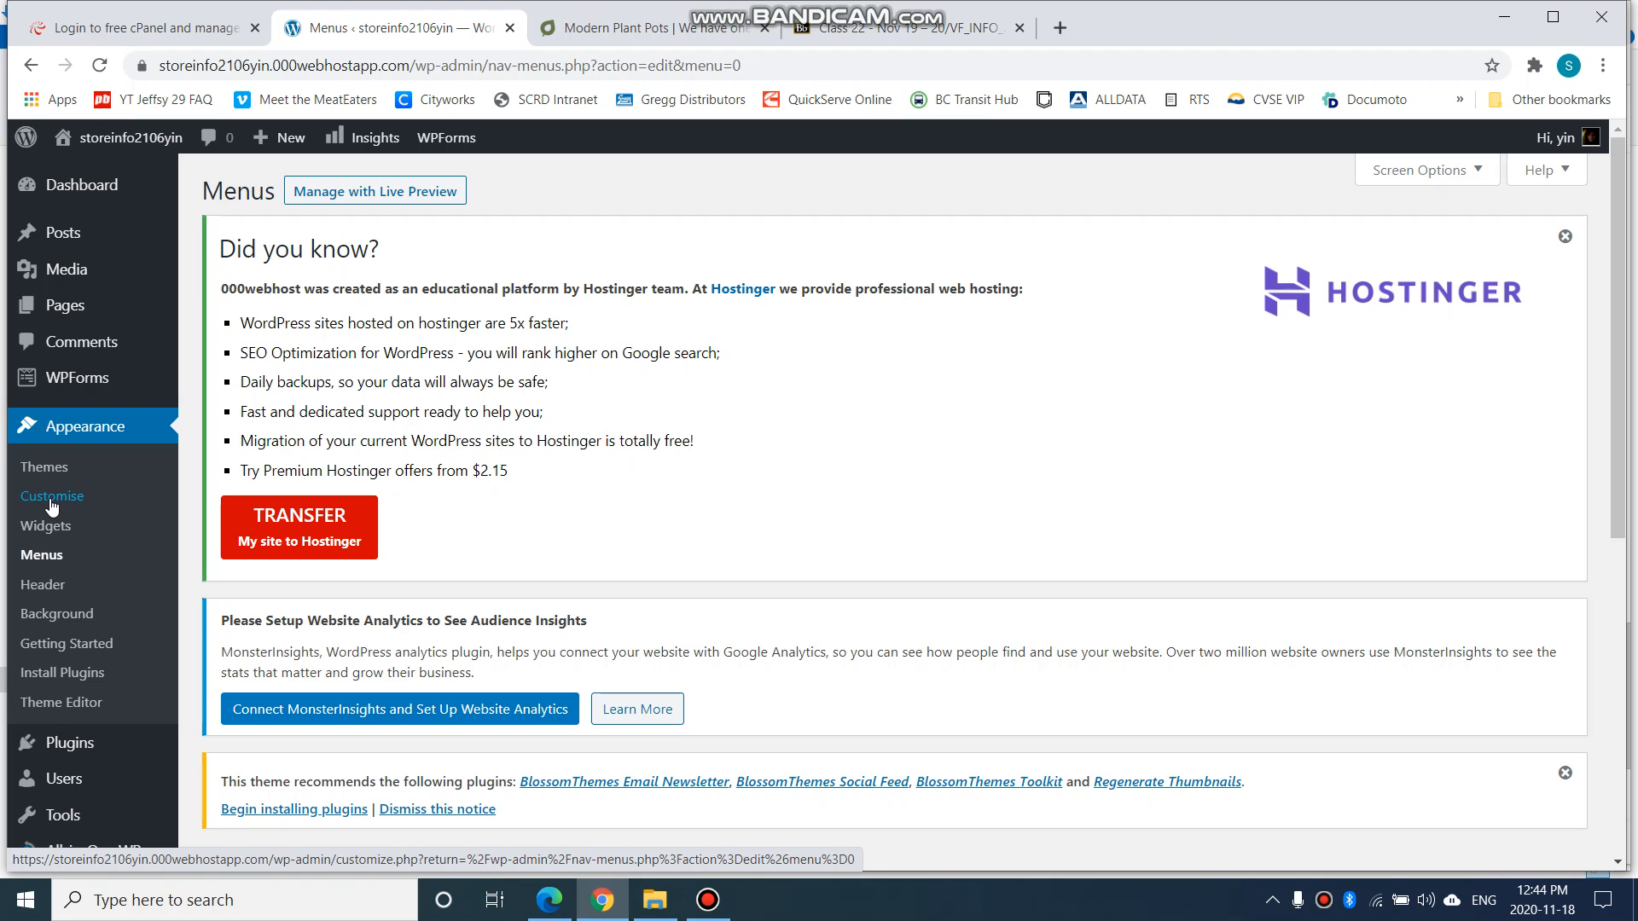
# Open Appearance > Customise and scroll down to Homepage Settings
pyautogui.click(51, 495)
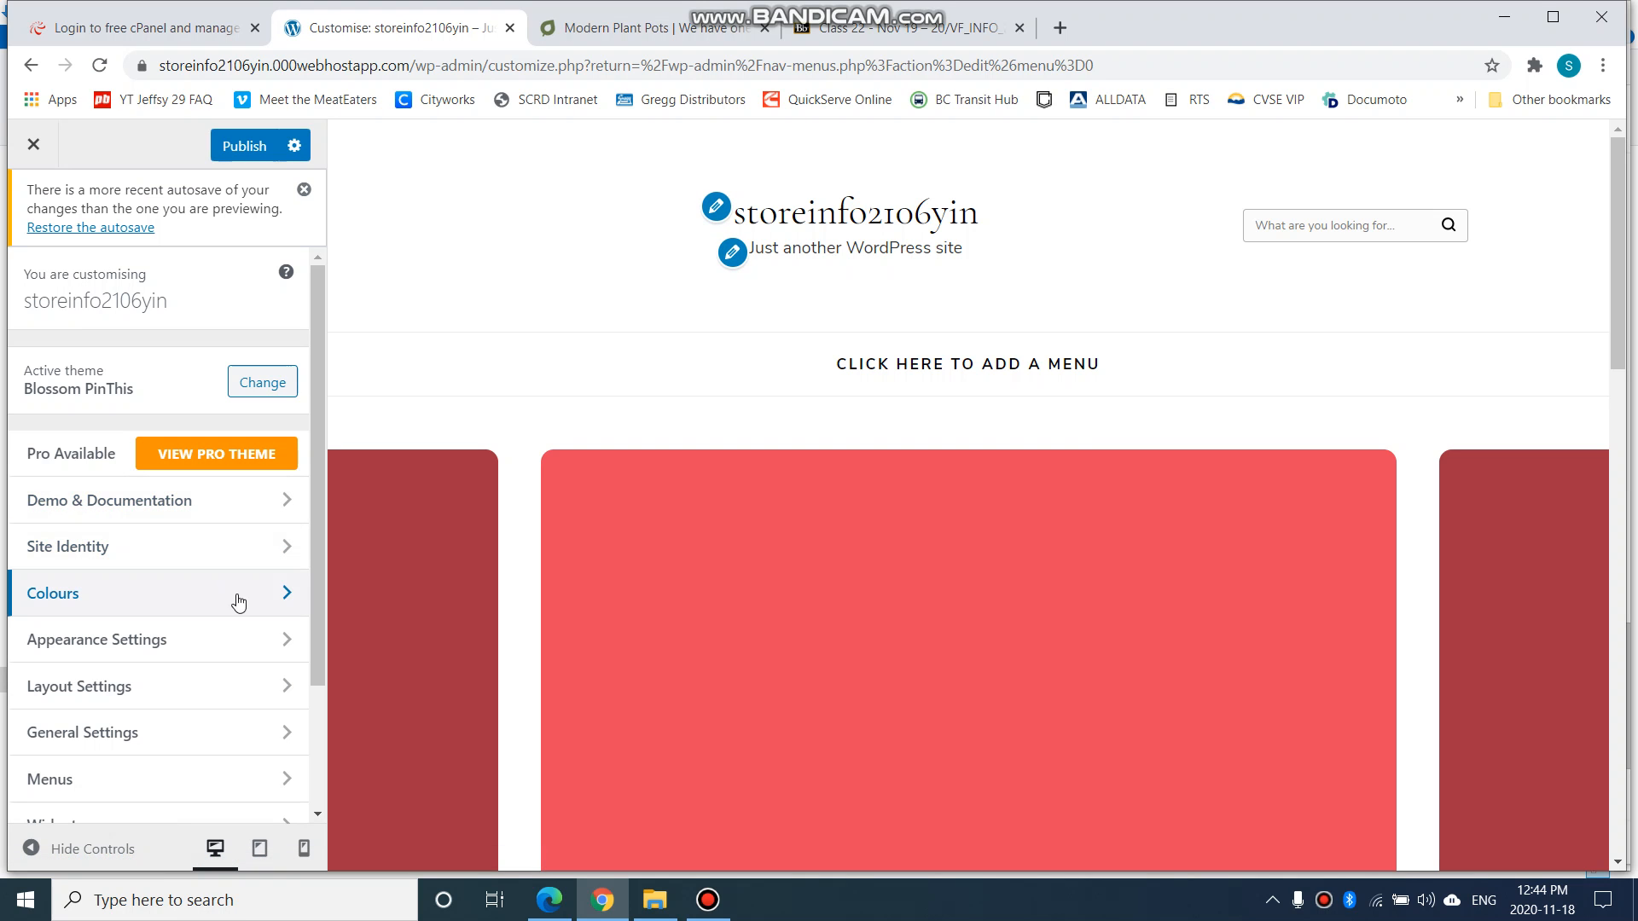
pyautogui.moveTo(449, 584)
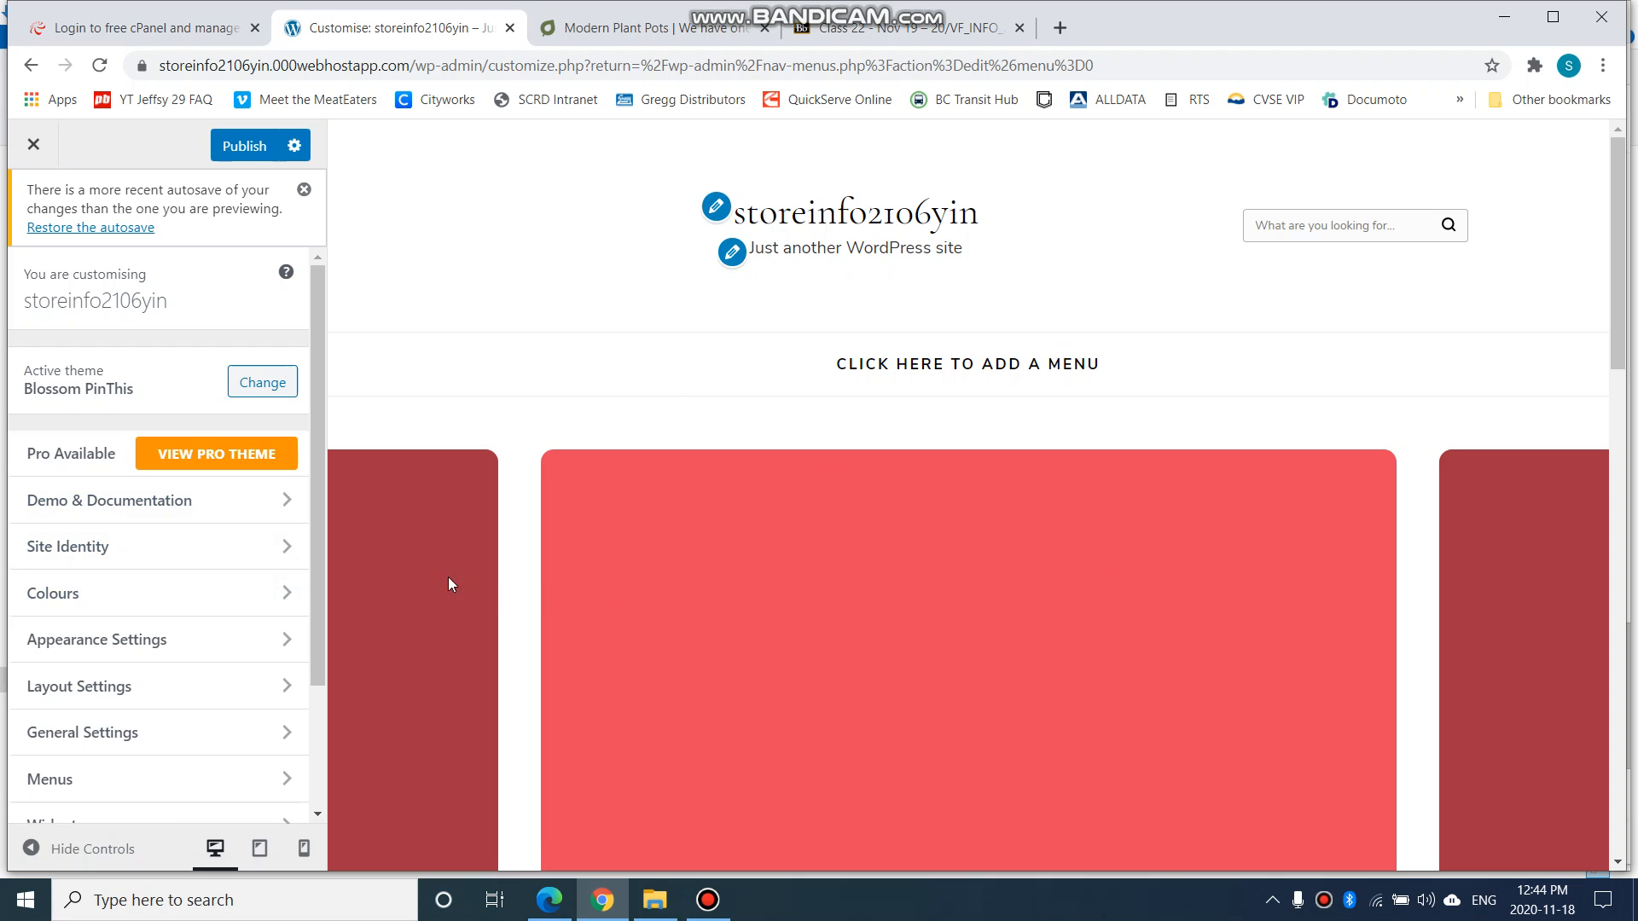
pyautogui.scroll(-3)
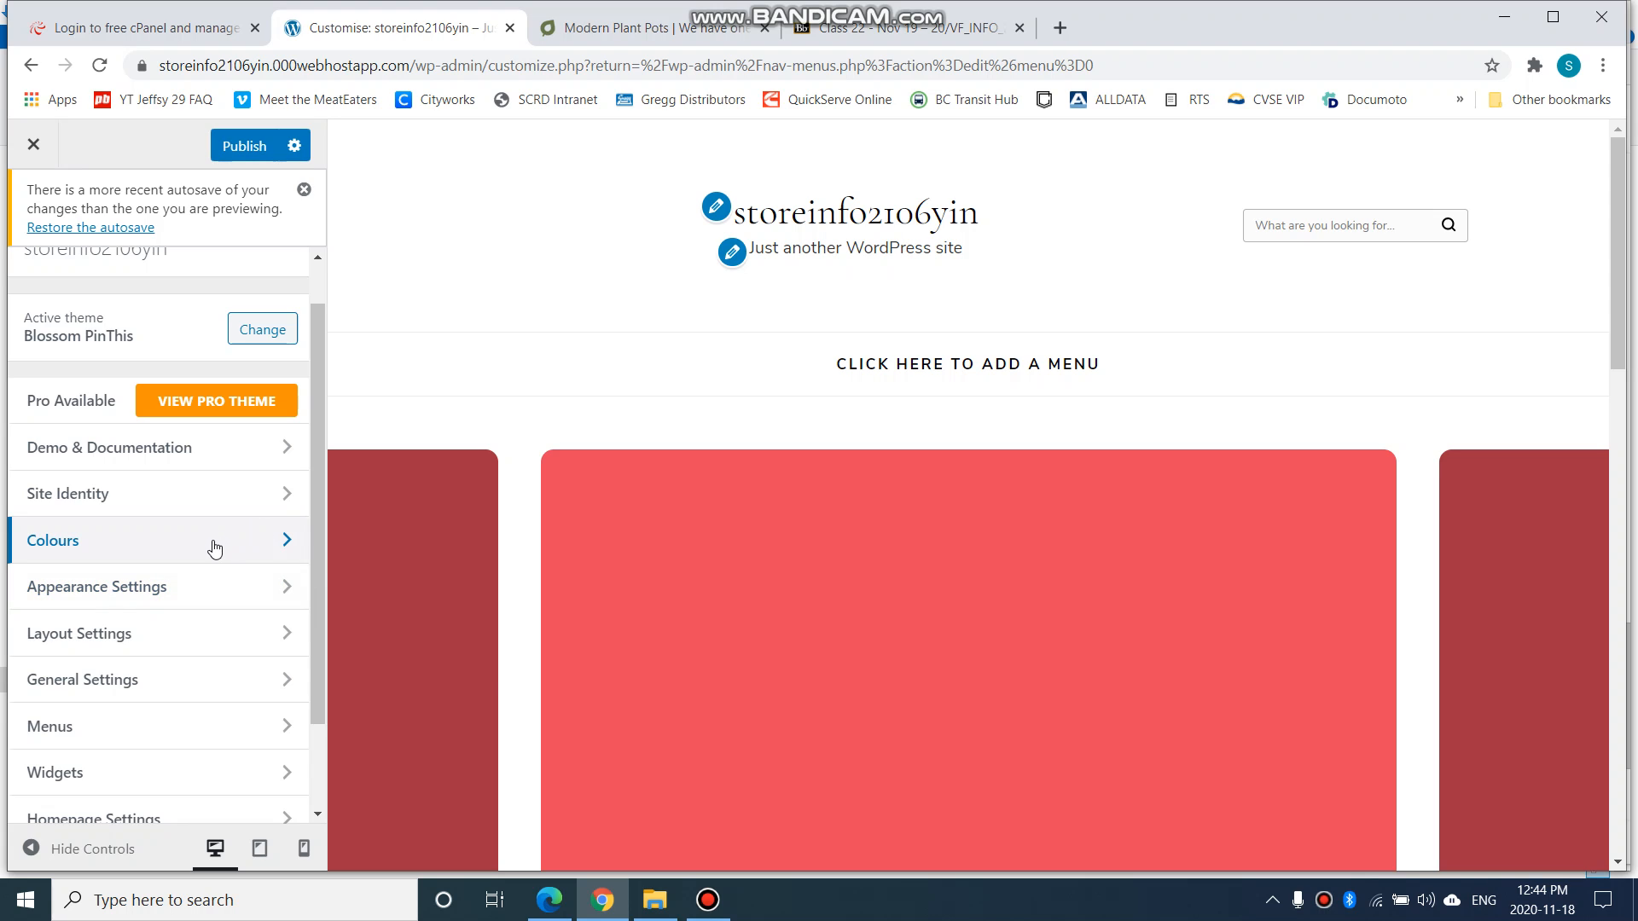
pyautogui.scroll(-3)
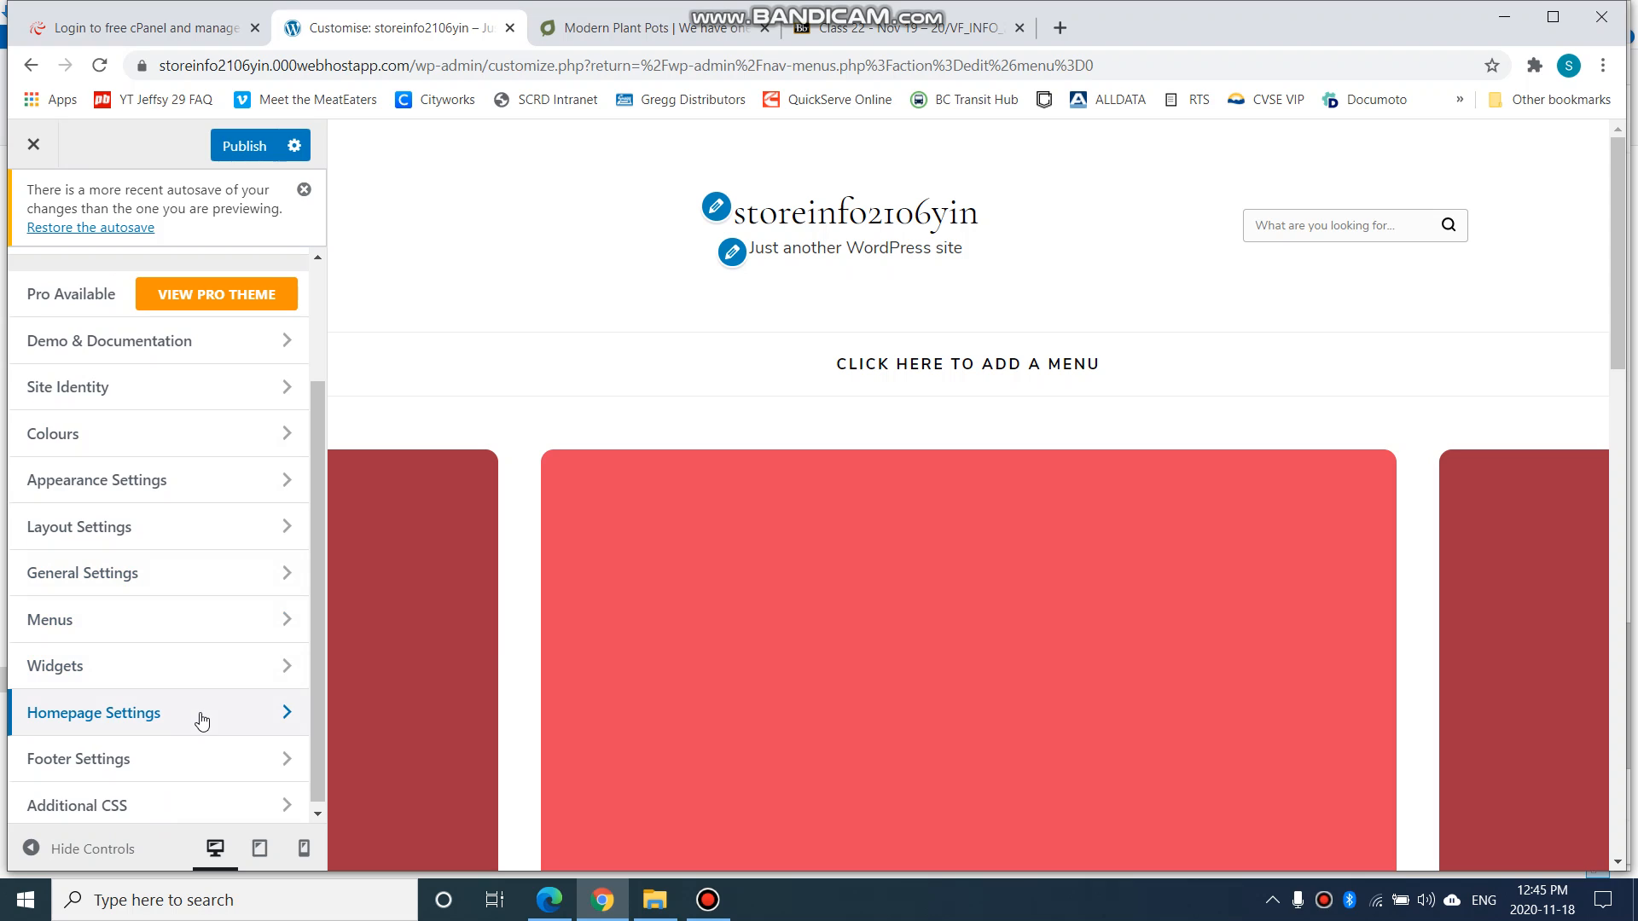
pyautogui.moveTo(94, 720)
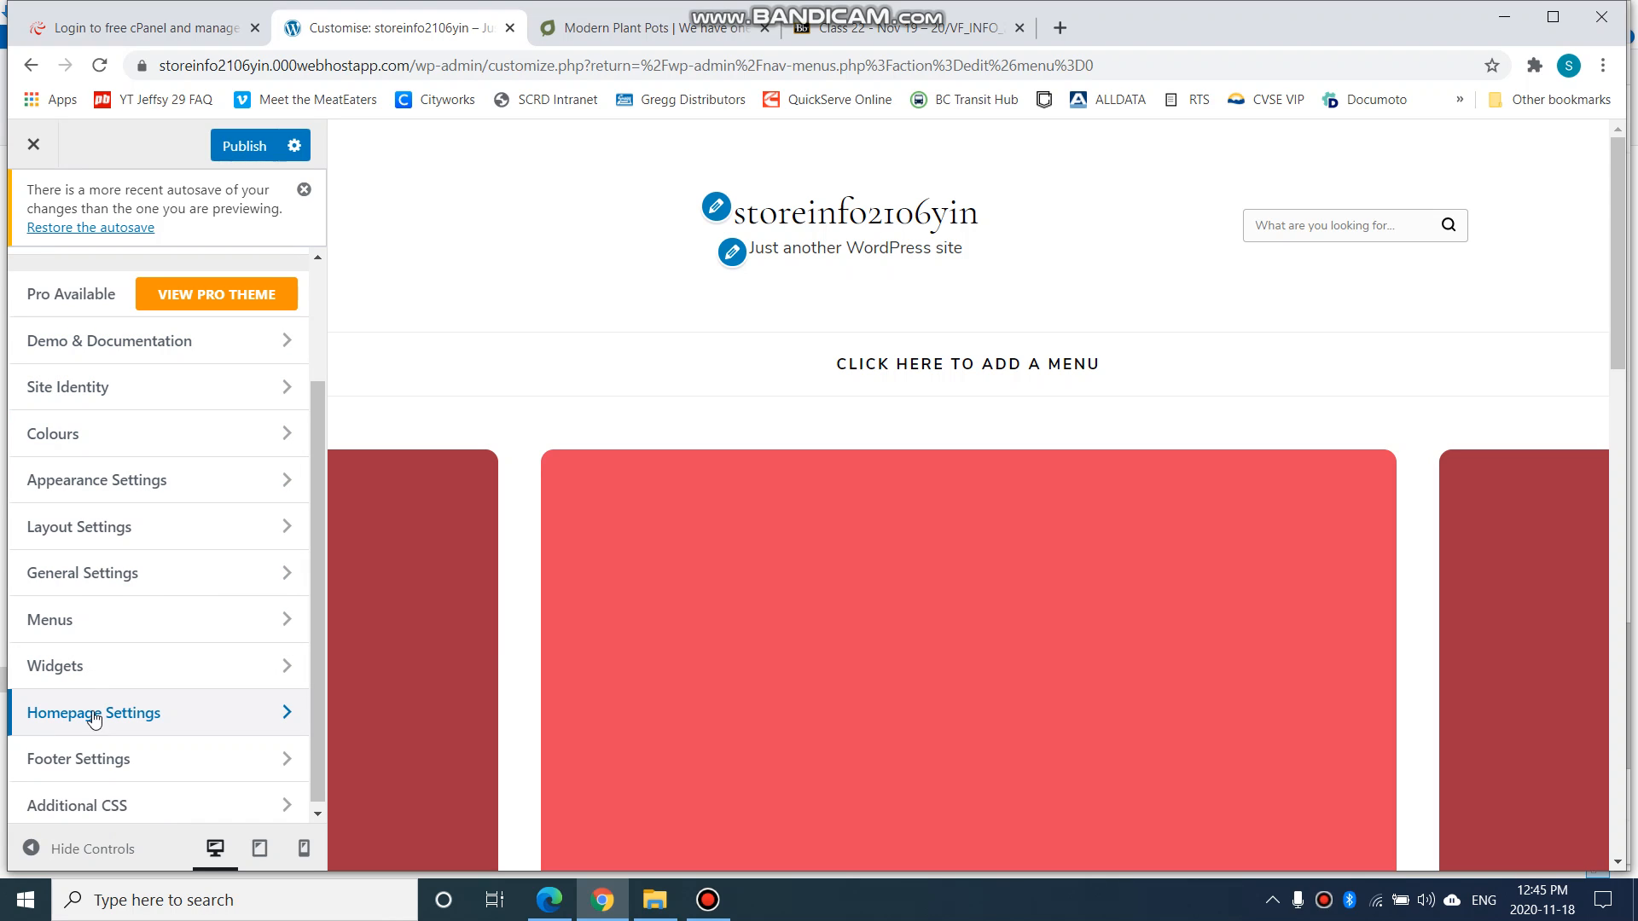
pyautogui.moveTo(95, 710)
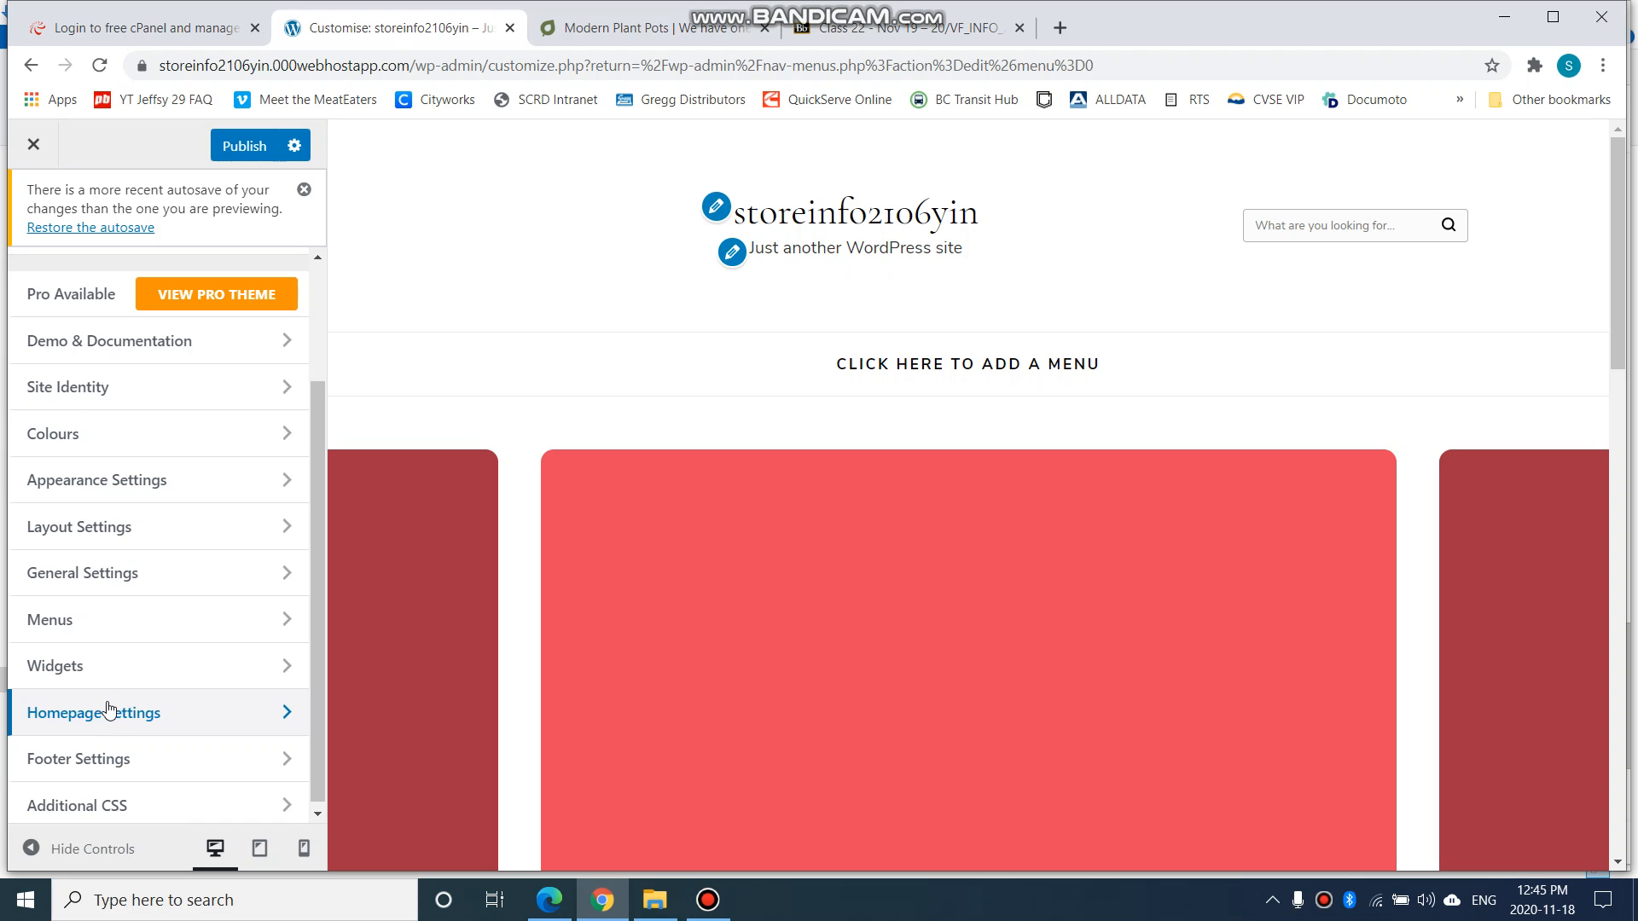
# Set the homepage to display the static Sample Page and publish the change
pyautogui.click(92, 713)
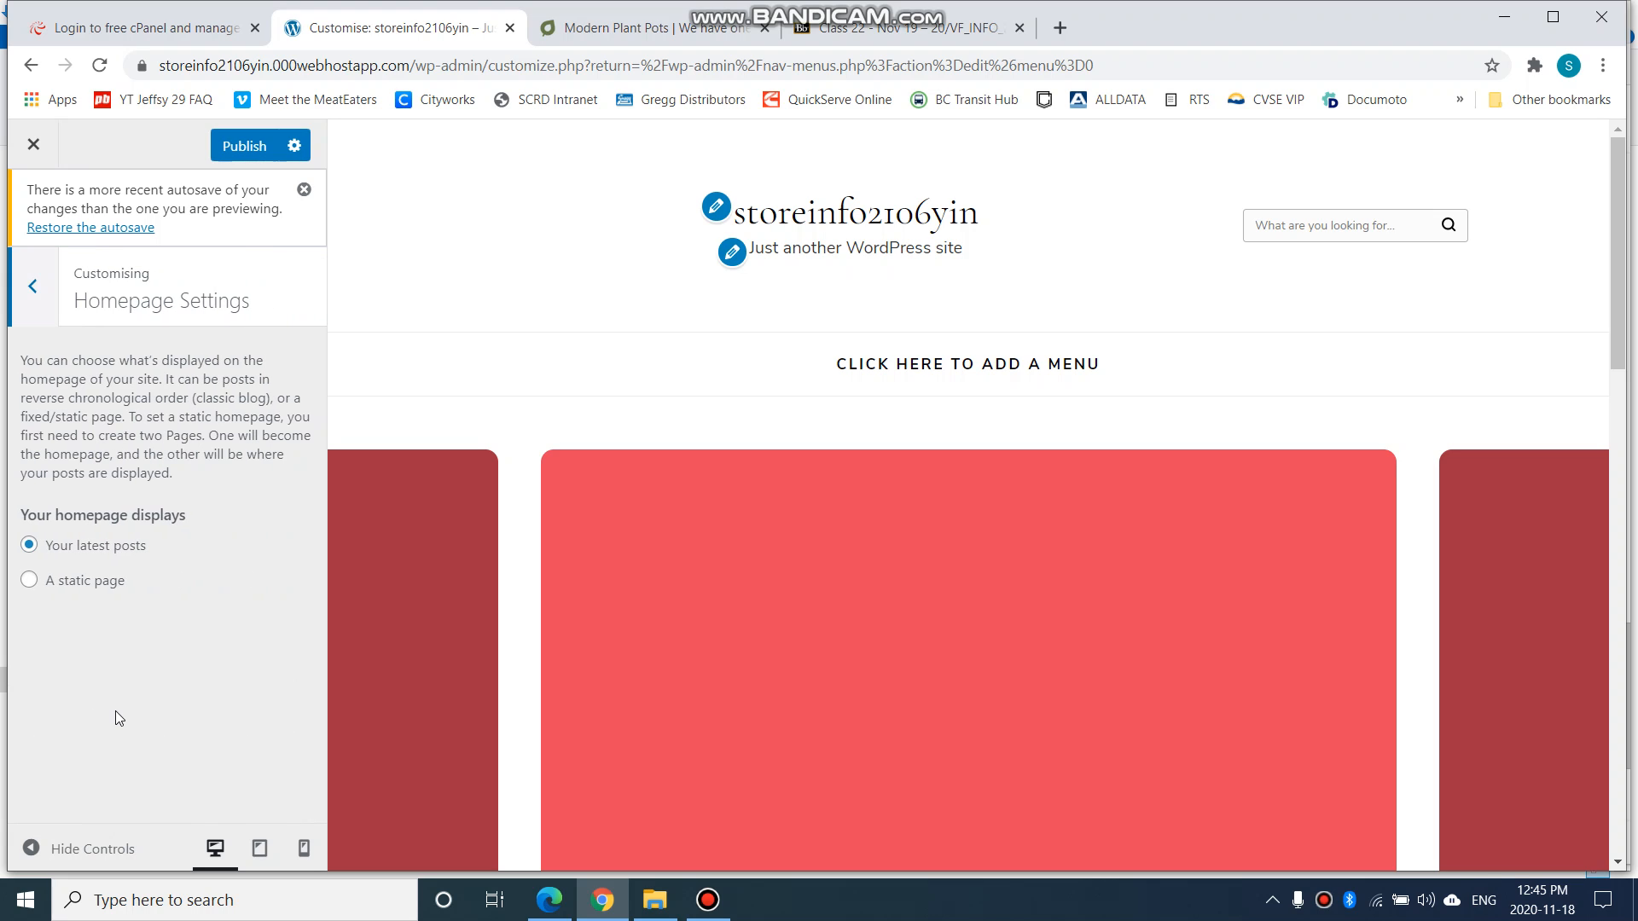
pyautogui.moveTo(53, 518)
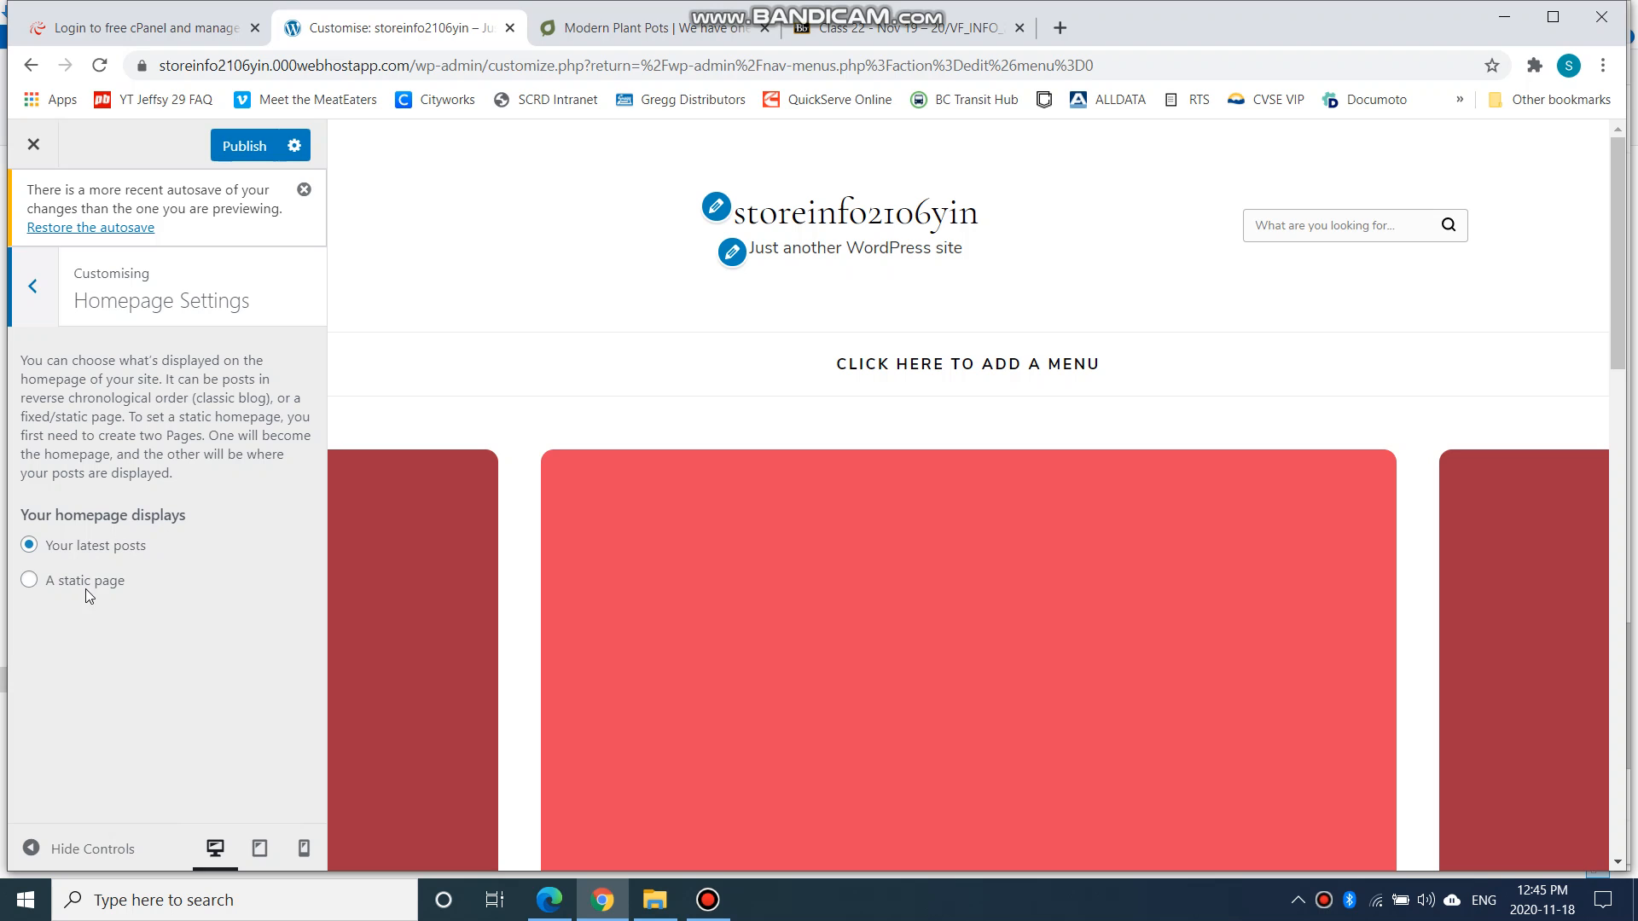
pyautogui.click(29, 580)
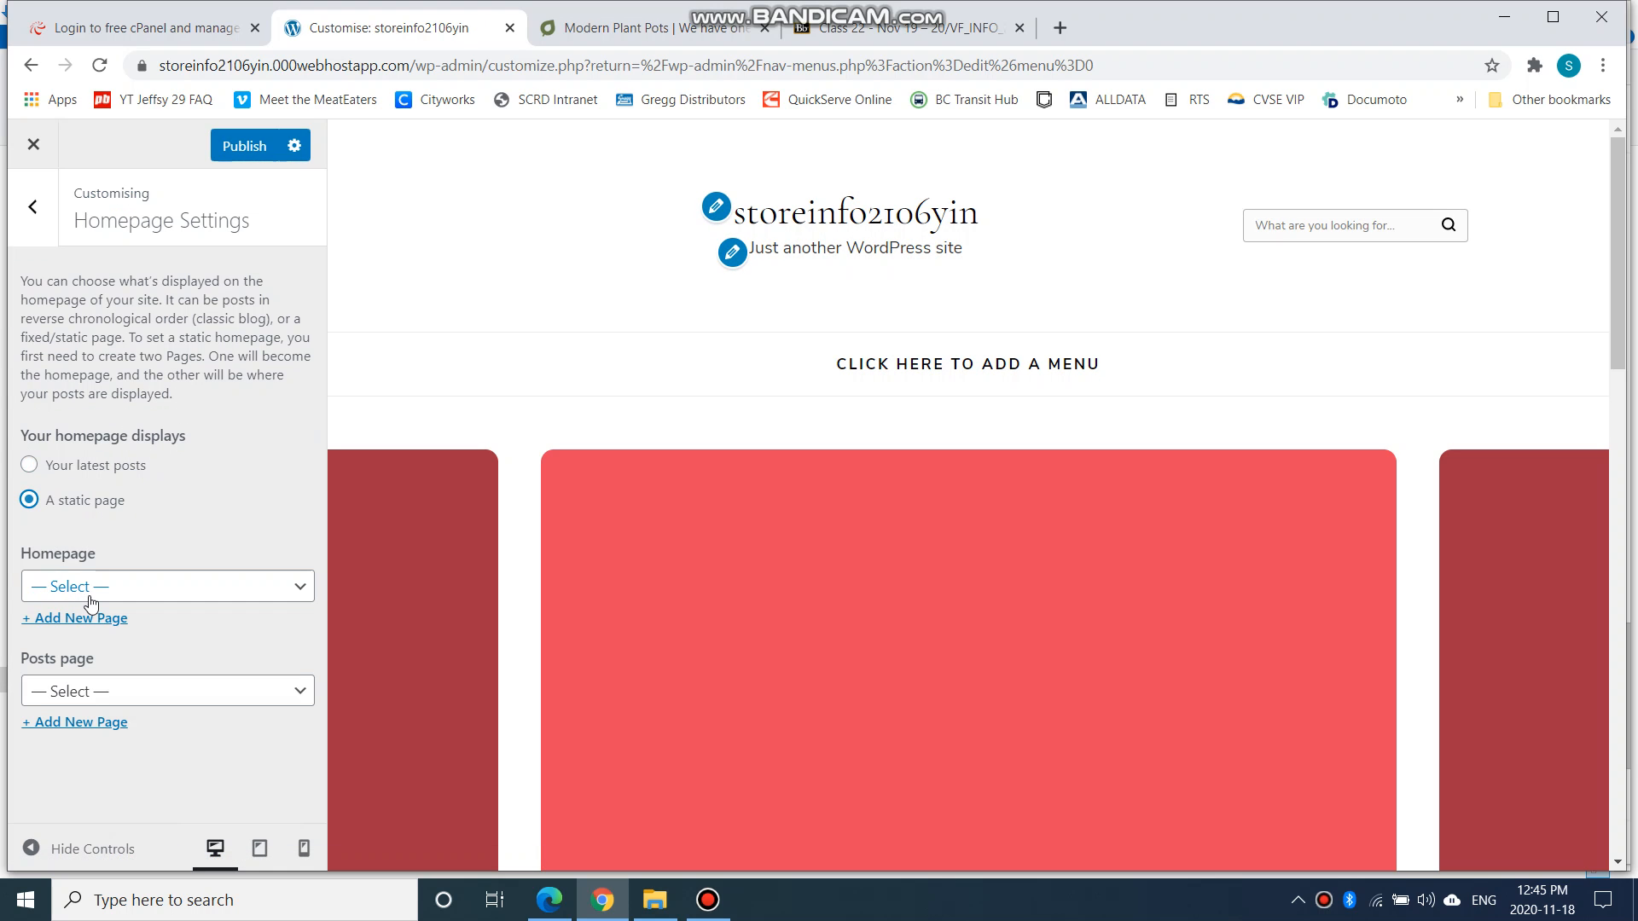
pyautogui.click(168, 586)
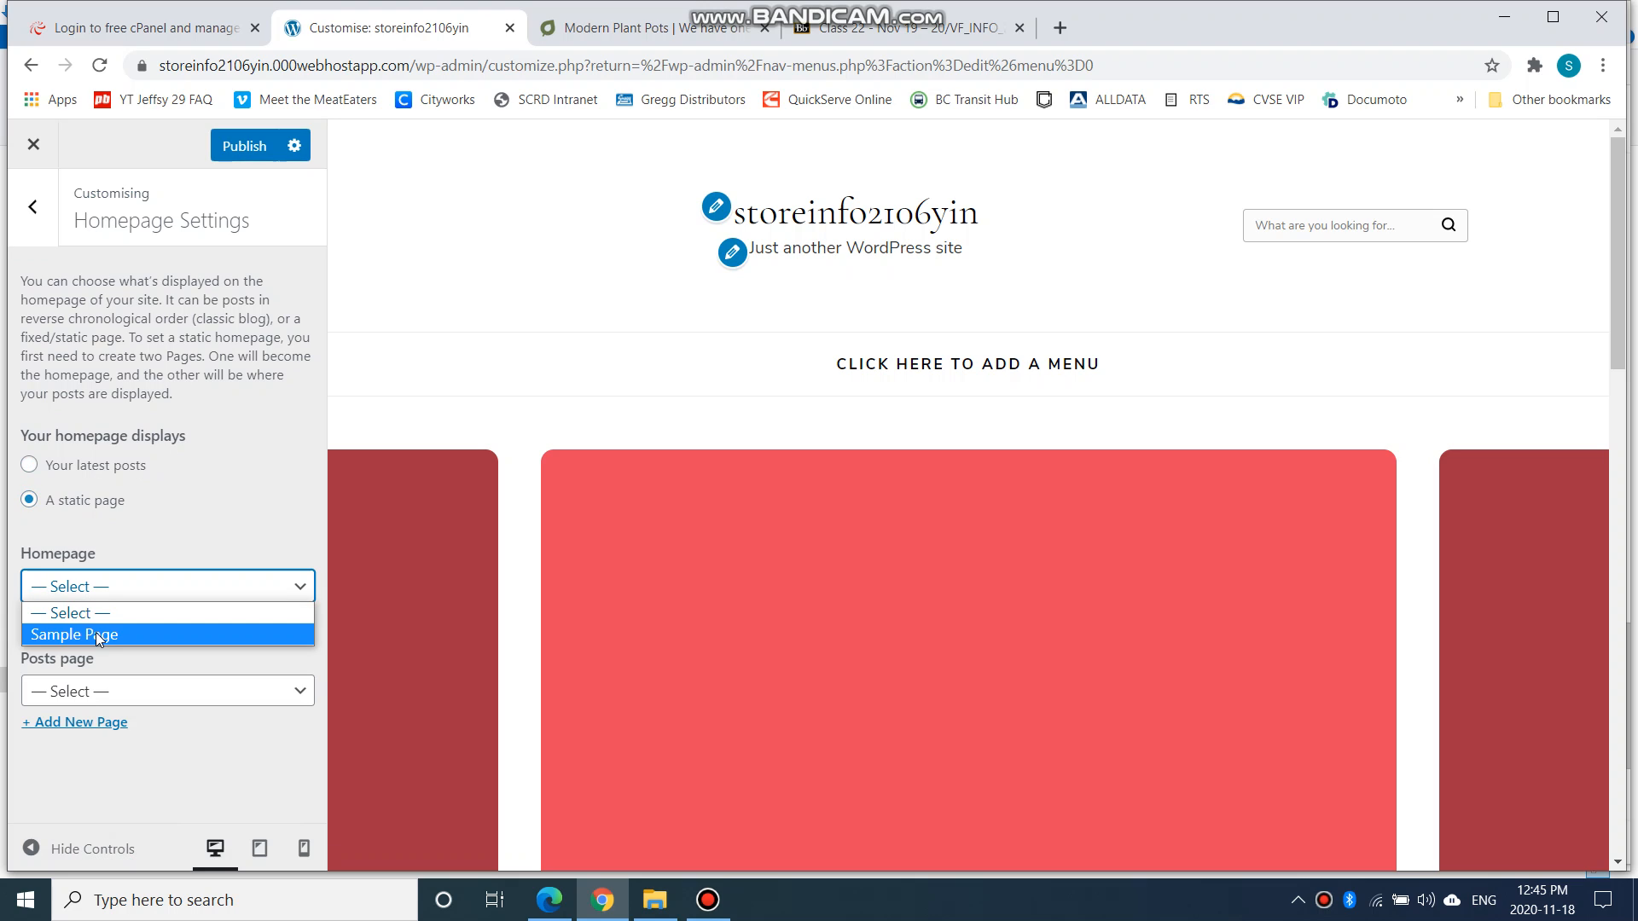
pyautogui.click(73, 635)
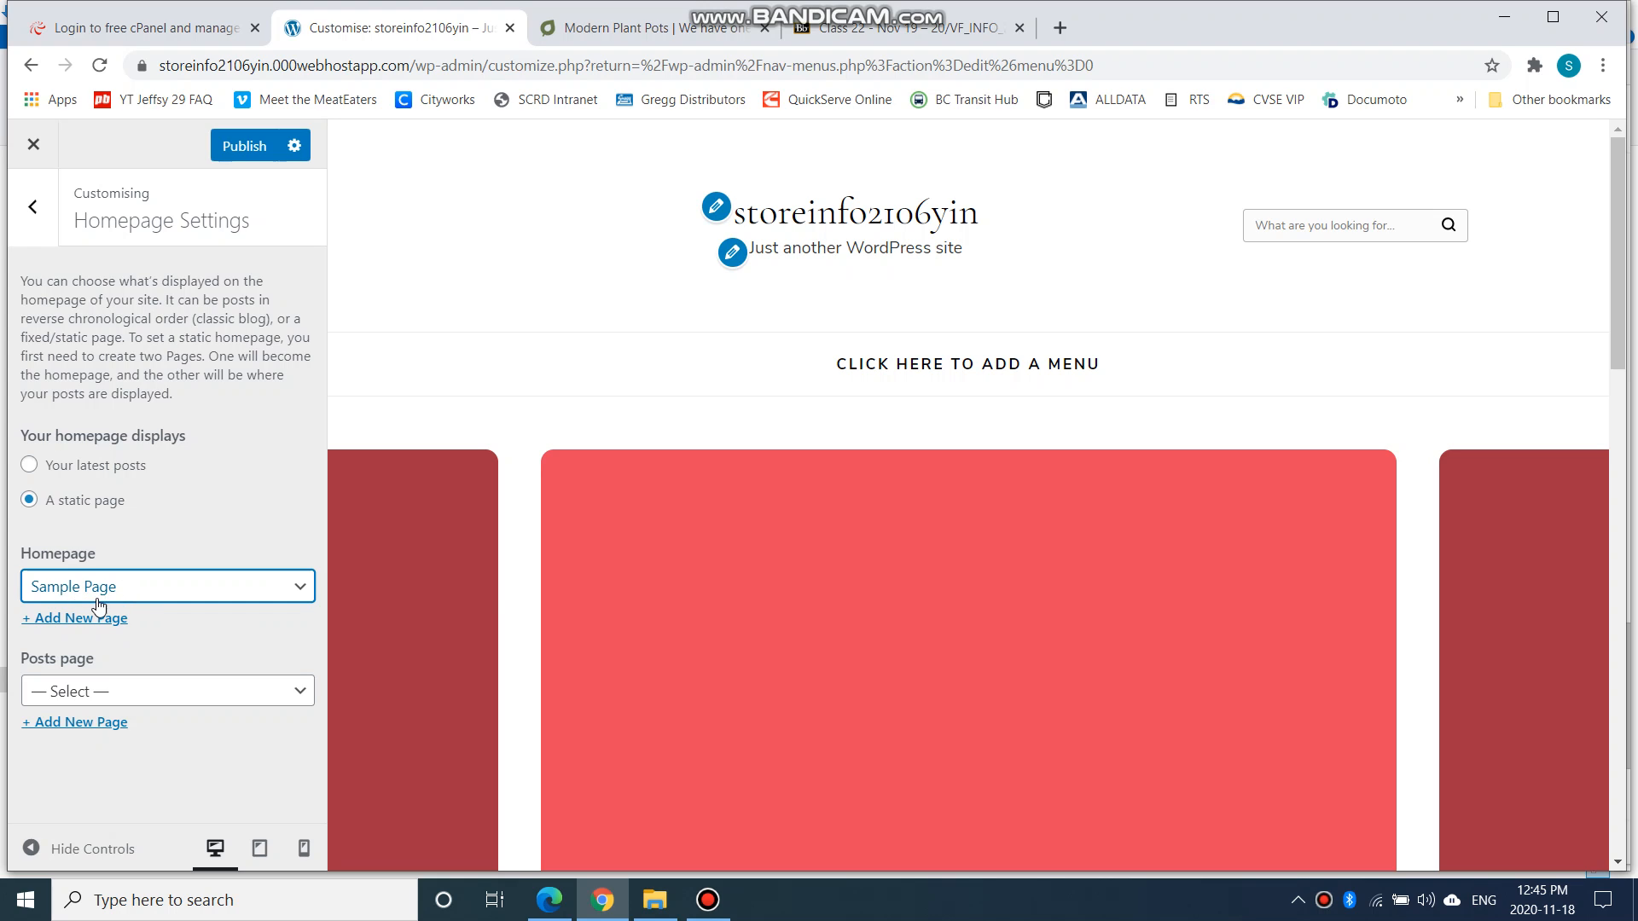
pyautogui.moveTo(201, 448)
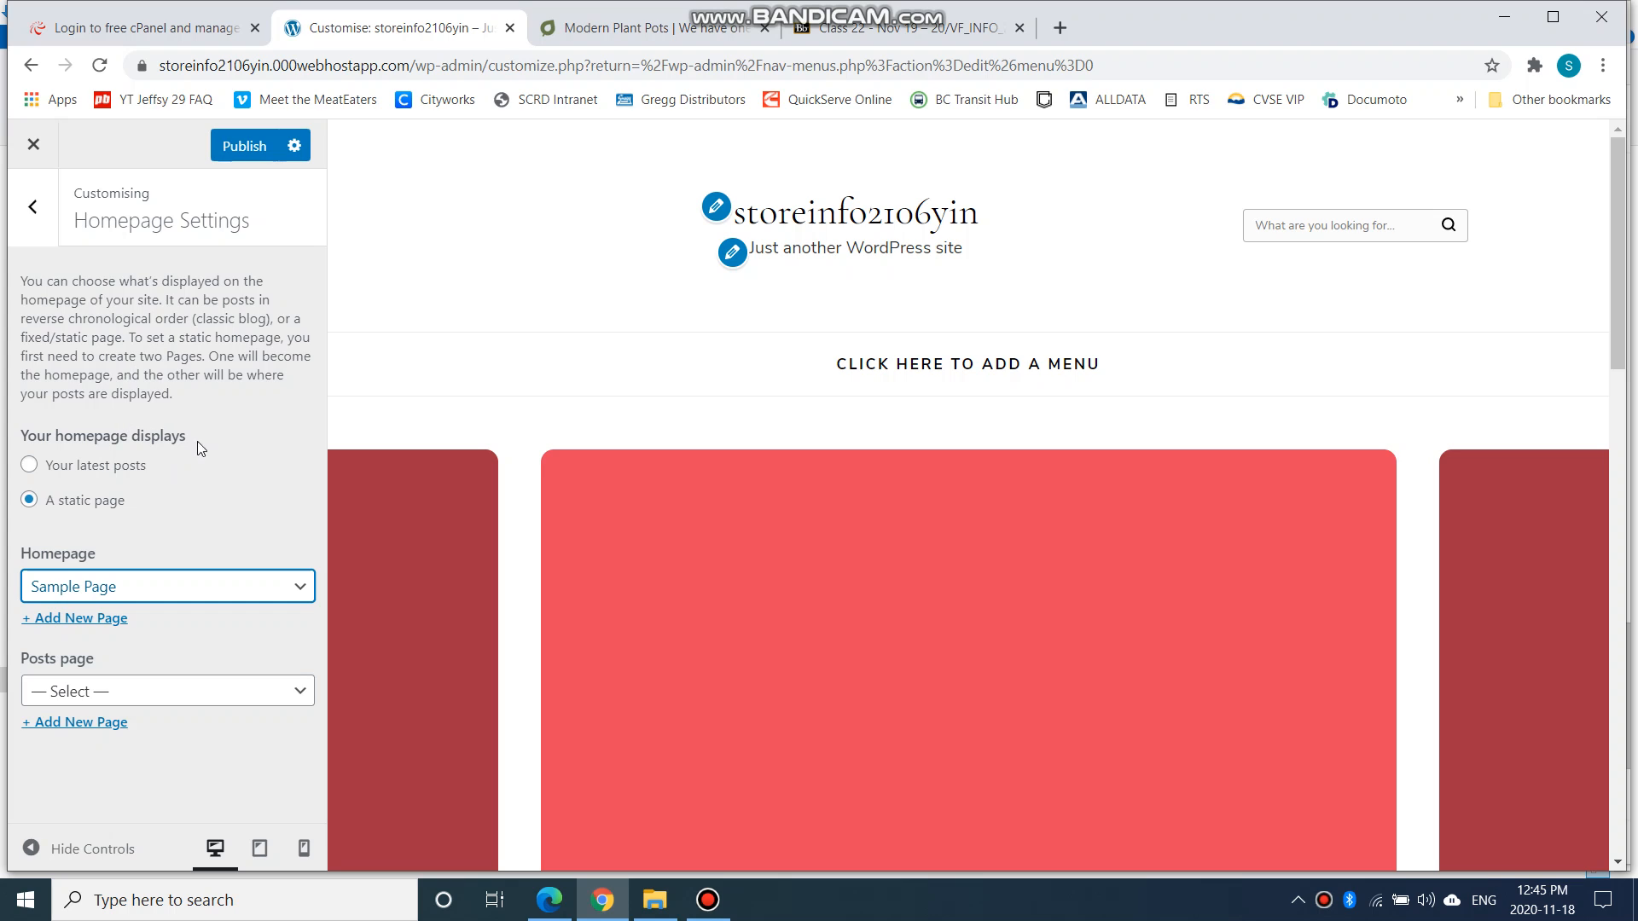
pyautogui.moveTo(191, 444)
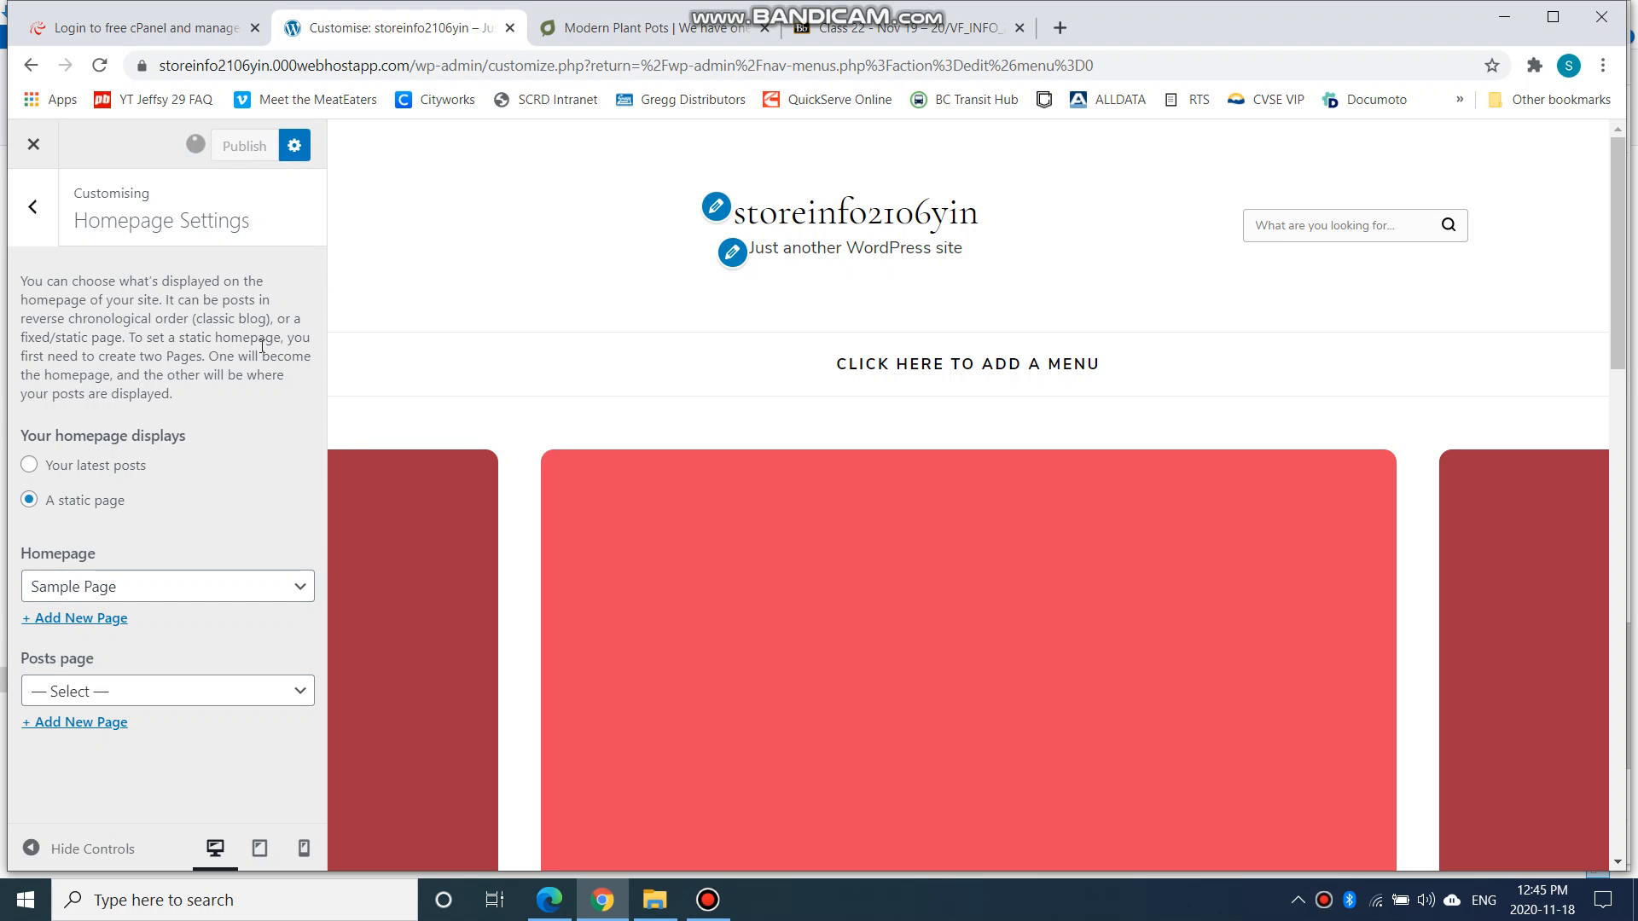
pyautogui.click(244, 145)
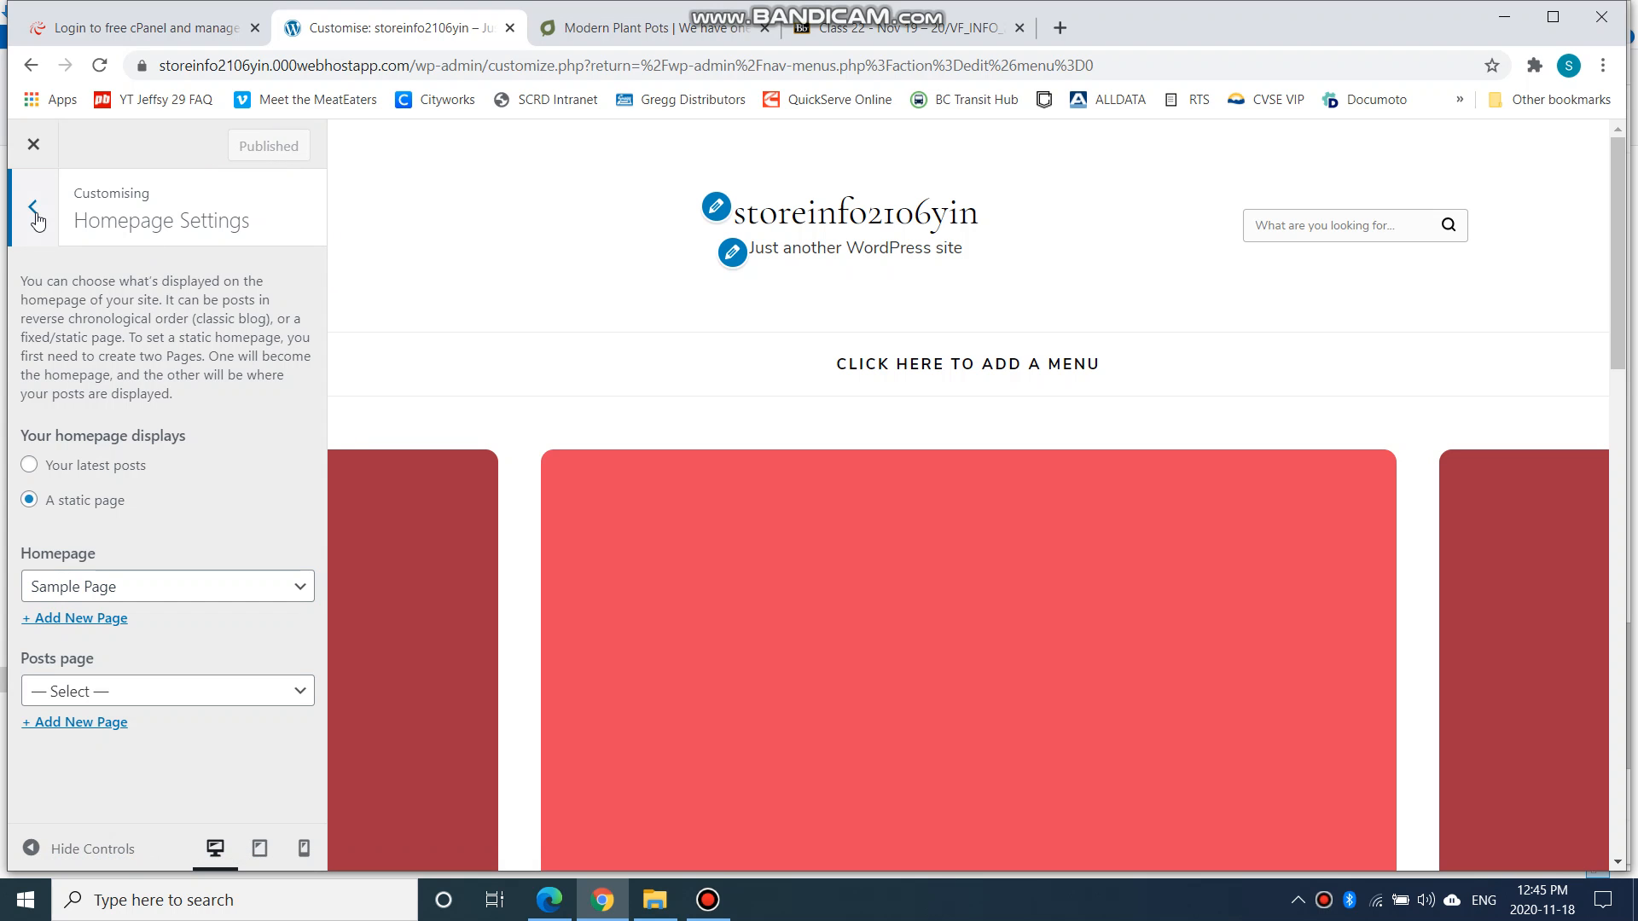
# Return to the customiser section list and scroll through the sample page preview
pyautogui.click(34, 208)
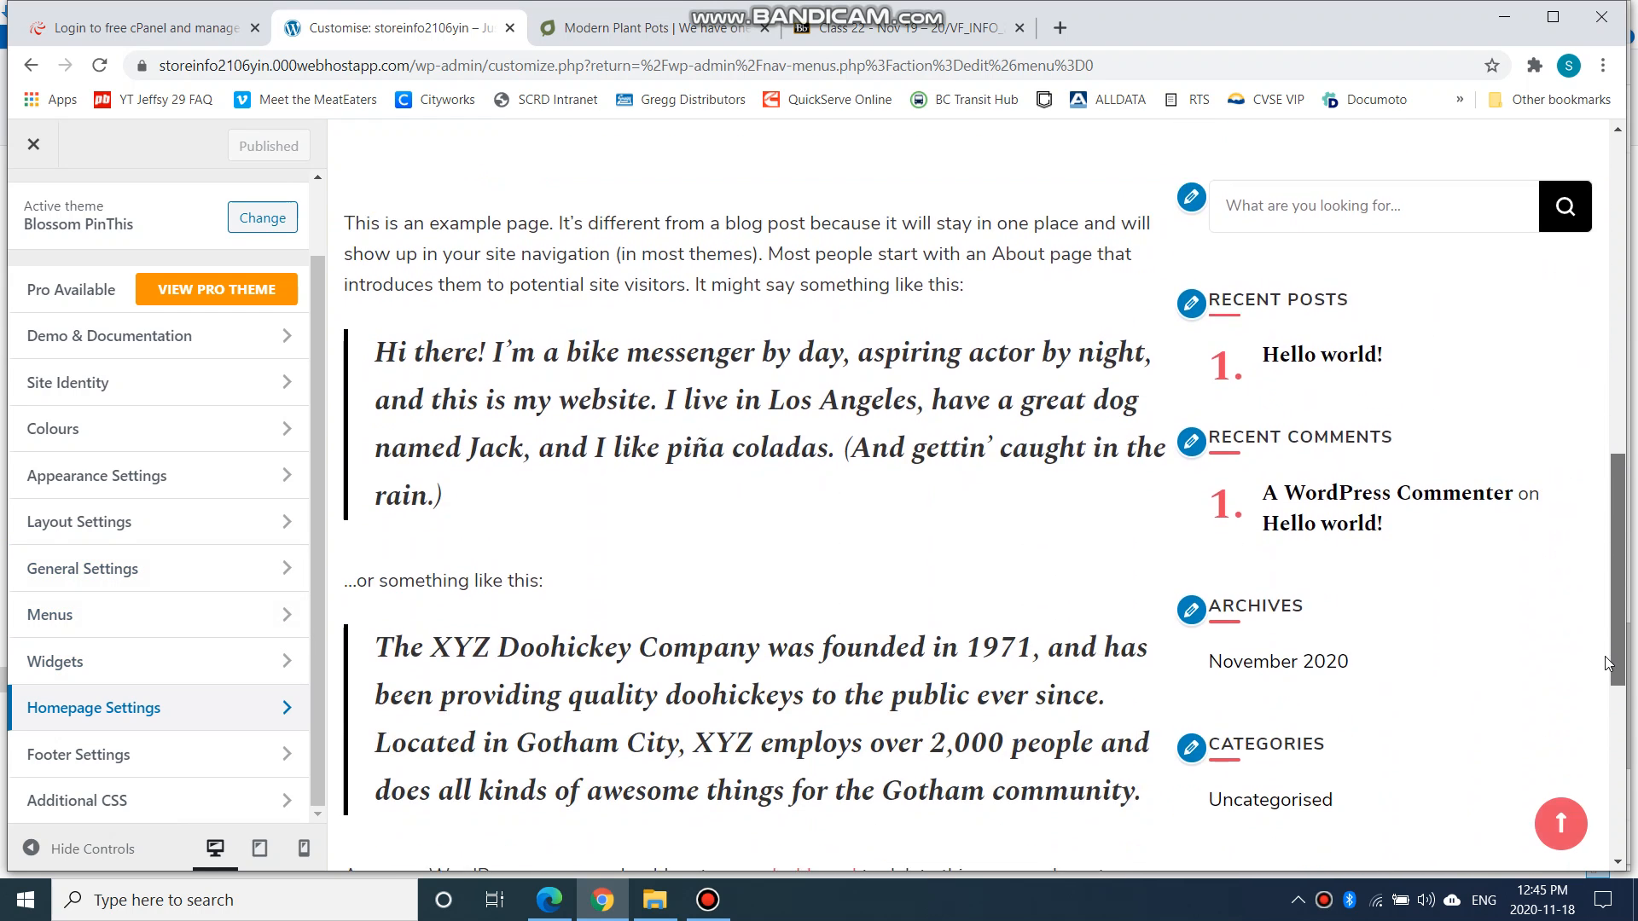
pyautogui.scroll(-3)
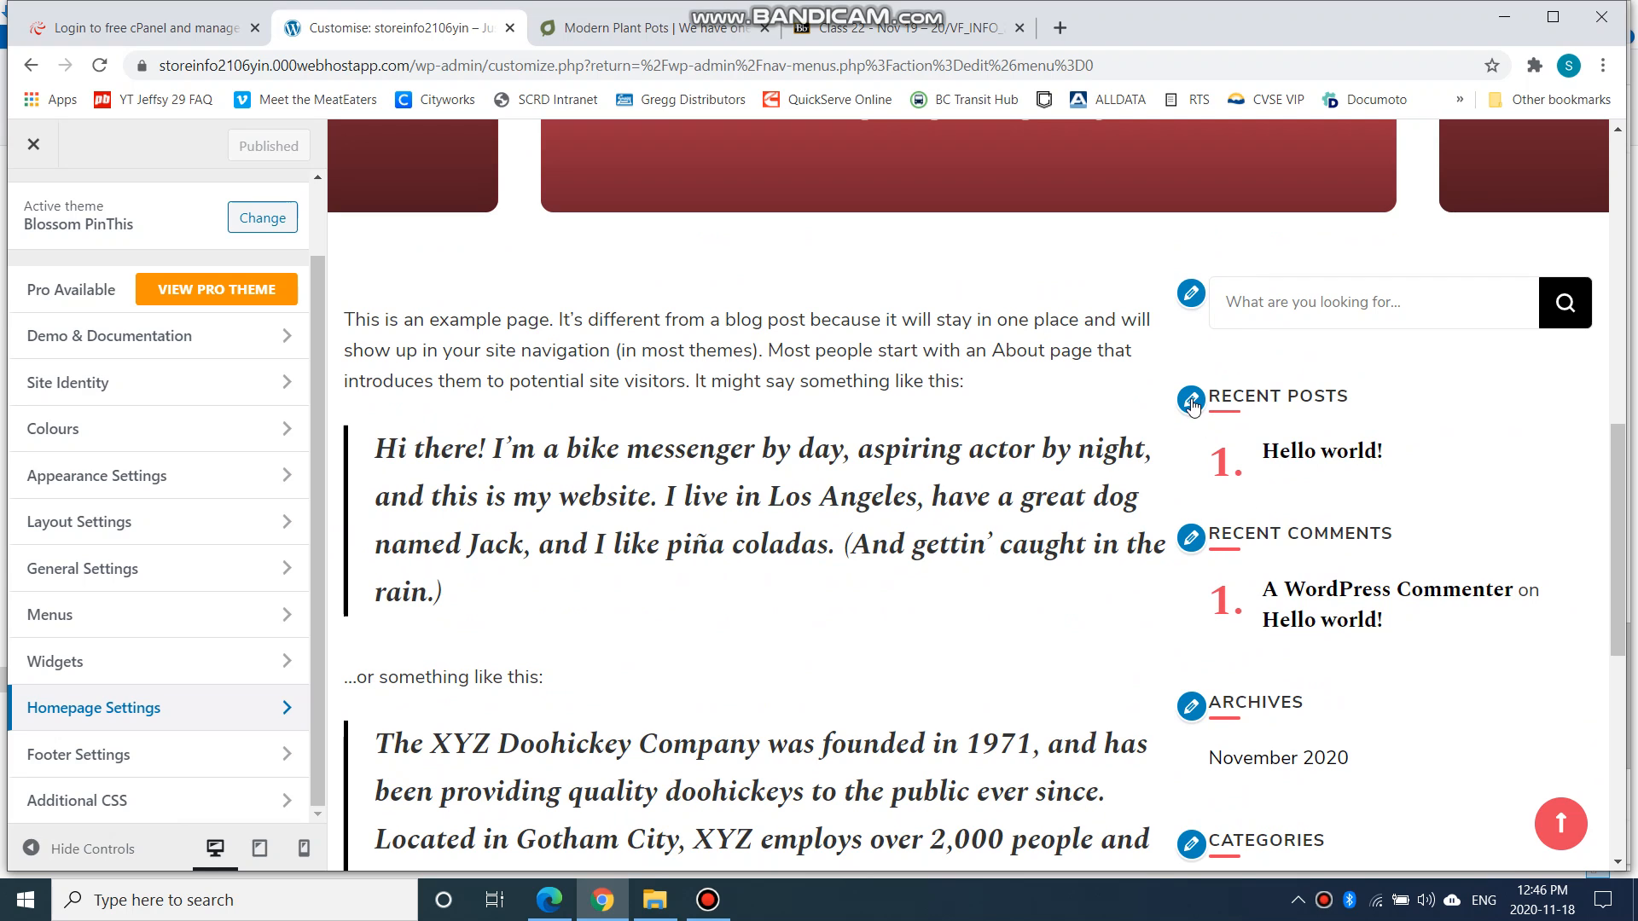
pyautogui.scroll(-3)
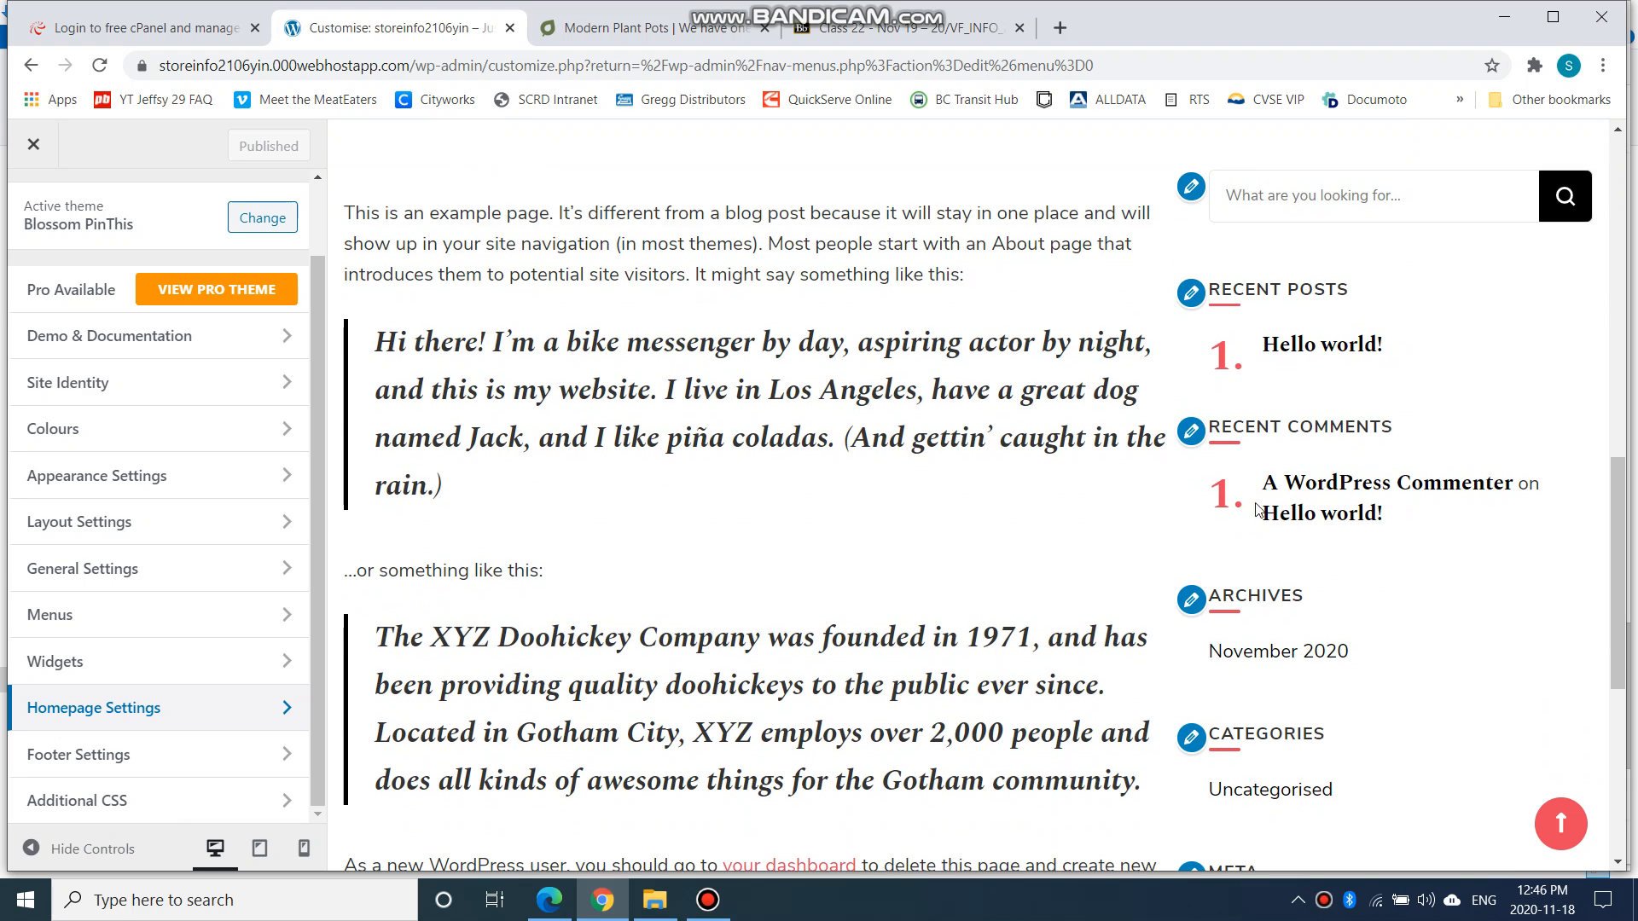
pyautogui.scroll(-3)
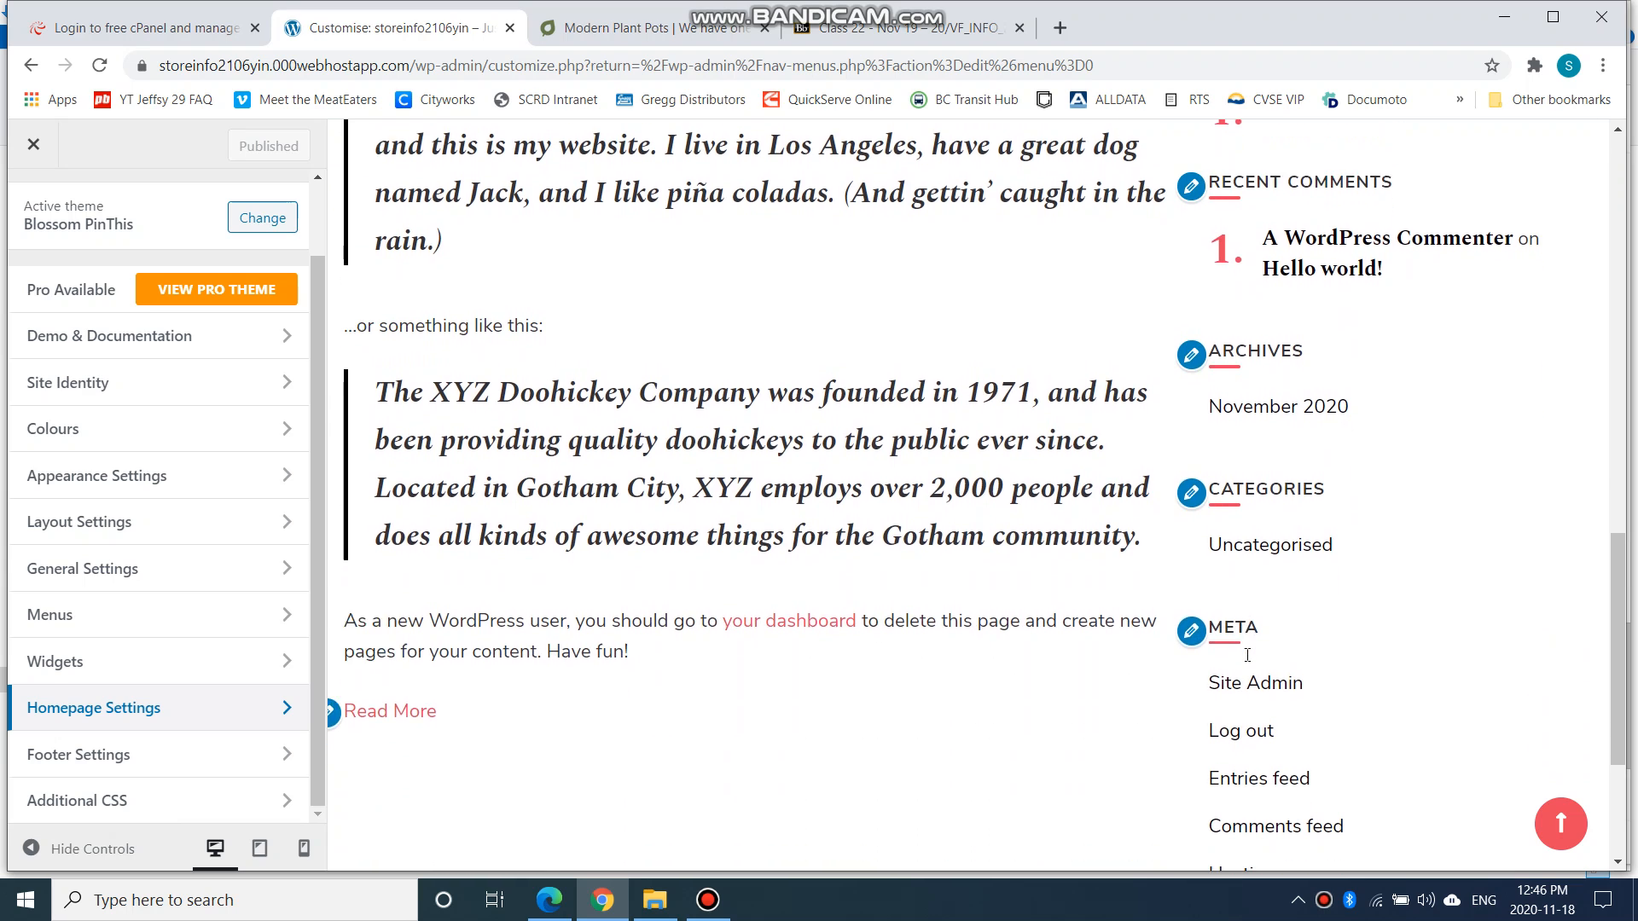
pyautogui.scroll(-3)
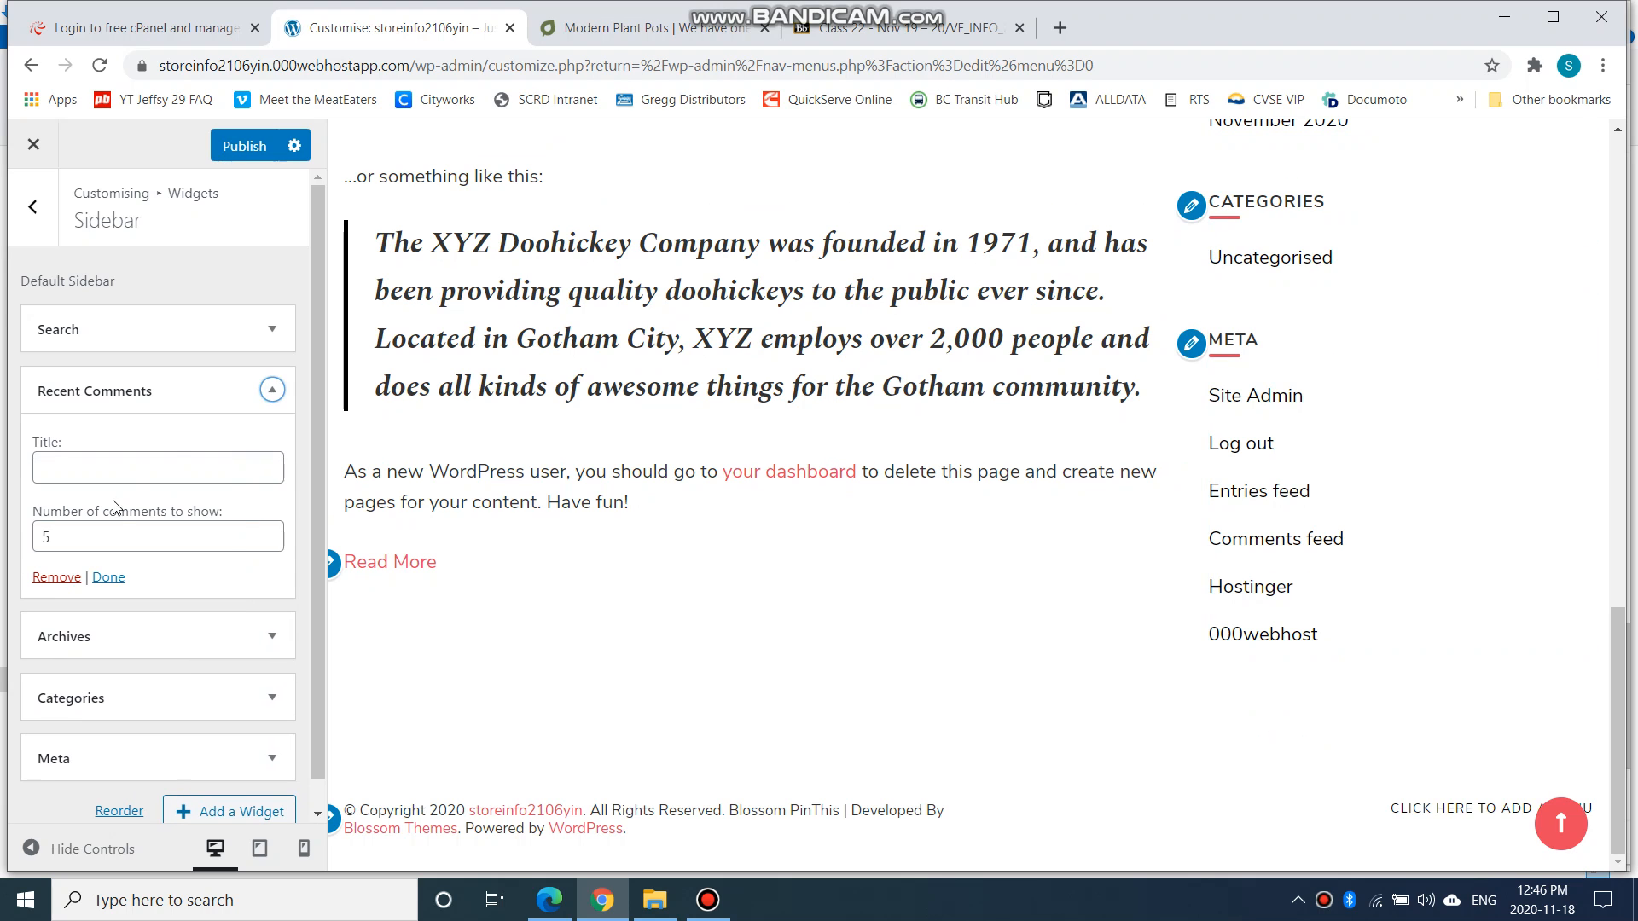
# Remove the Recent Comments, Archives, Categories and Meta widgets, leaving only Search
pyautogui.click(271, 389)
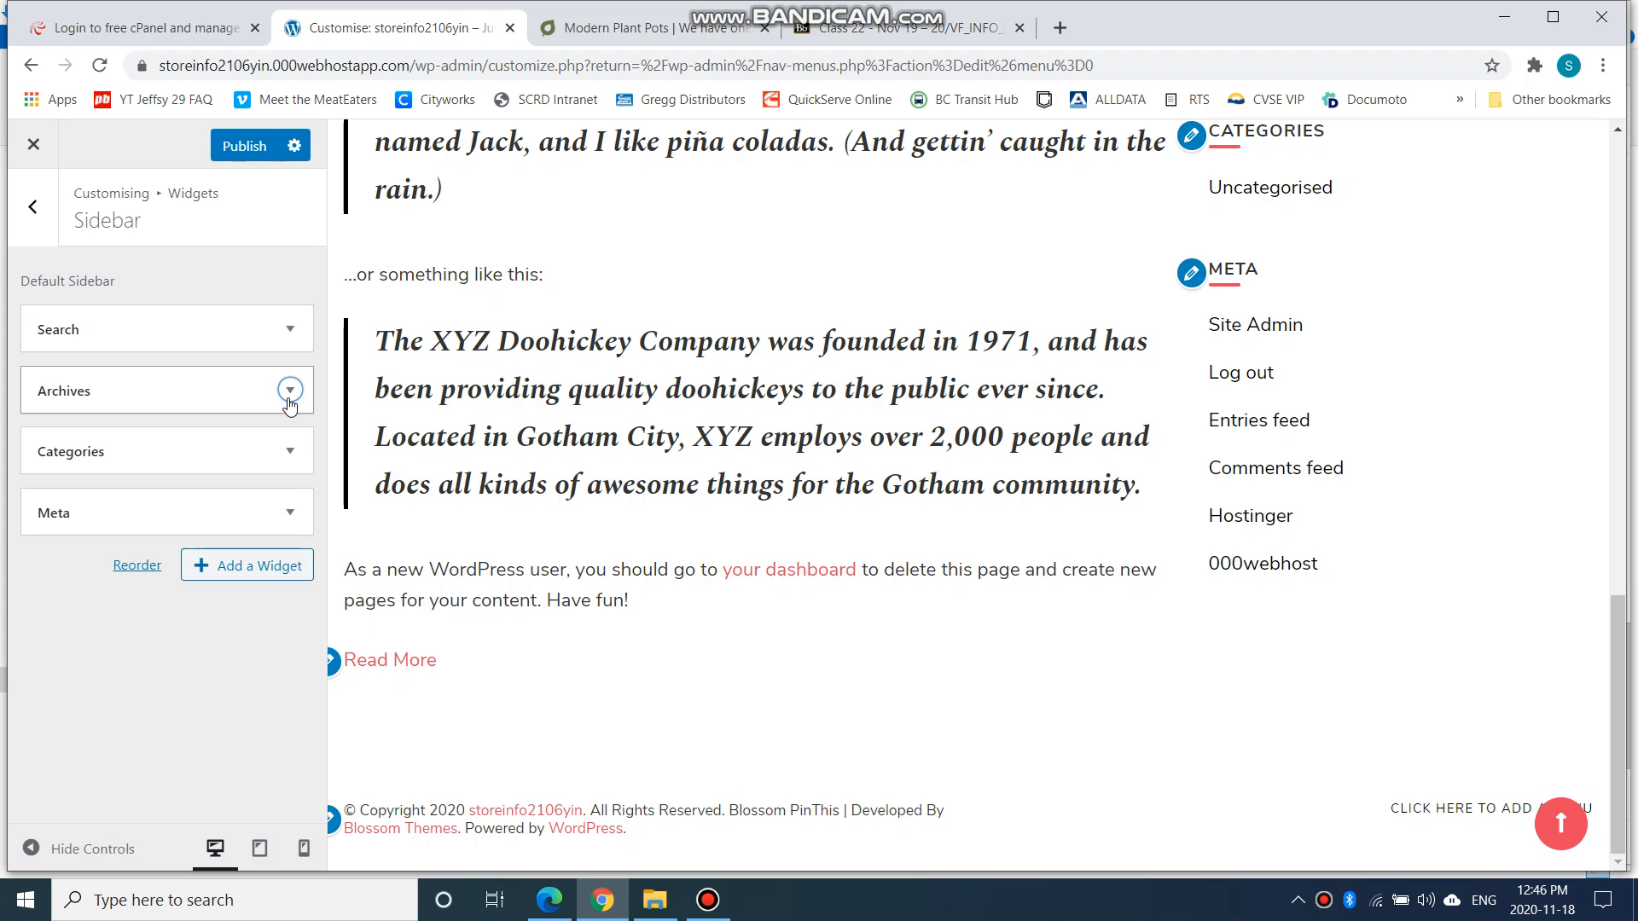
pyautogui.click(291, 389)
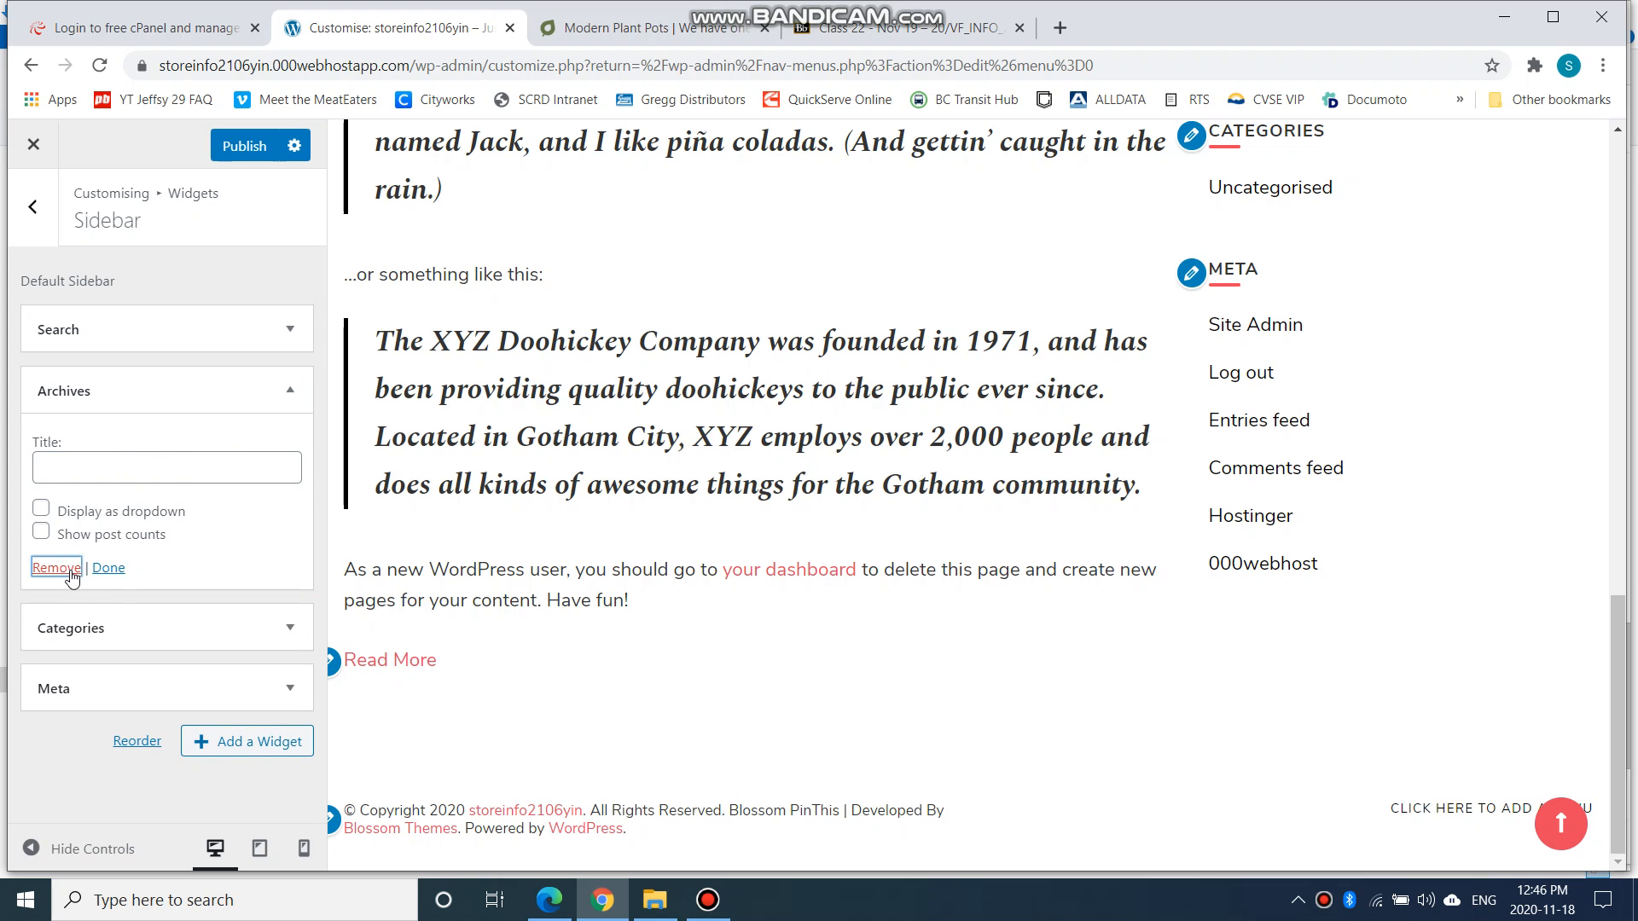
pyautogui.click(54, 566)
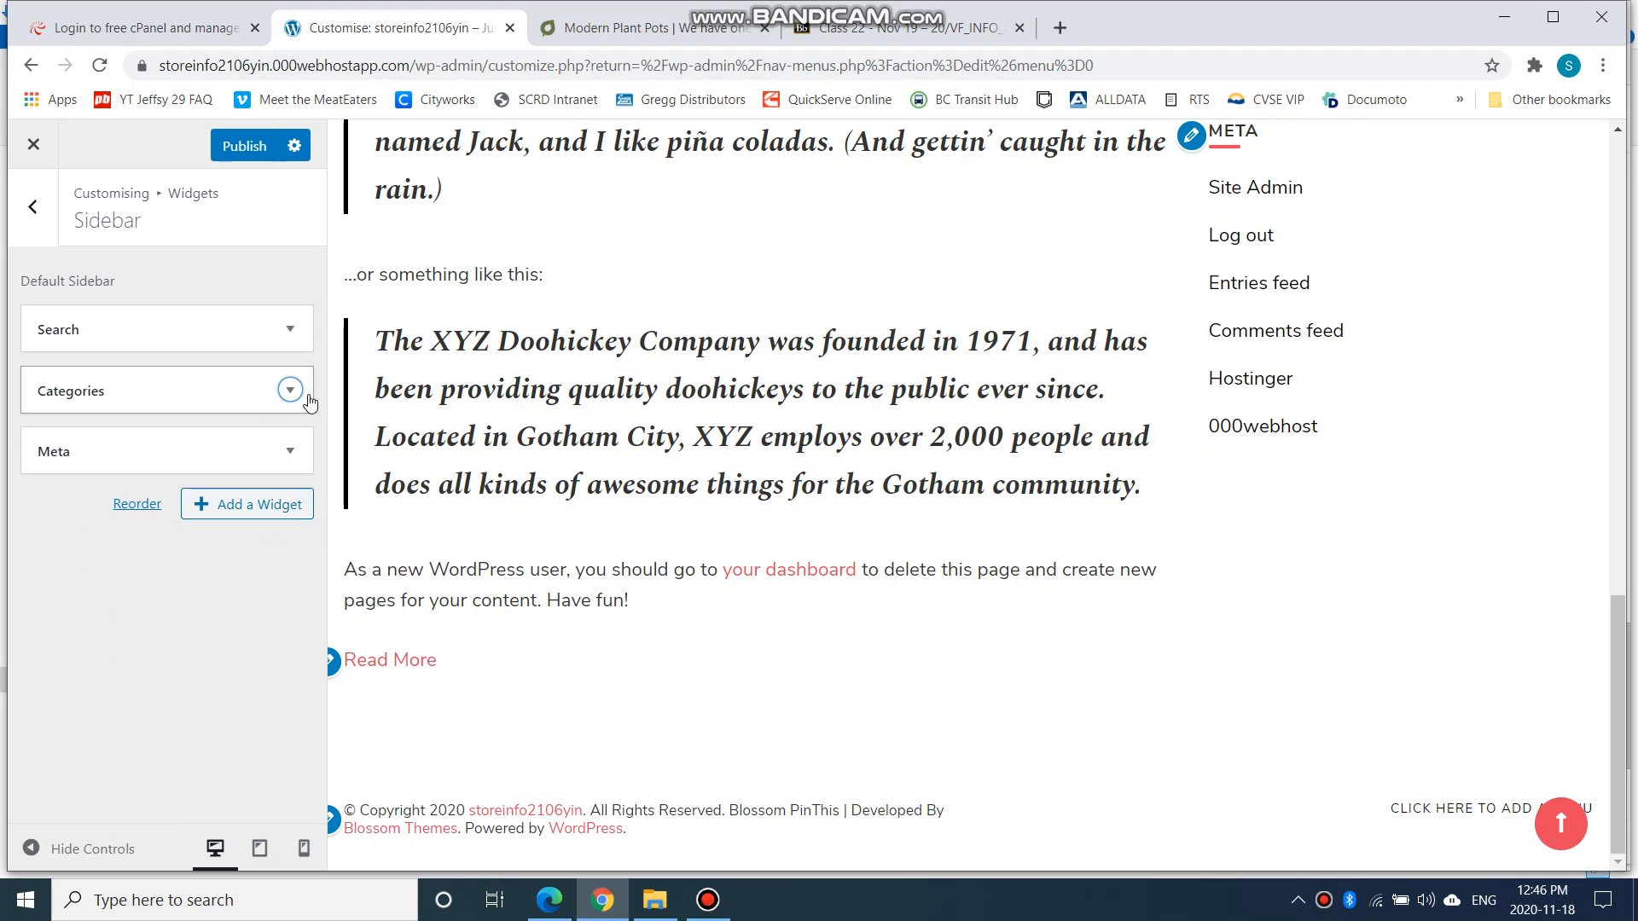
pyautogui.click(290, 389)
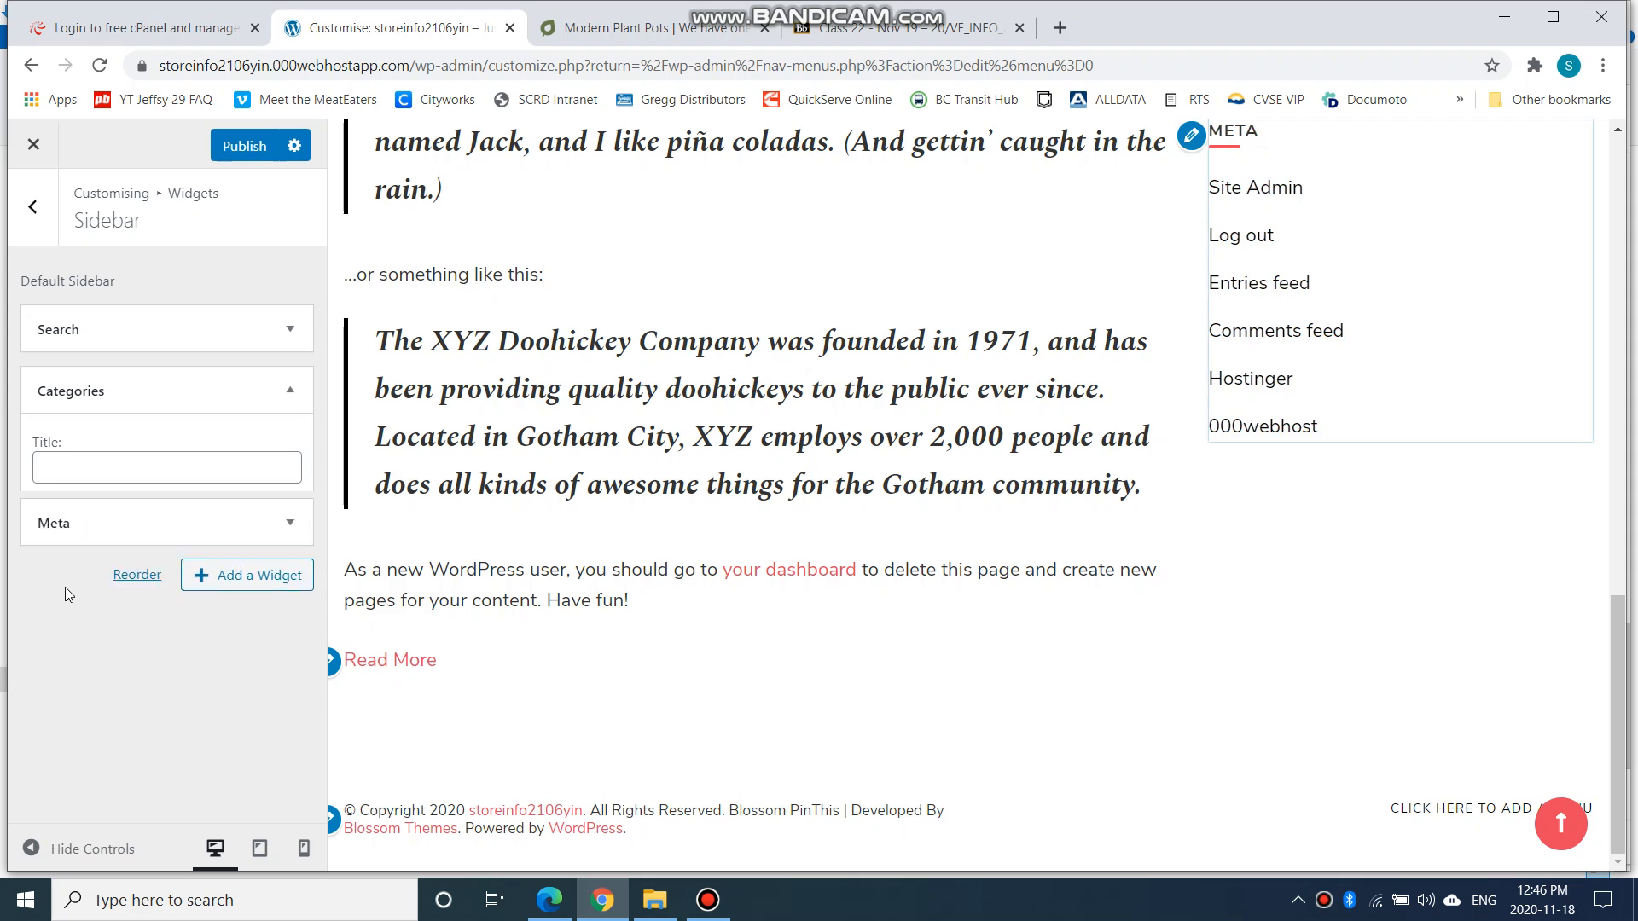
pyautogui.click(290, 390)
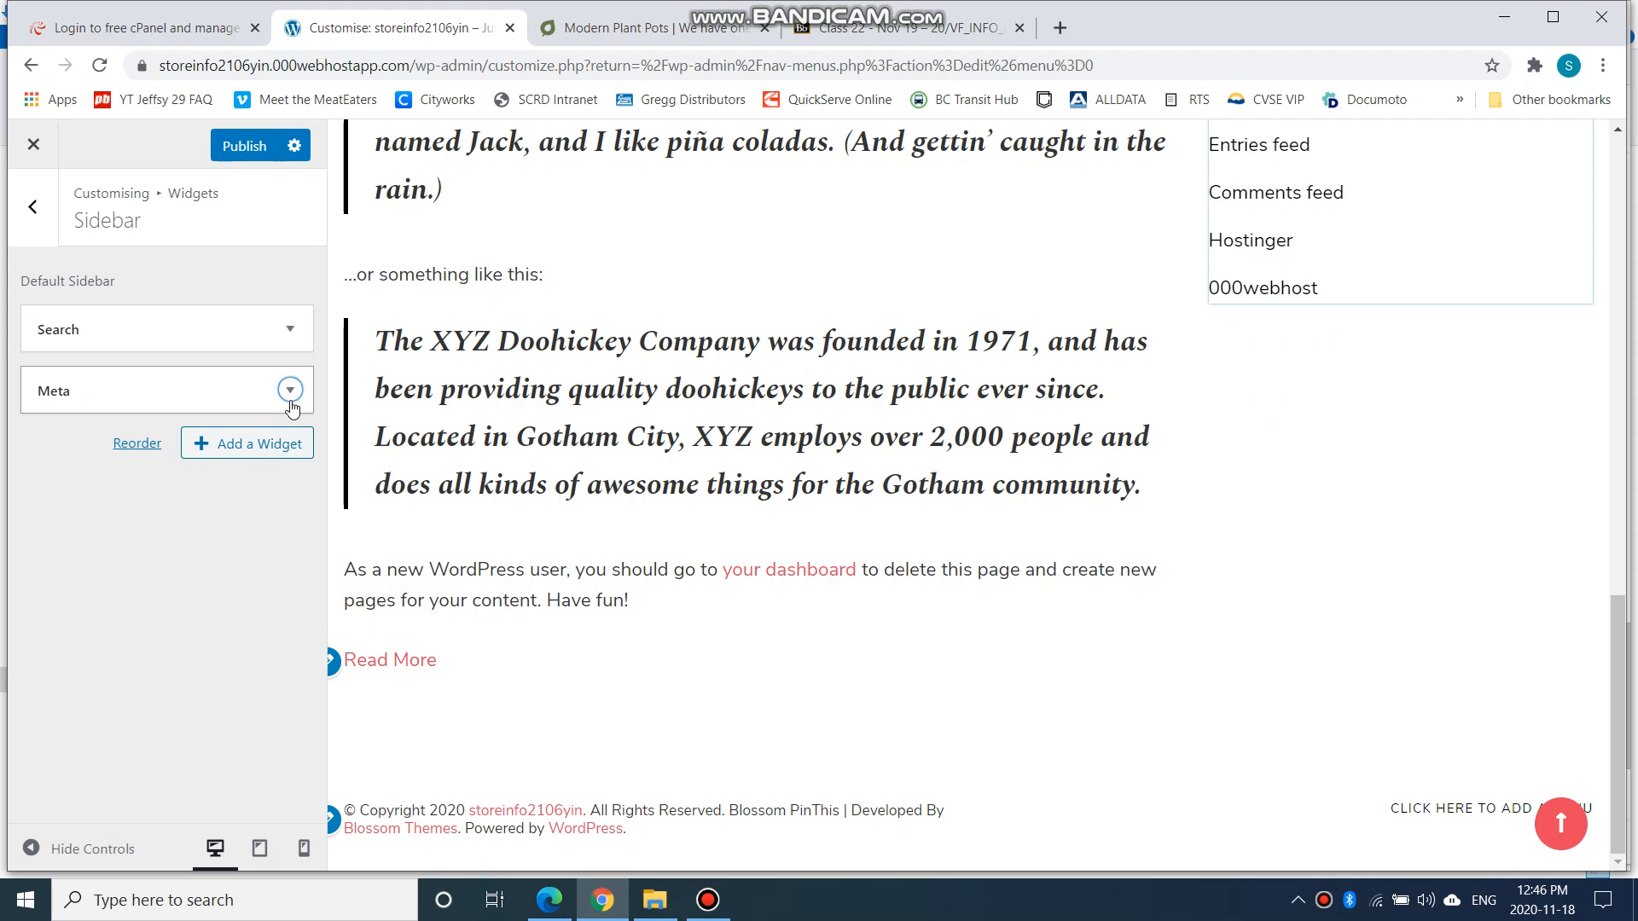
pyautogui.click(290, 389)
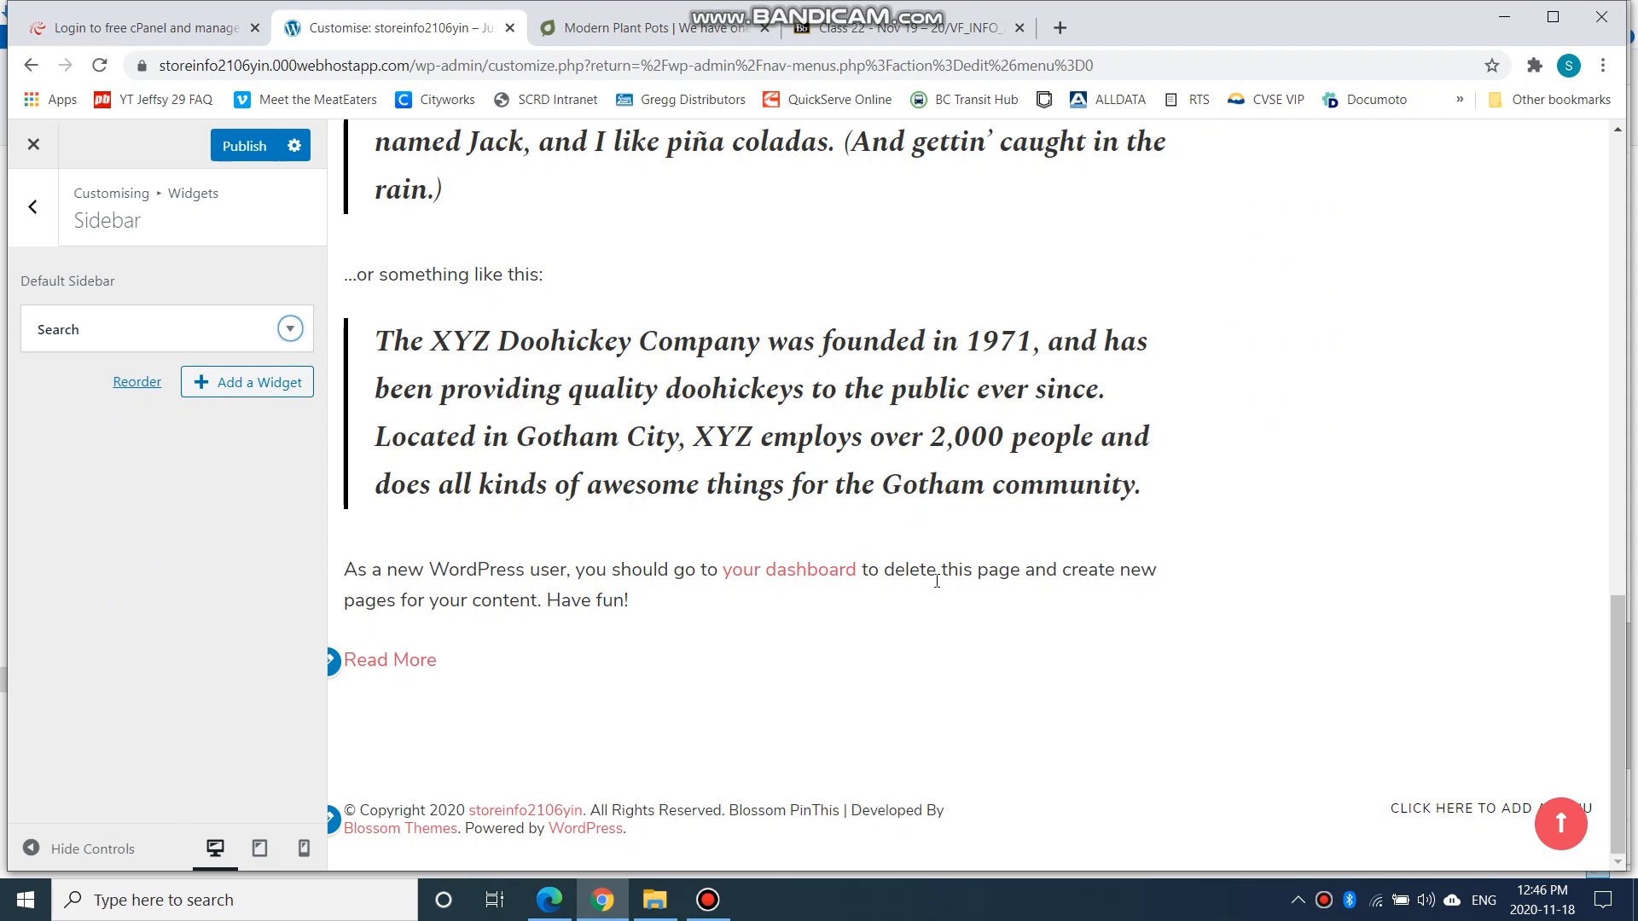
pyautogui.moveTo(278, 208)
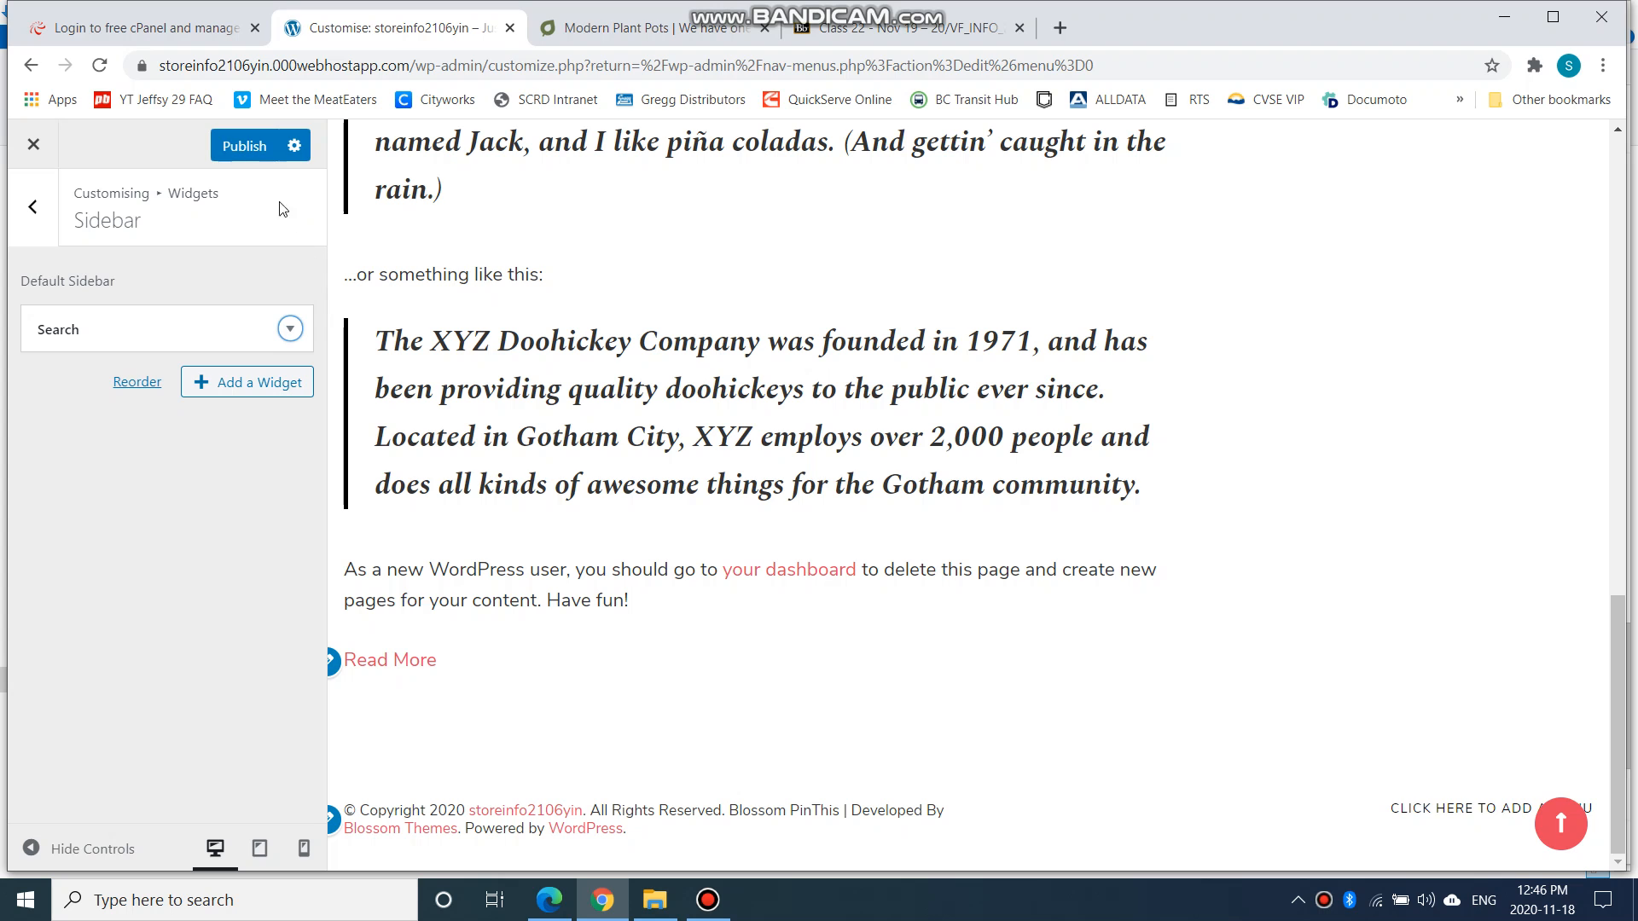
# Publish the sidebar widget changes and check the Search widget in the preview
pyautogui.click(252, 145)
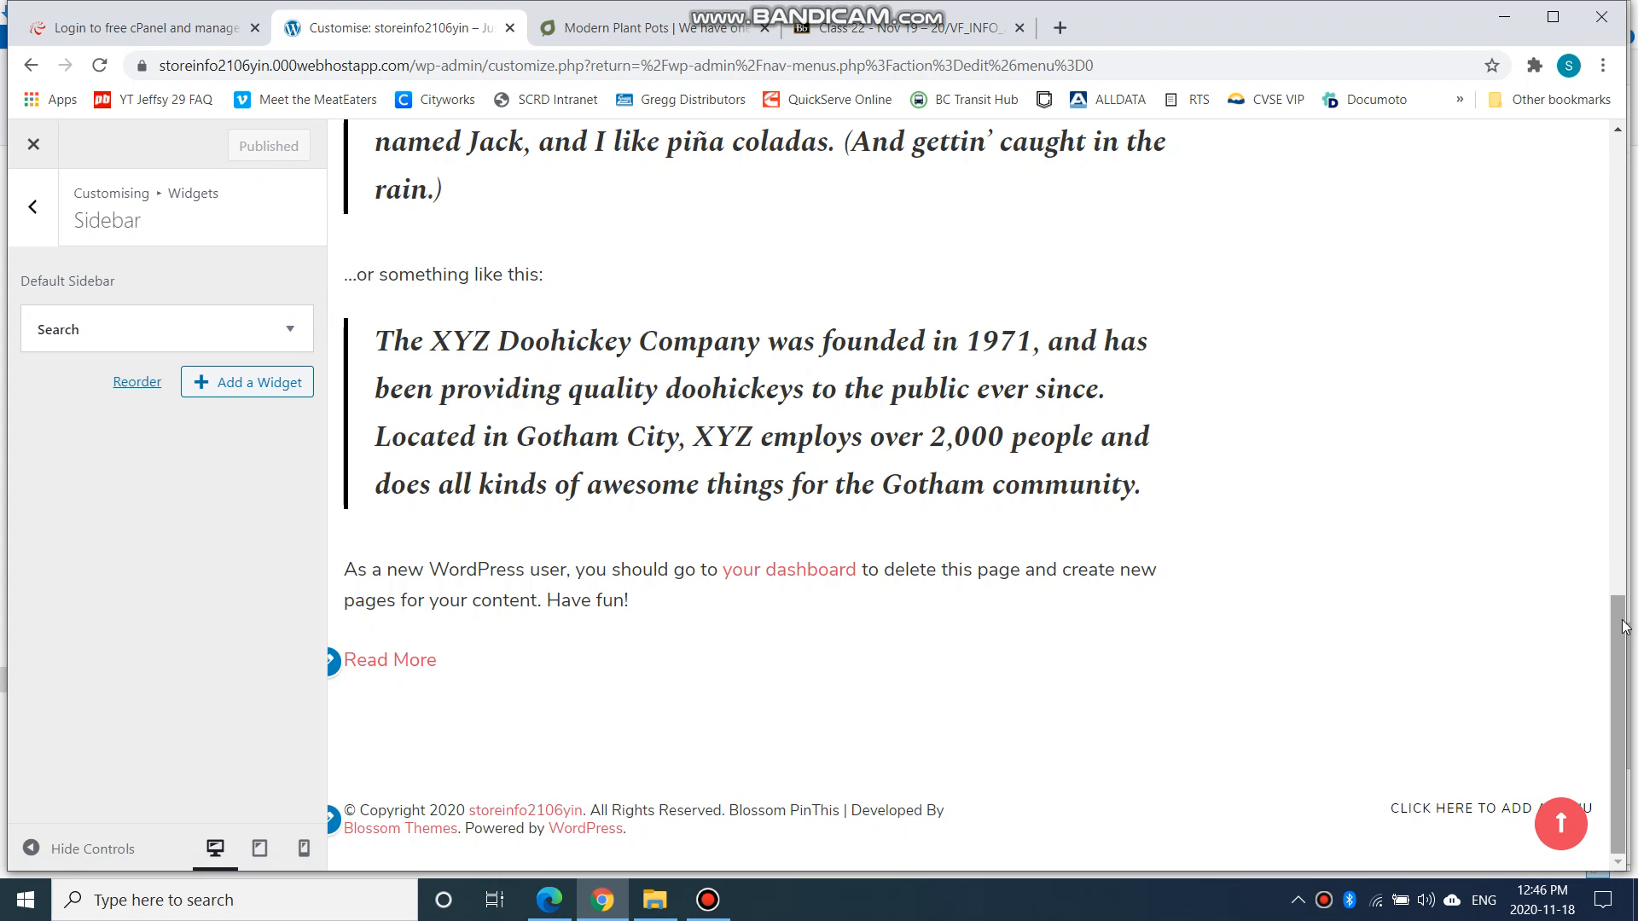
pyautogui.scroll(3)
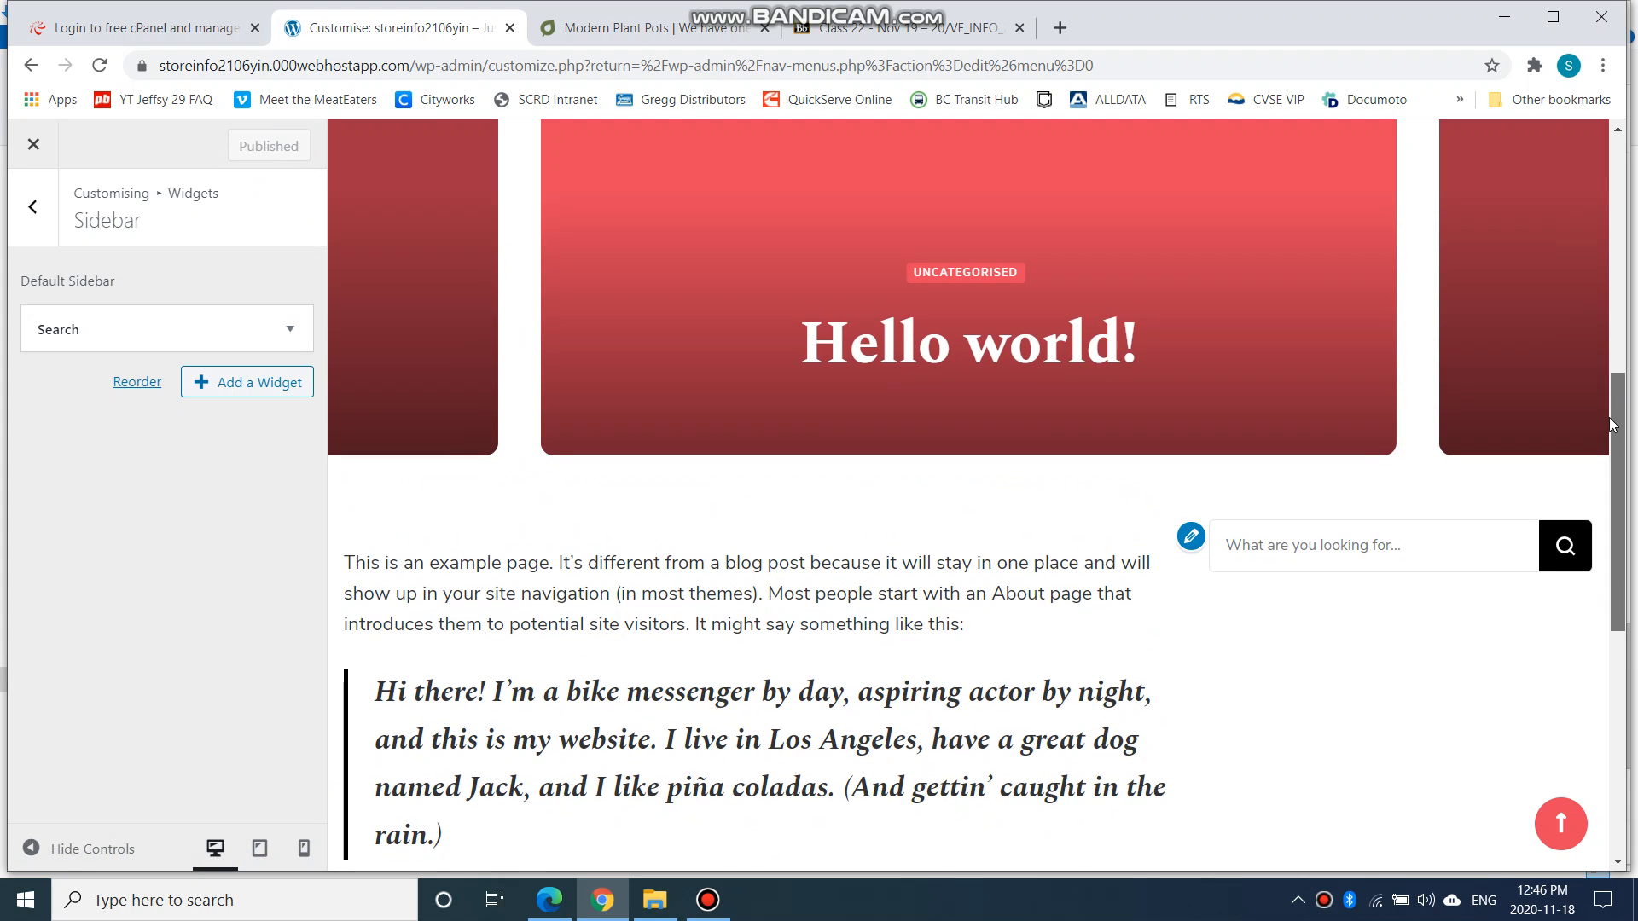
pyautogui.scroll(-3)
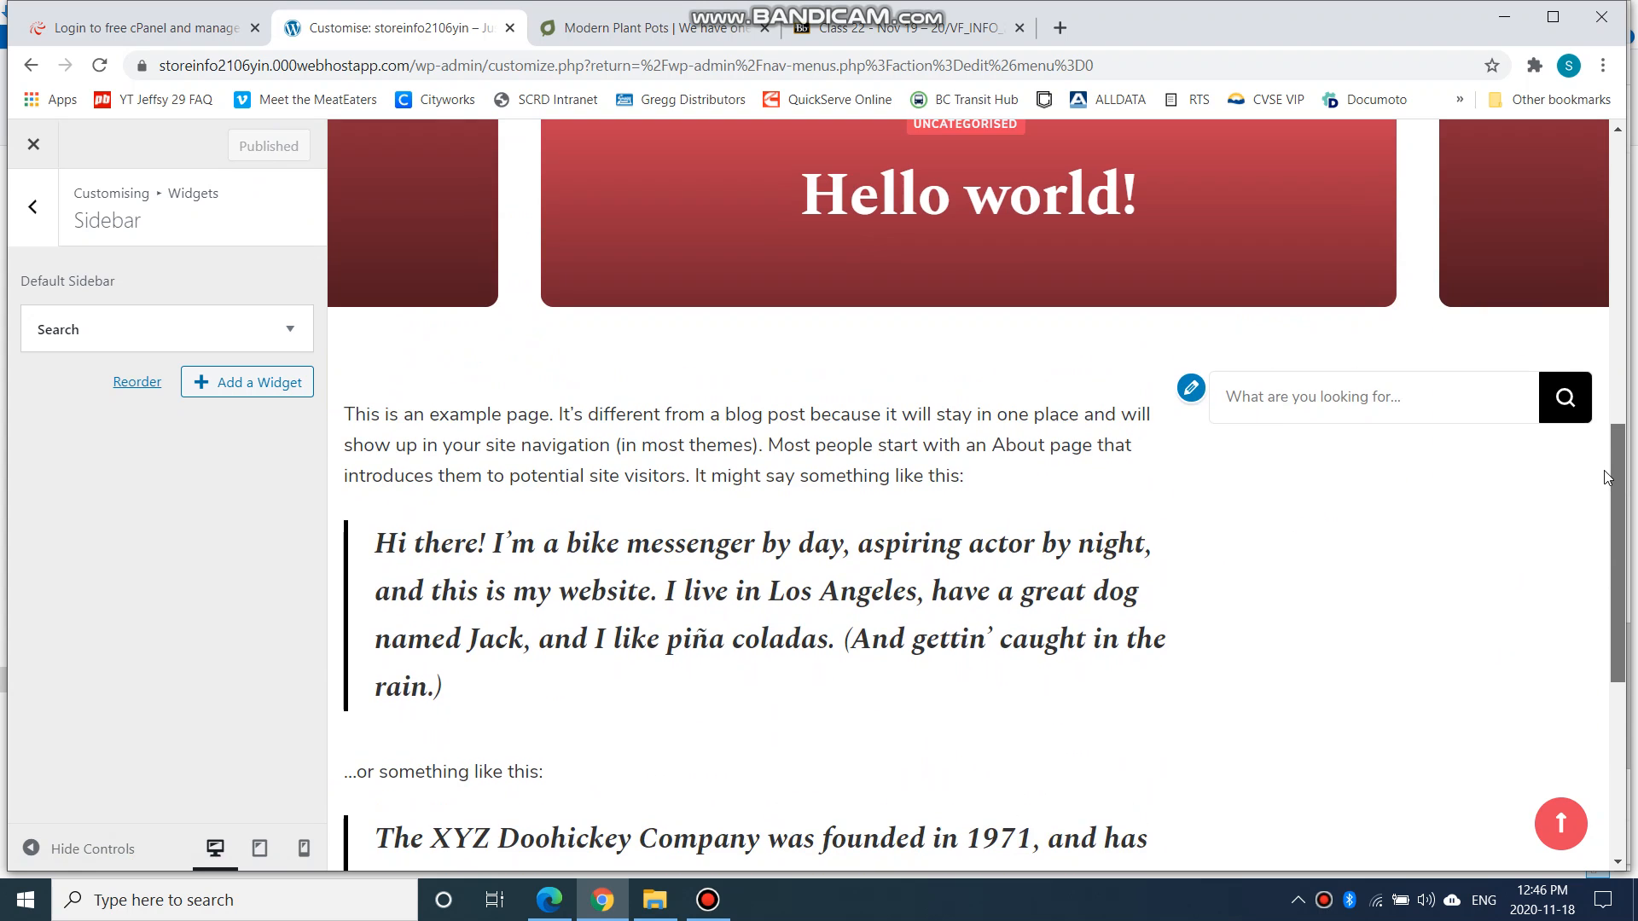
pyautogui.scroll(-3)
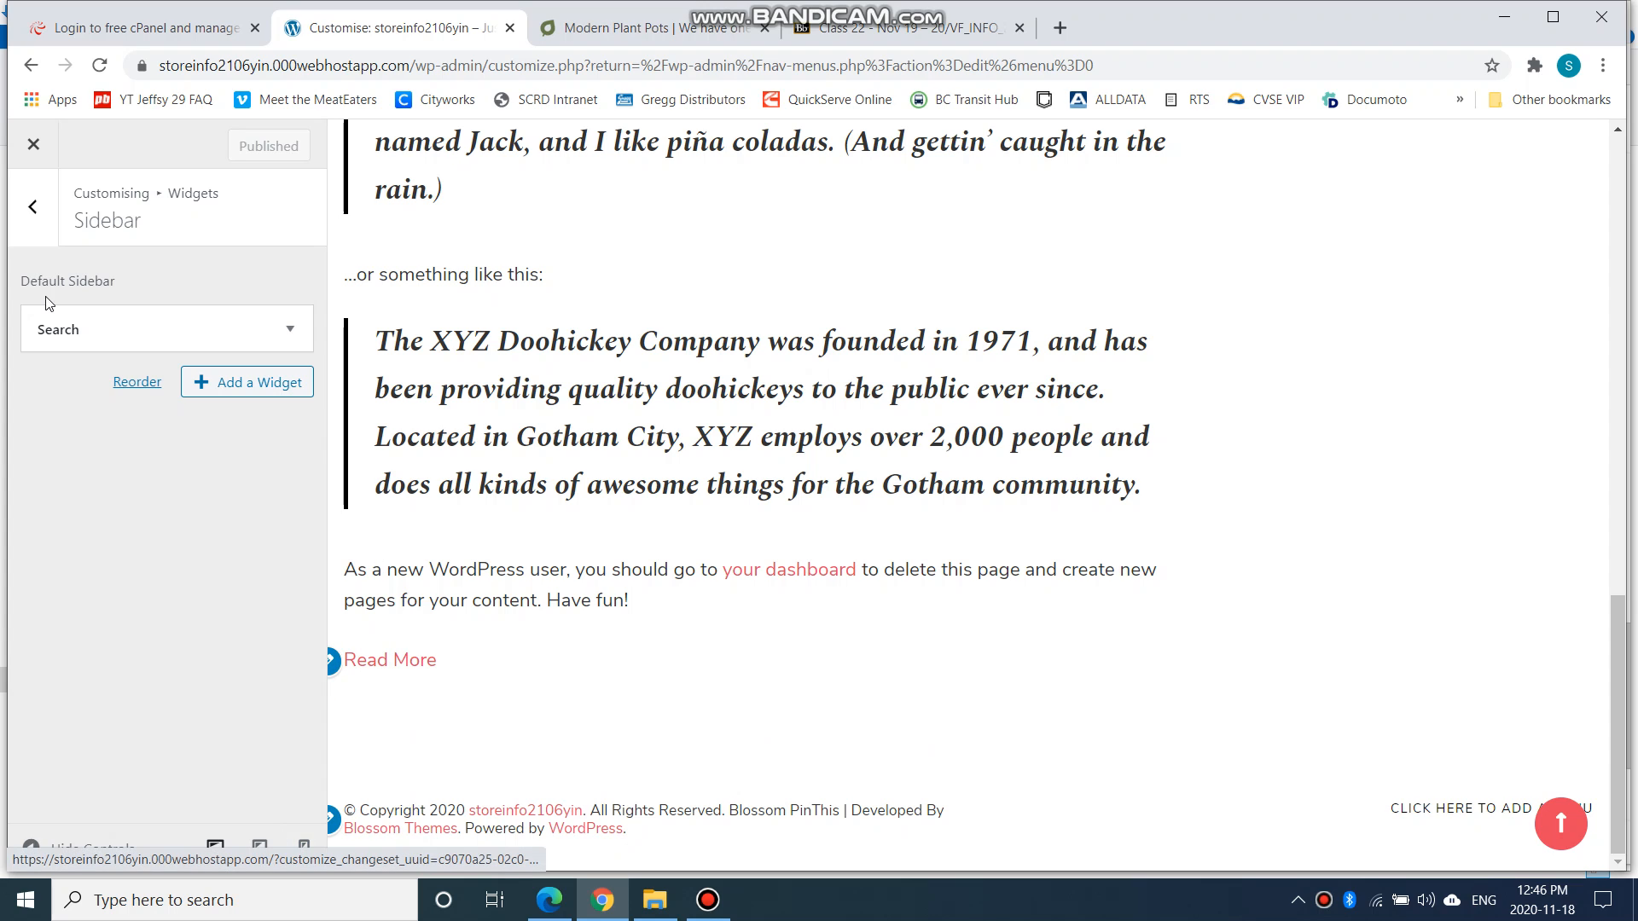
# Close the customiser back to the Menus page and go to Appearance > Background
pyautogui.click(33, 143)
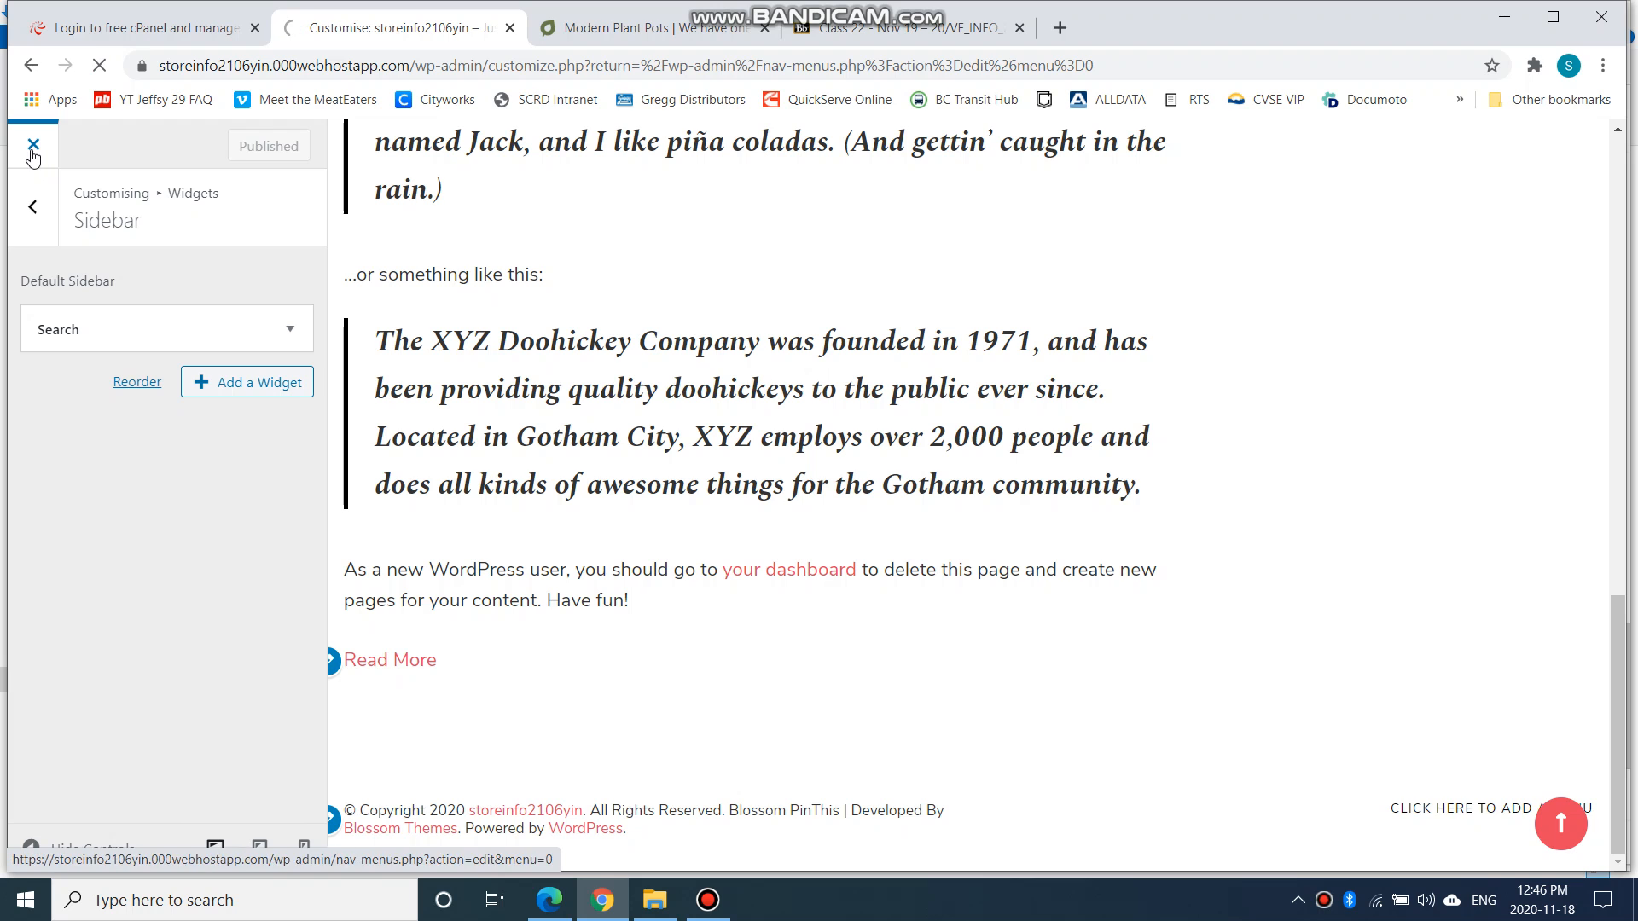
pyautogui.click(32, 145)
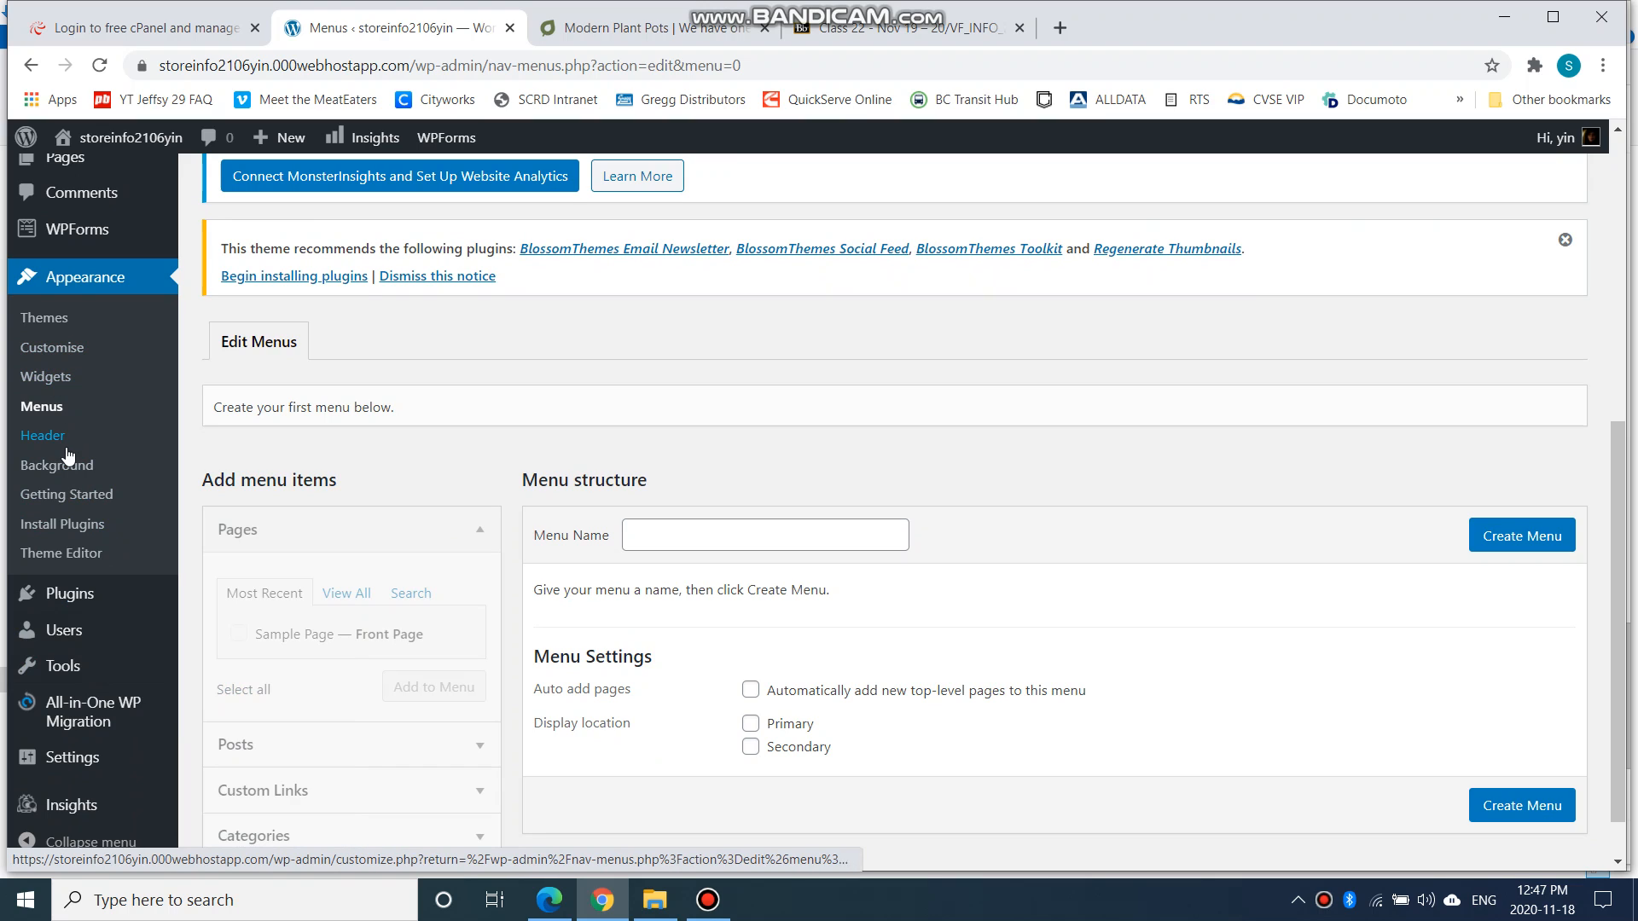
pyautogui.click(56, 465)
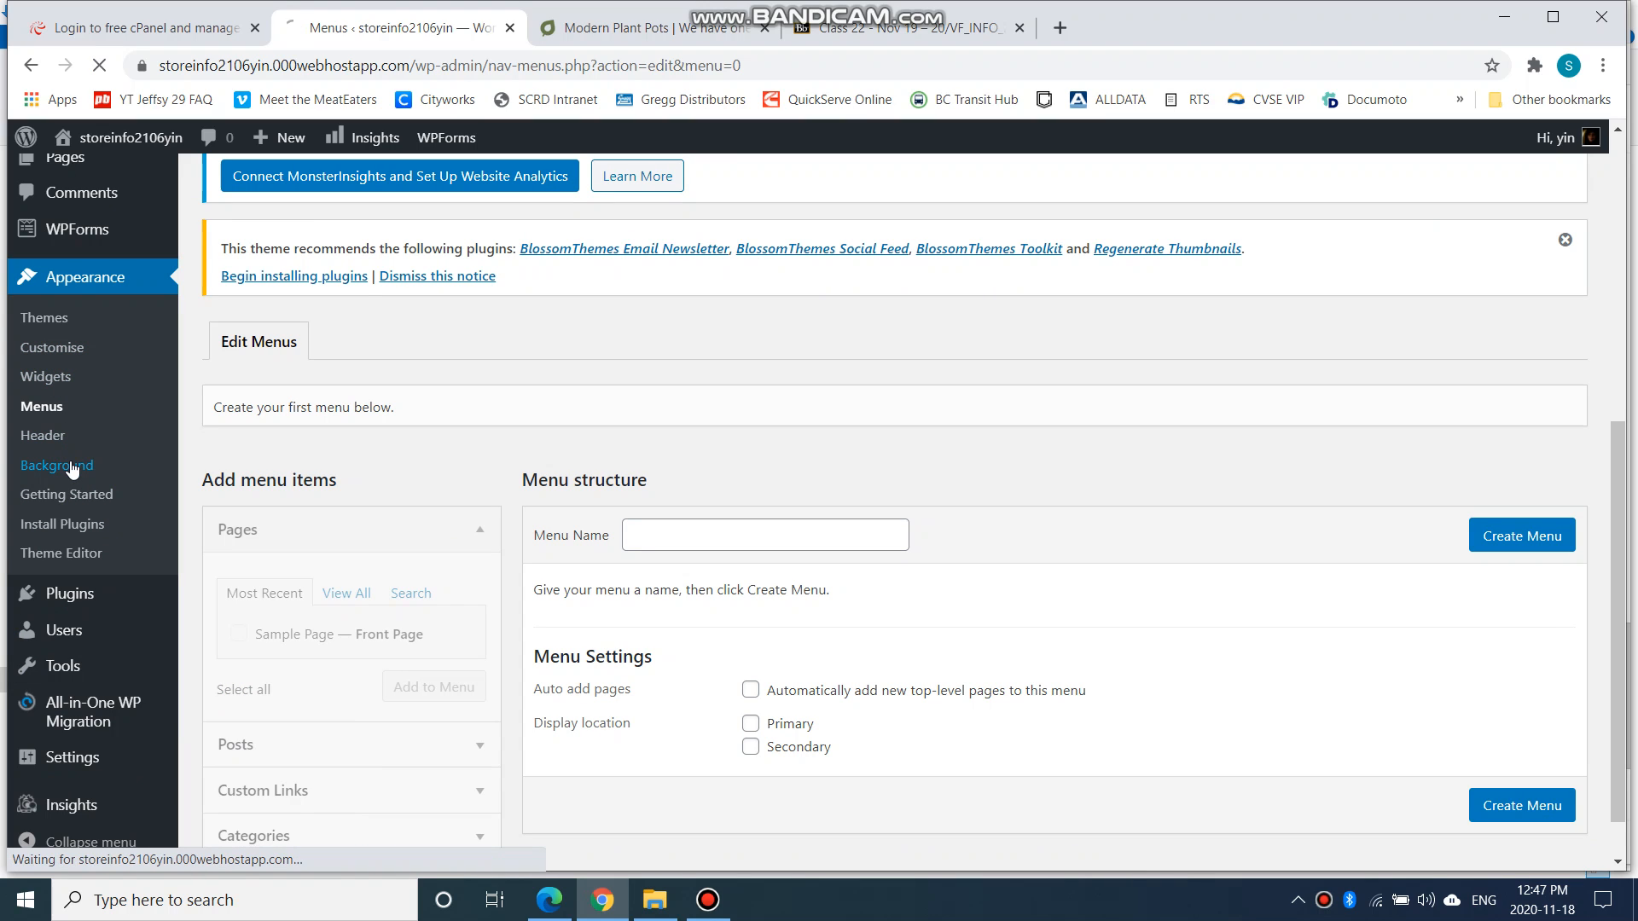
# Open the Background Image section of the customiser
pyautogui.click(57, 464)
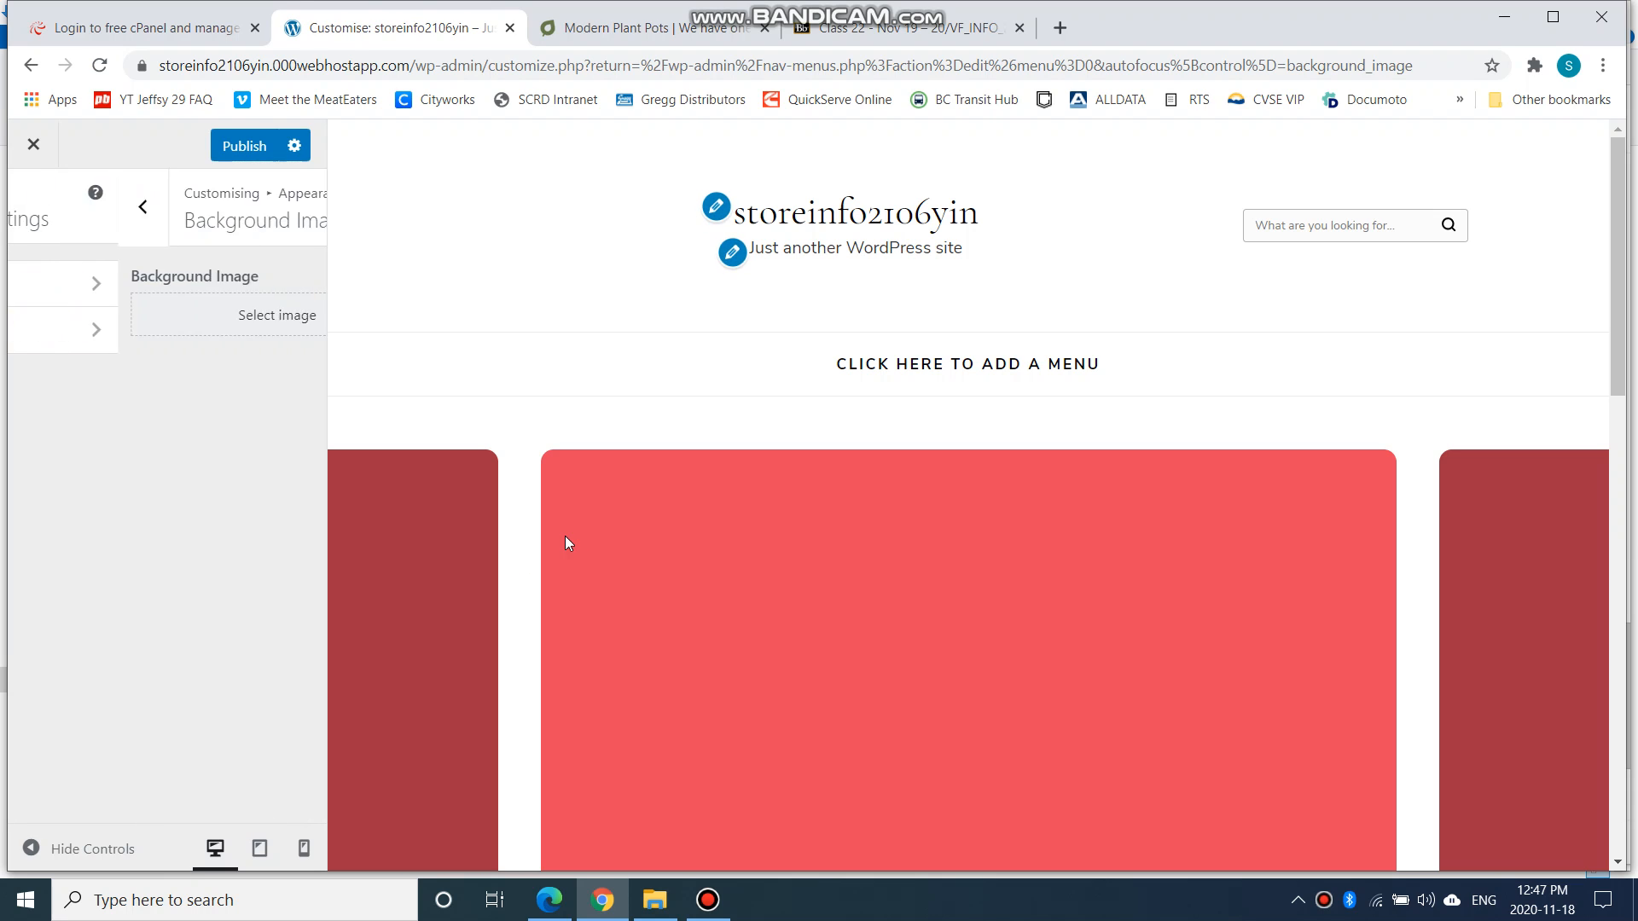
pyautogui.scroll(-3)
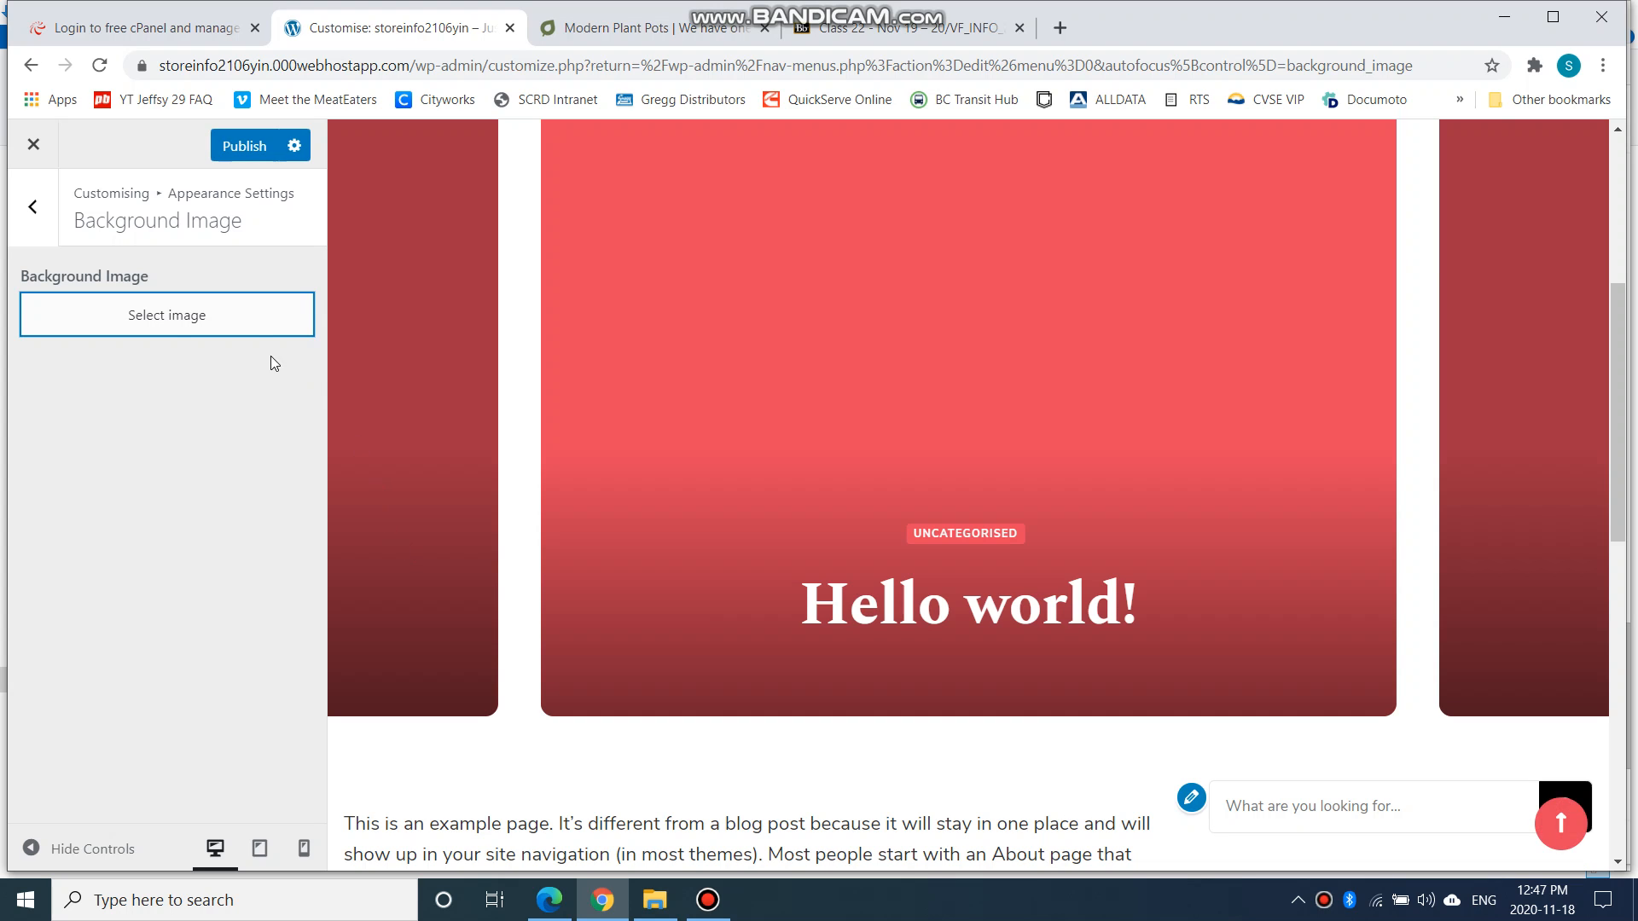
pyautogui.moveTo(164, 328)
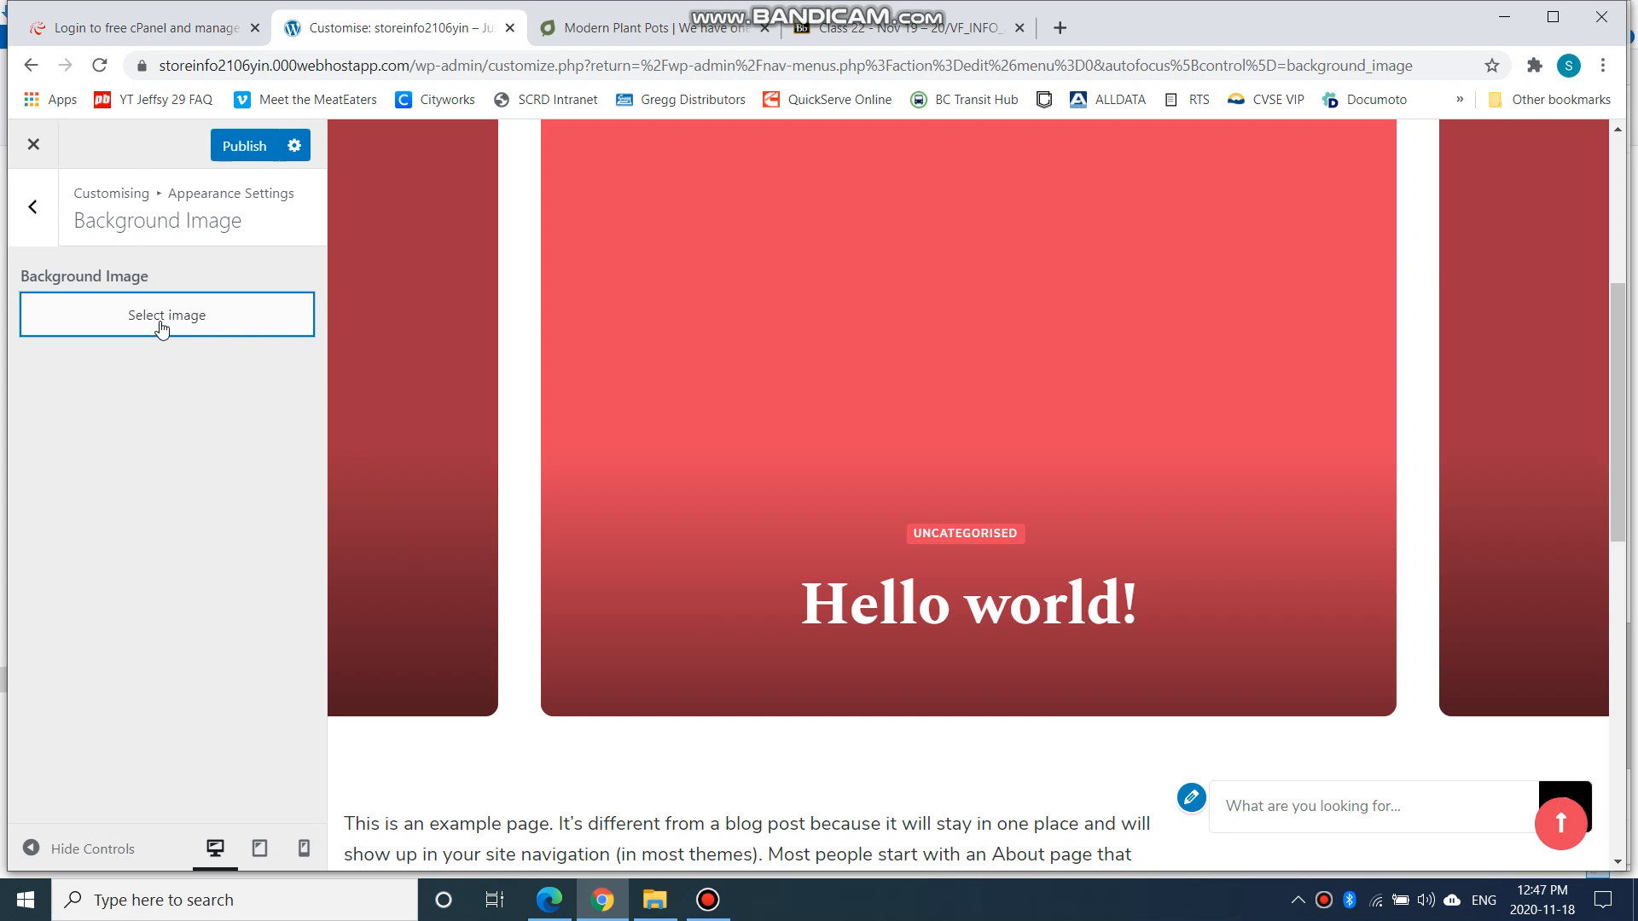
# Upload IMG_6333_x600 from the plants folder and choose it as the site background
pyautogui.click(166, 314)
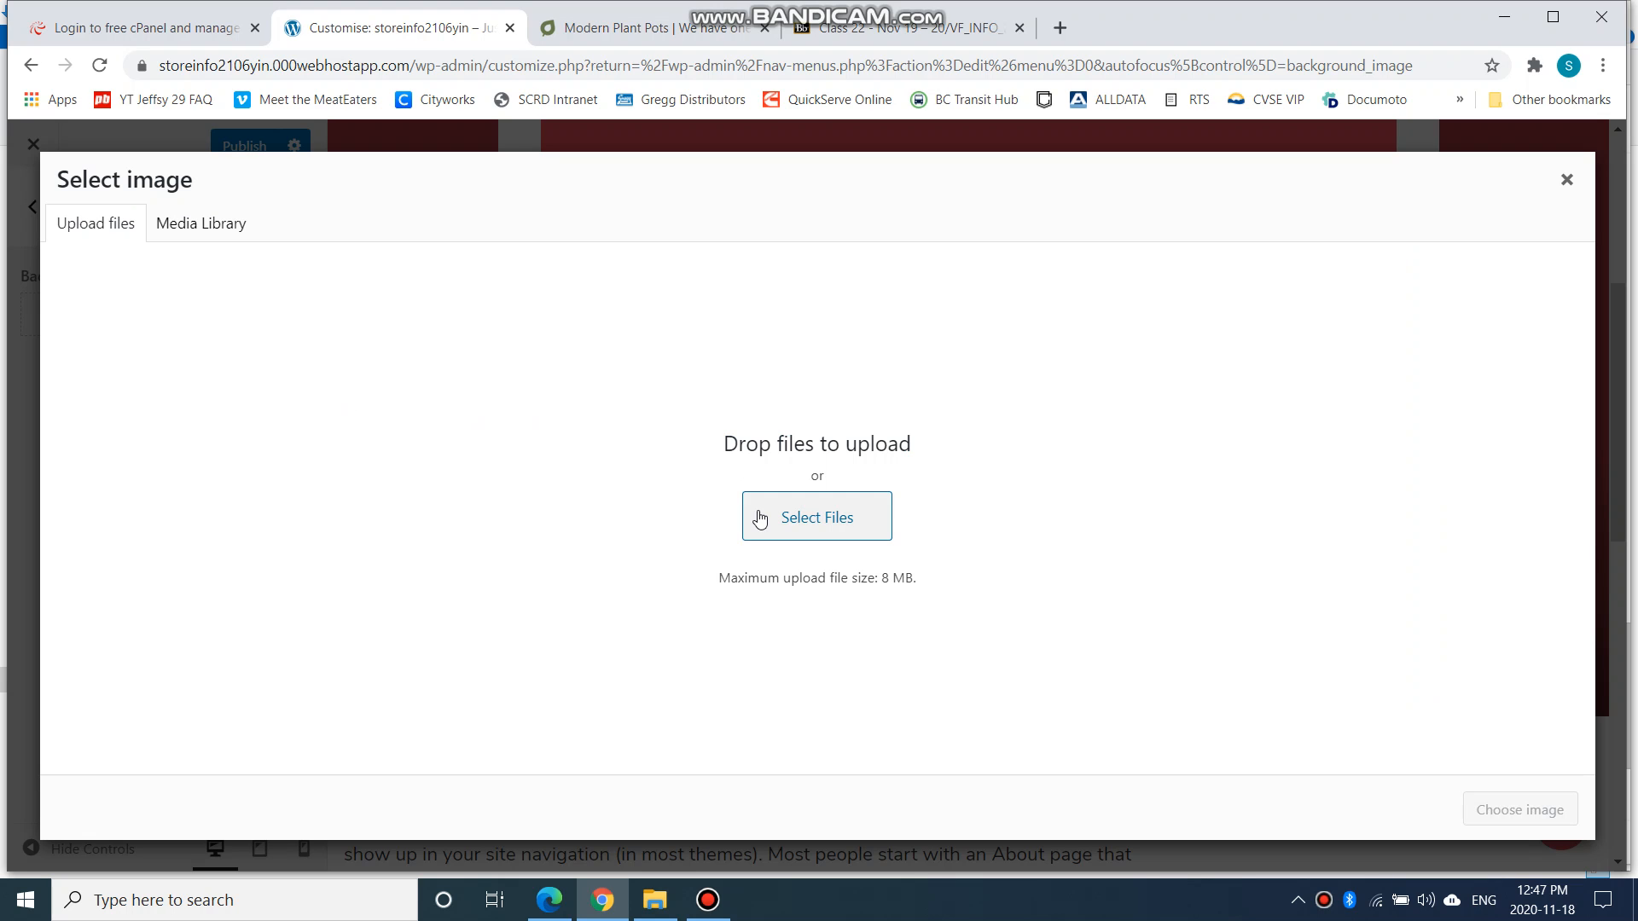
pyautogui.click(815, 515)
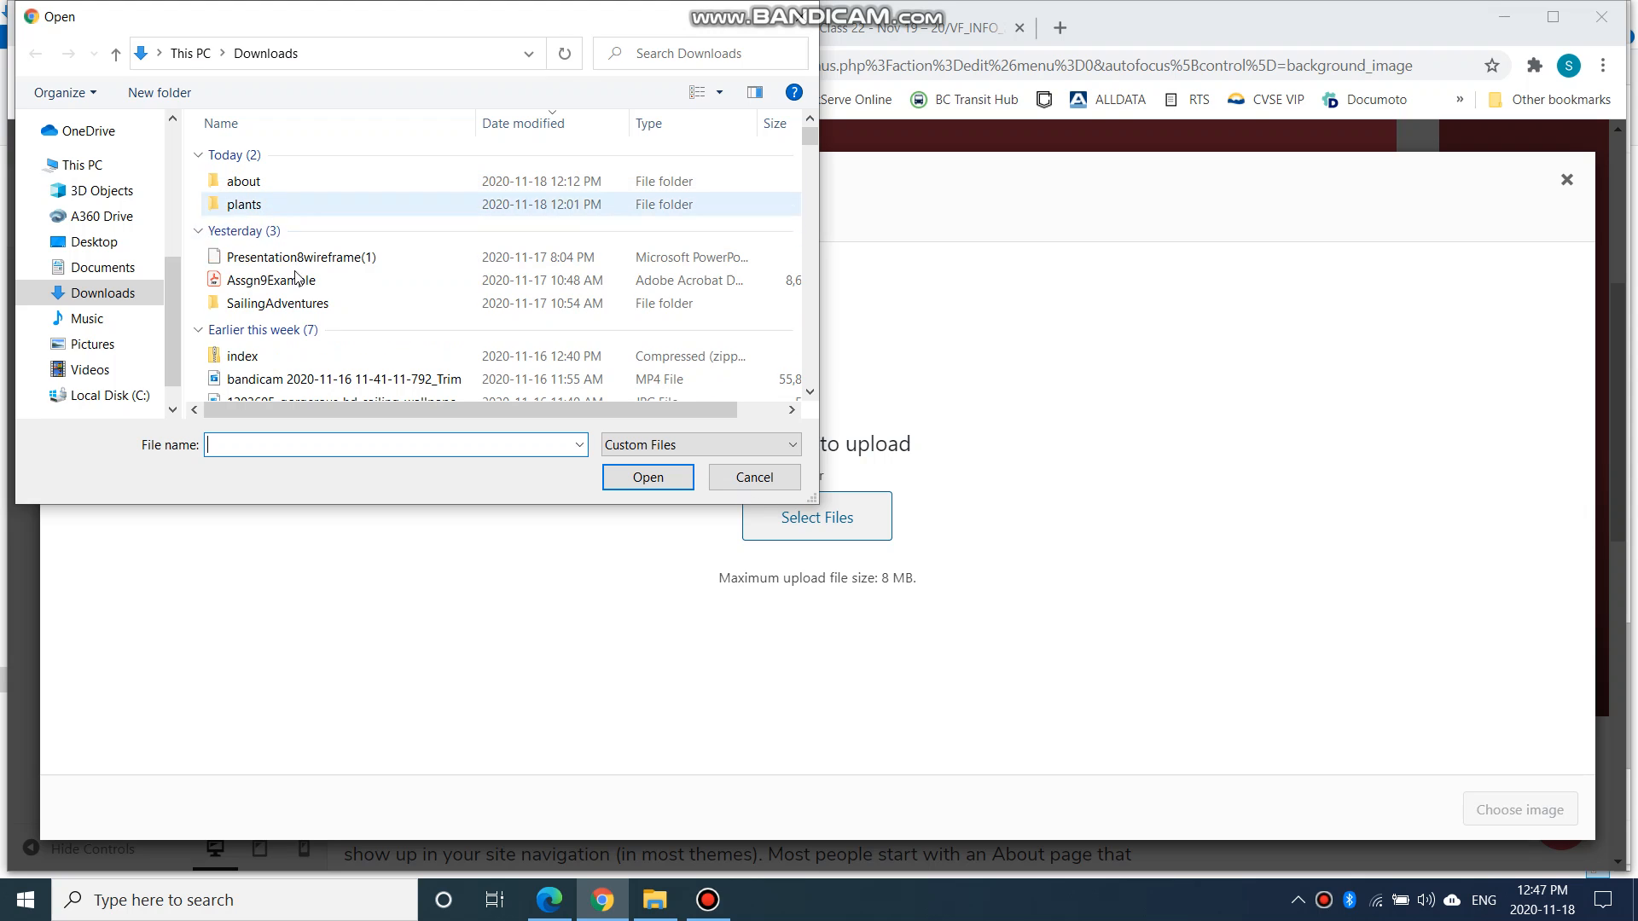
pyautogui.doubleClick(244, 204)
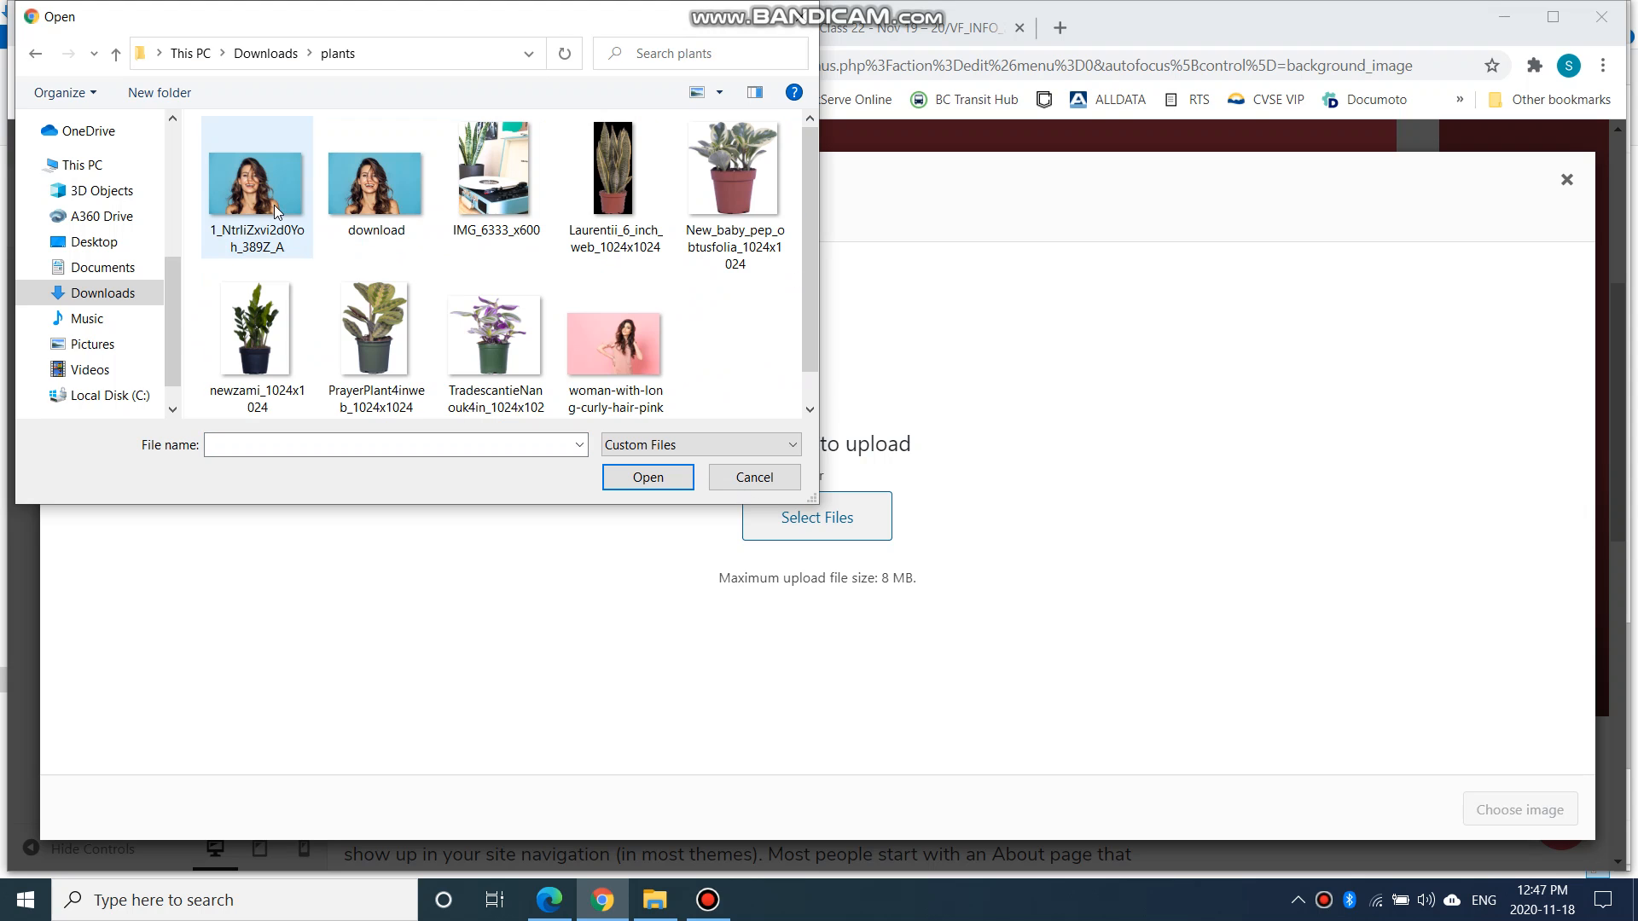
pyautogui.click(497, 169)
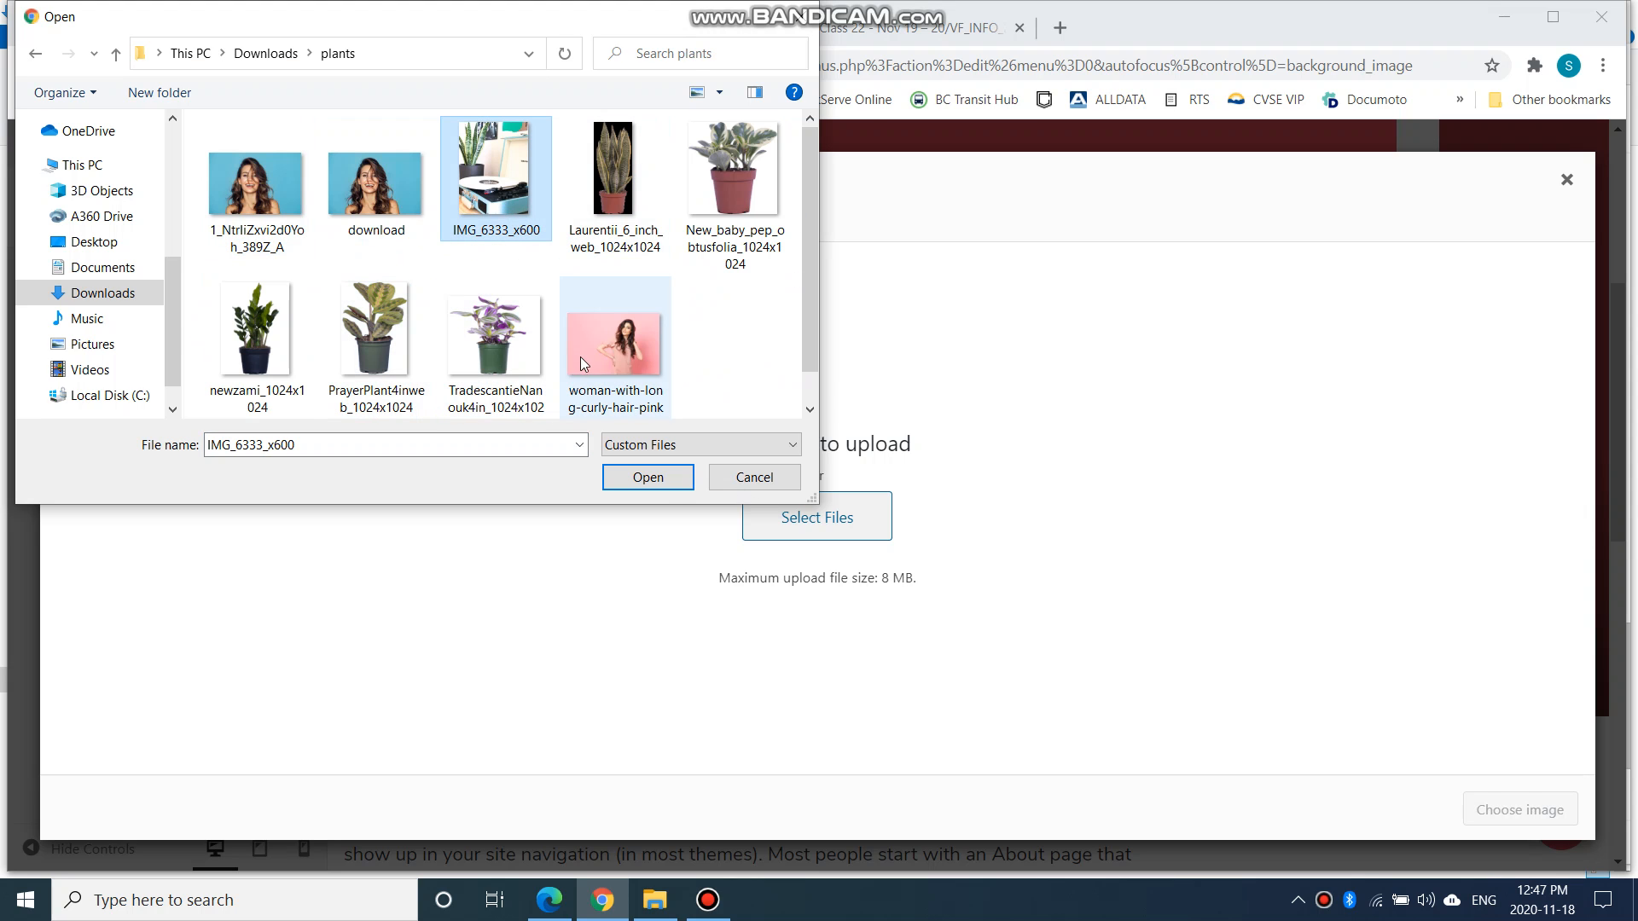
pyautogui.click(647, 478)
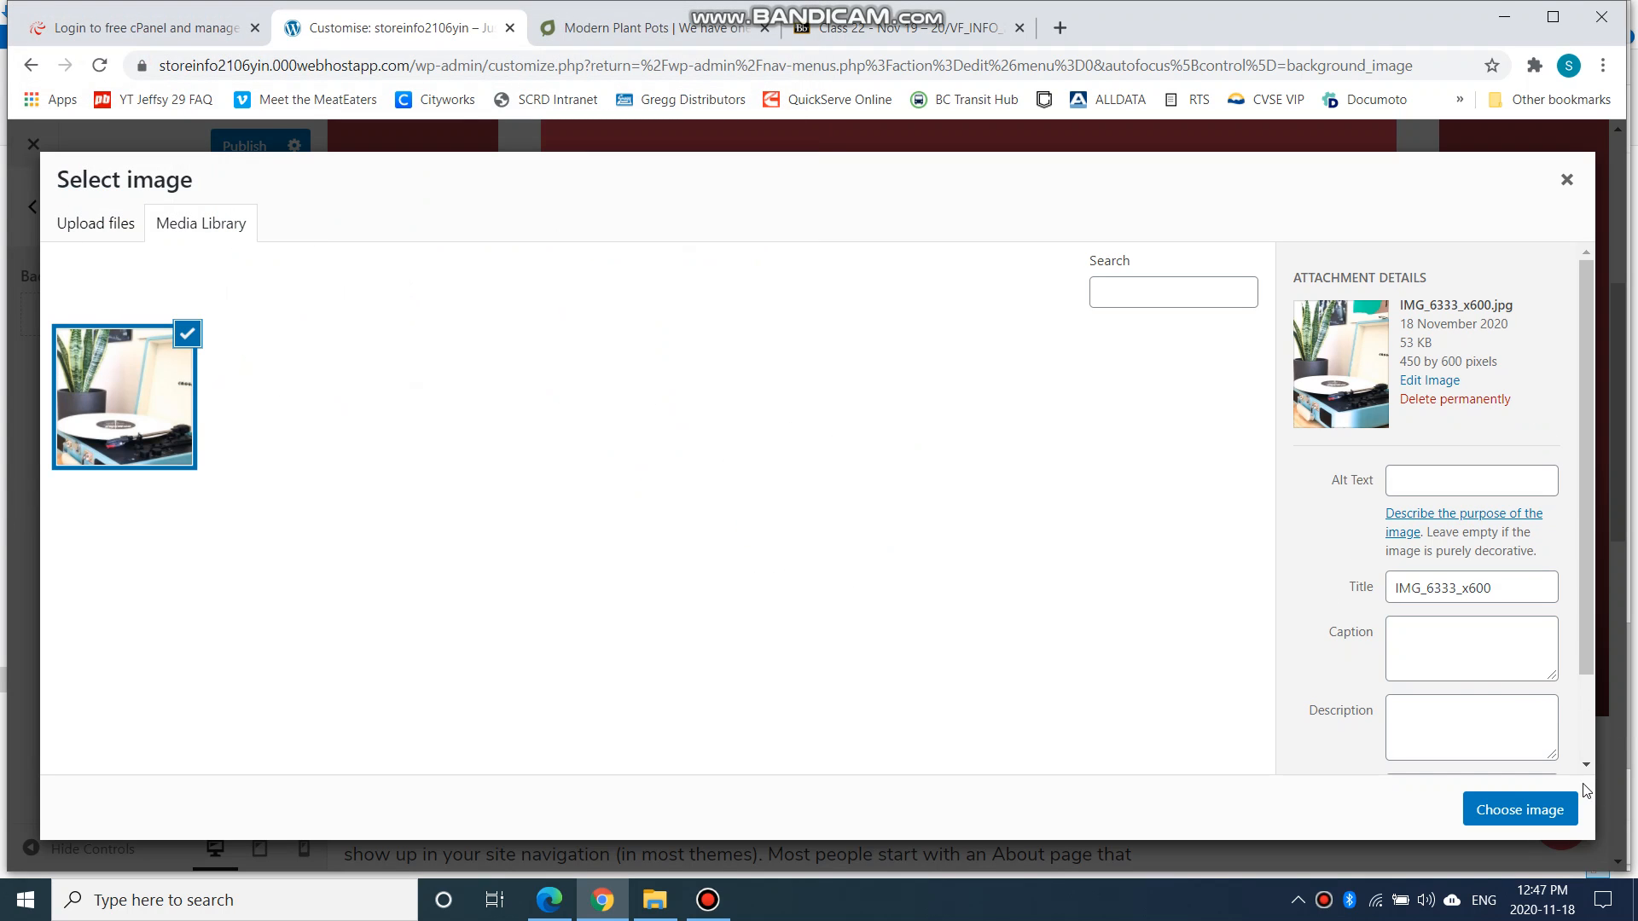
pyautogui.click(1519, 809)
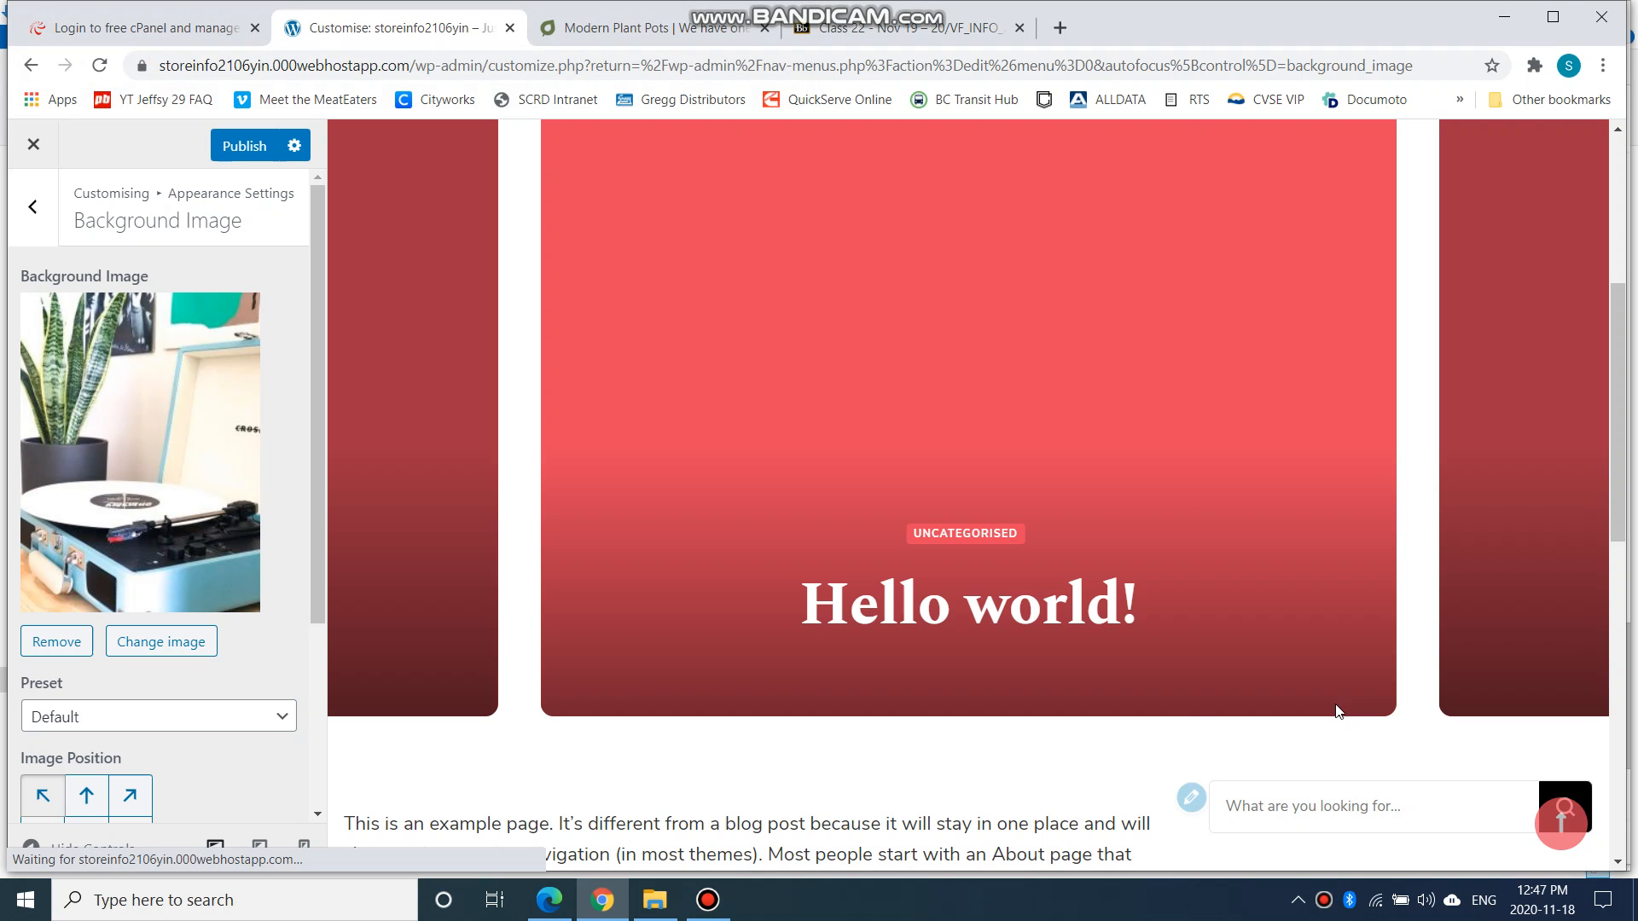
# Publish the new background image and close the customiser back to the dashboard
pyautogui.scroll(-3)
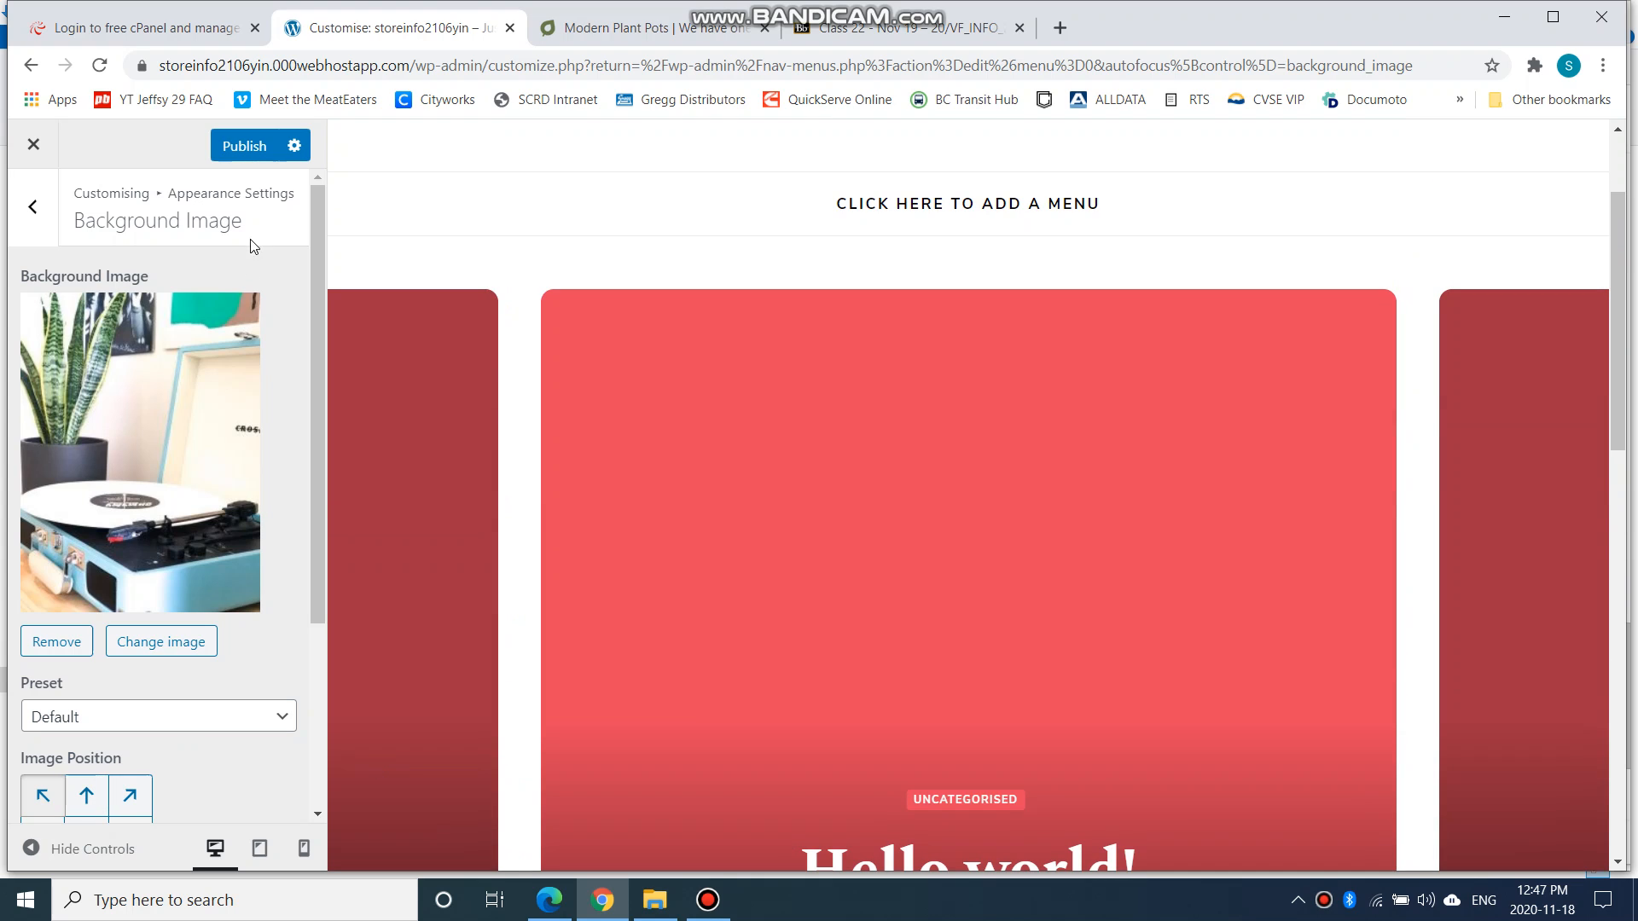
pyautogui.click(244, 146)
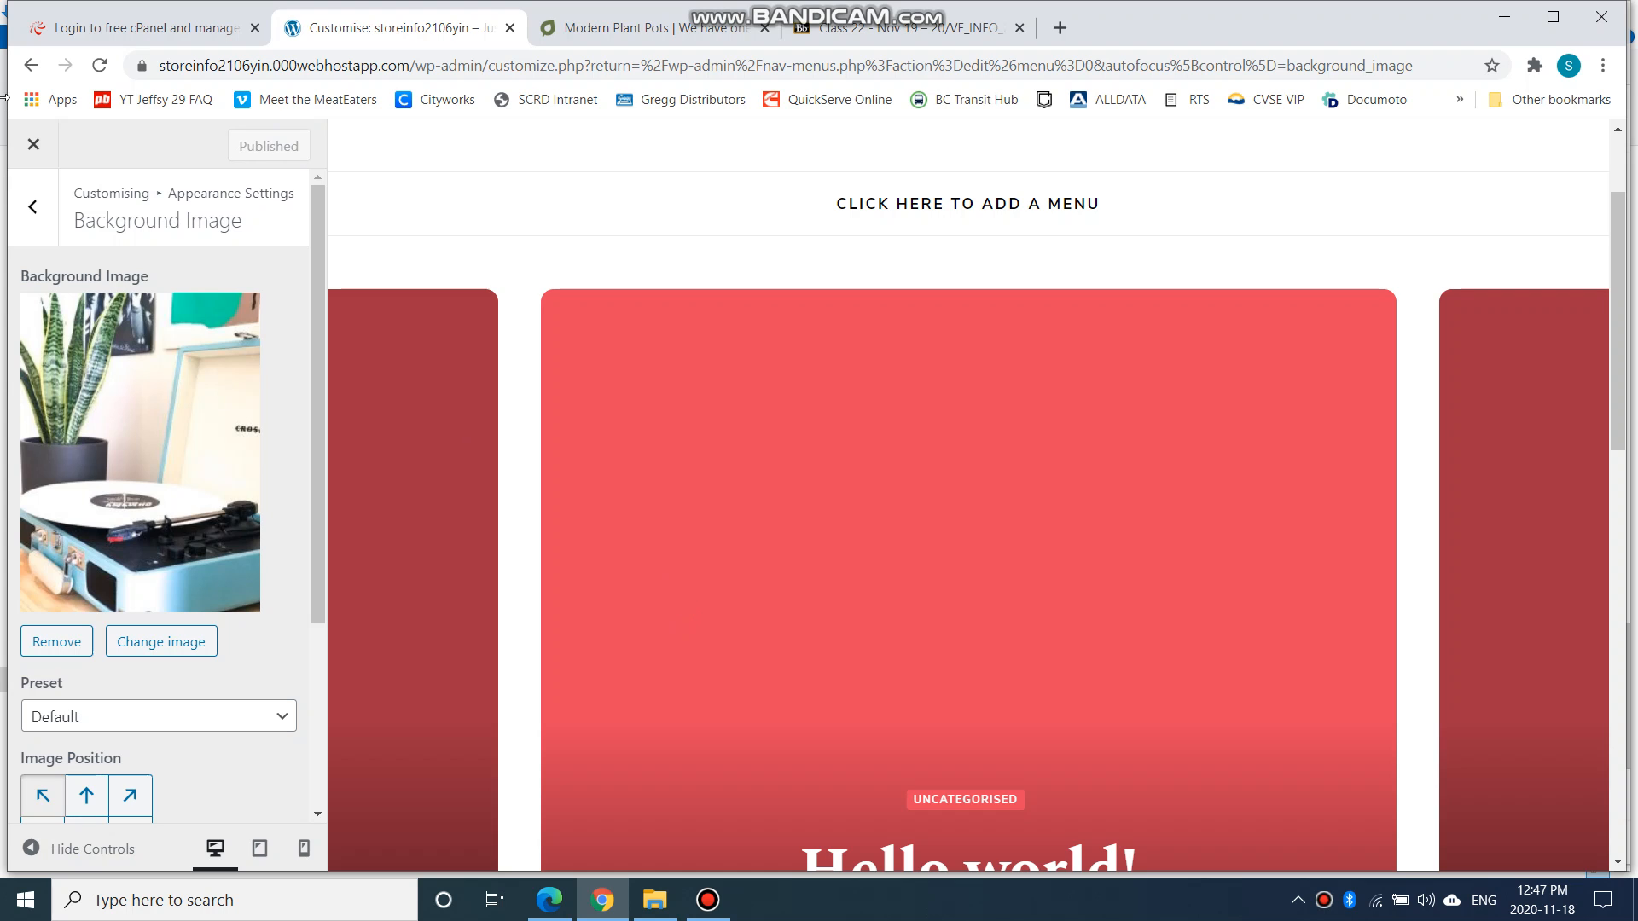
pyautogui.click(32, 143)
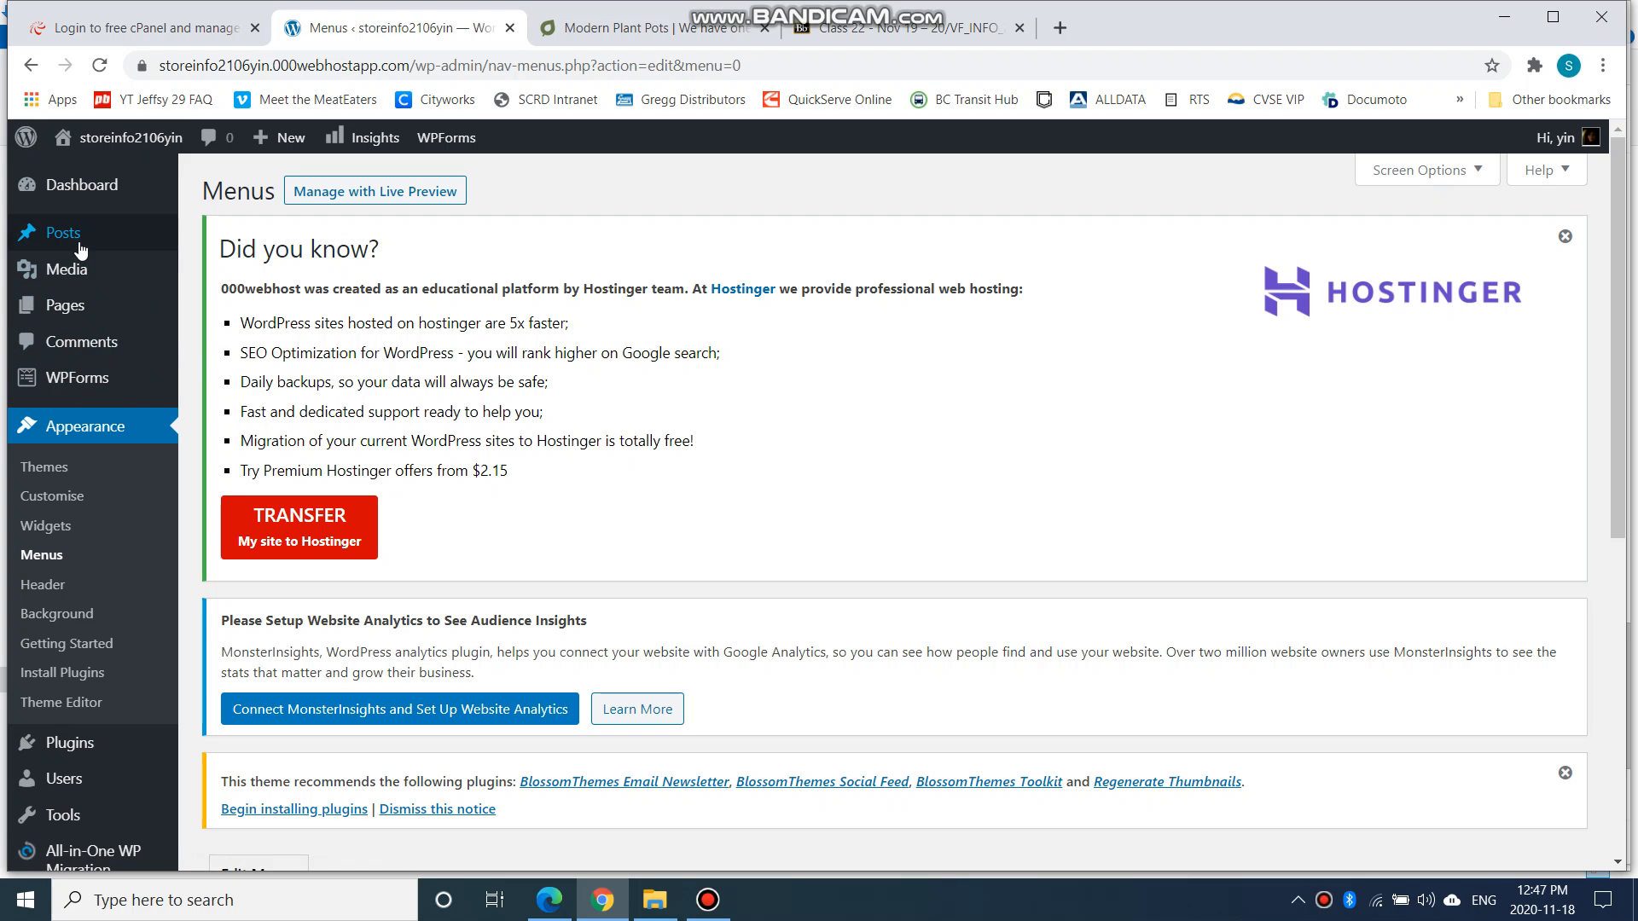
# Open Pages > All Pages and dismiss the Hostinger and recommended-plugins notices
pyautogui.click(63, 304)
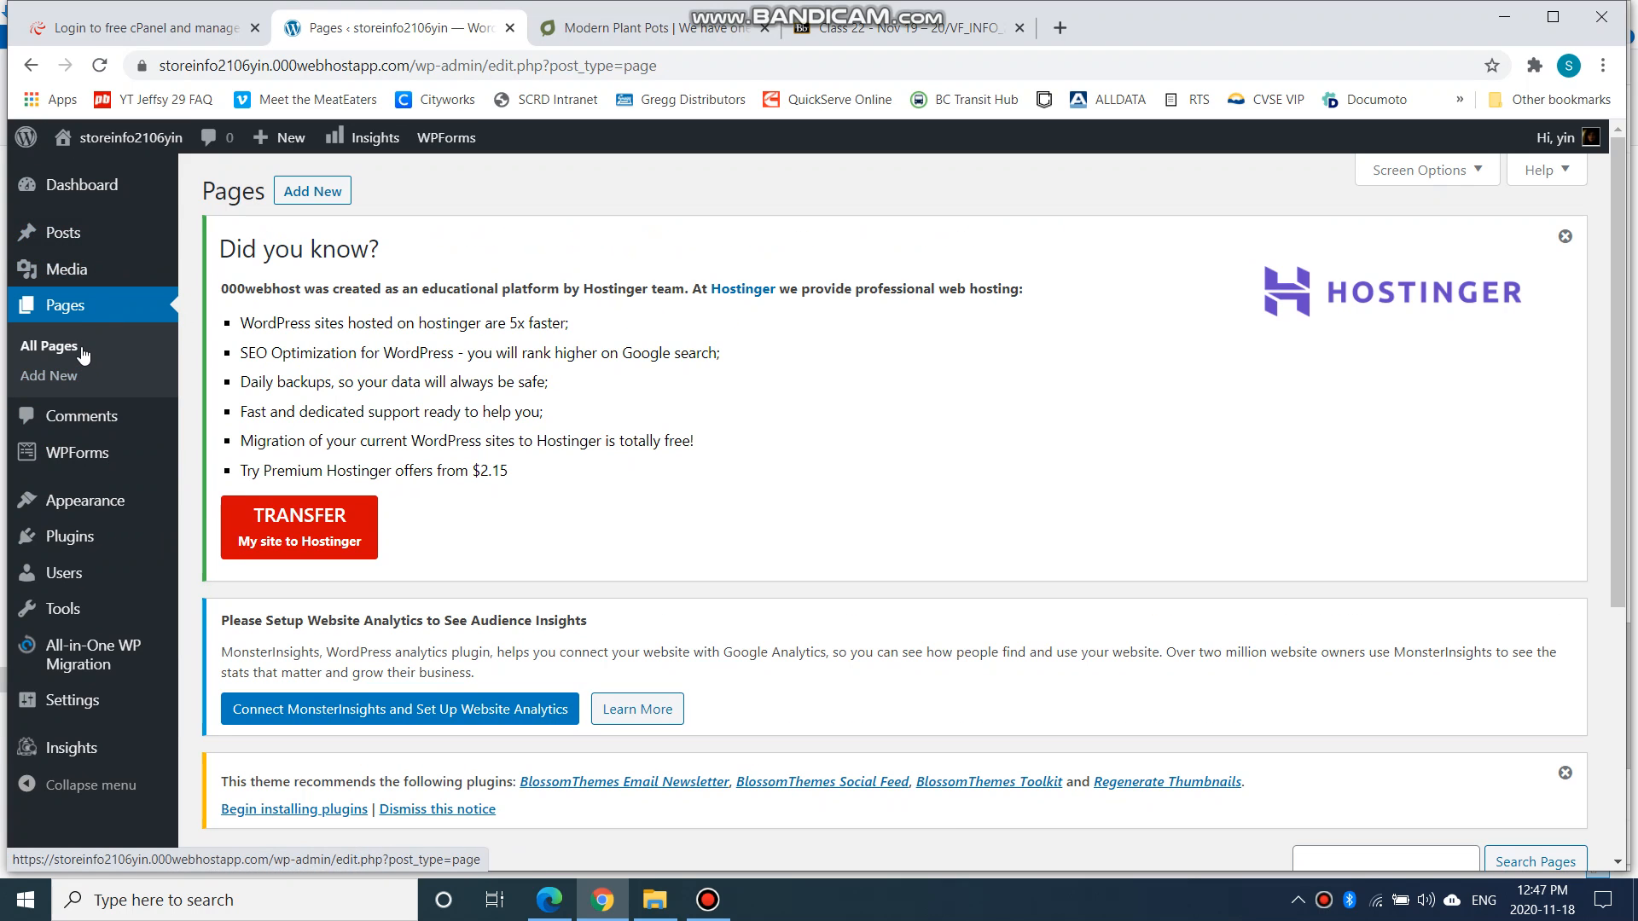
pyautogui.scroll(-3)
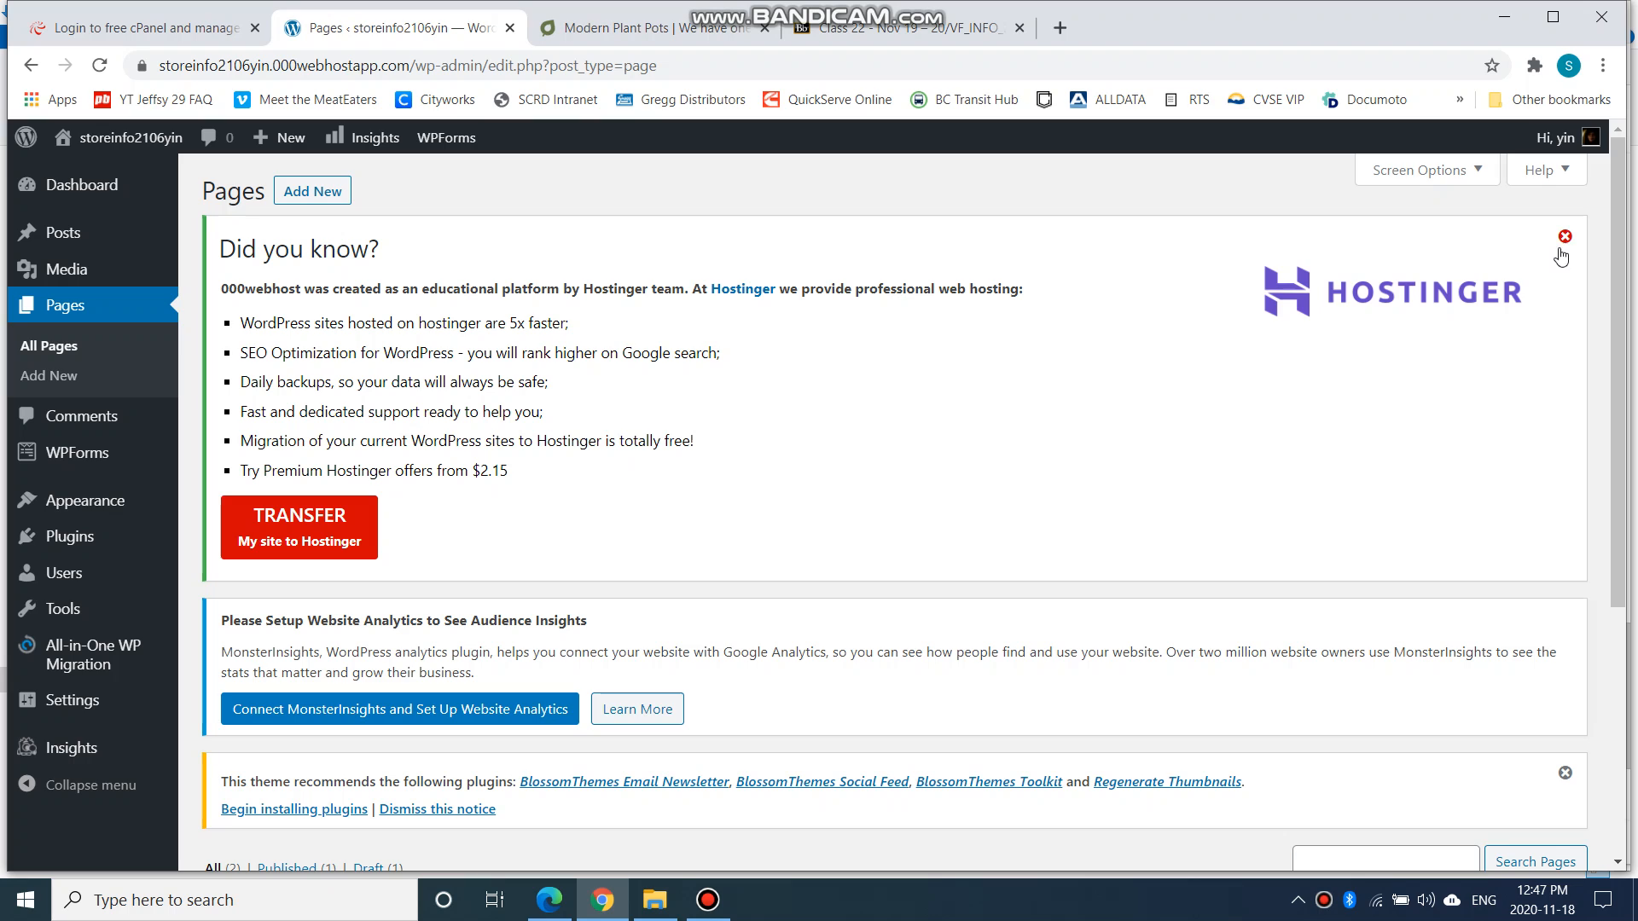
pyautogui.moveTo(1565, 247)
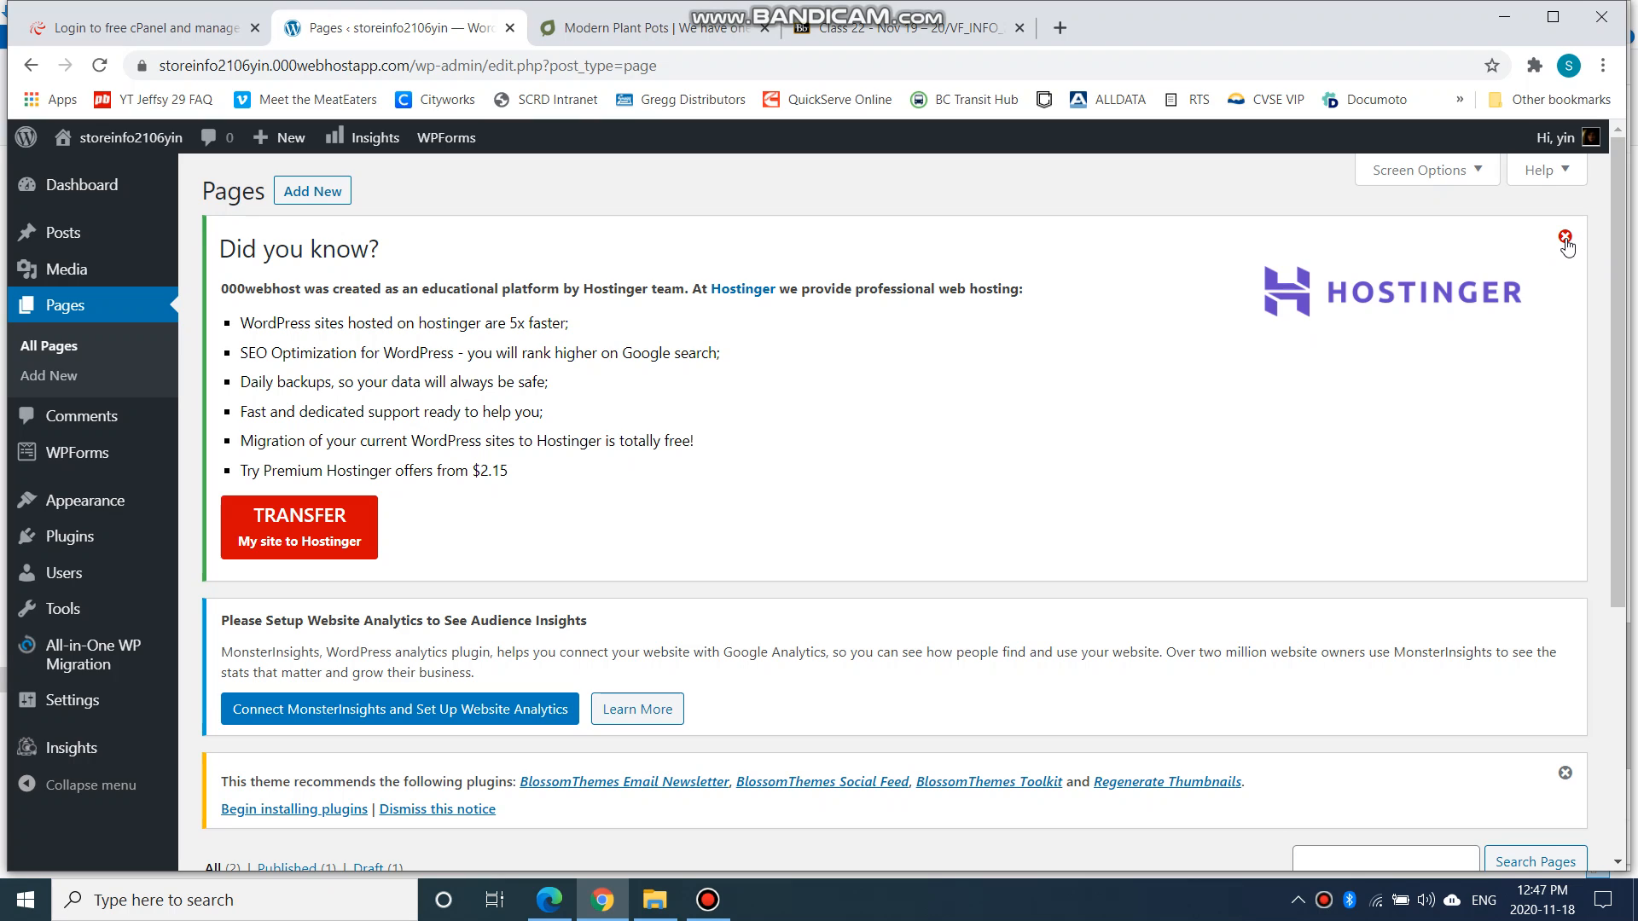
pyautogui.moveTo(727, 439)
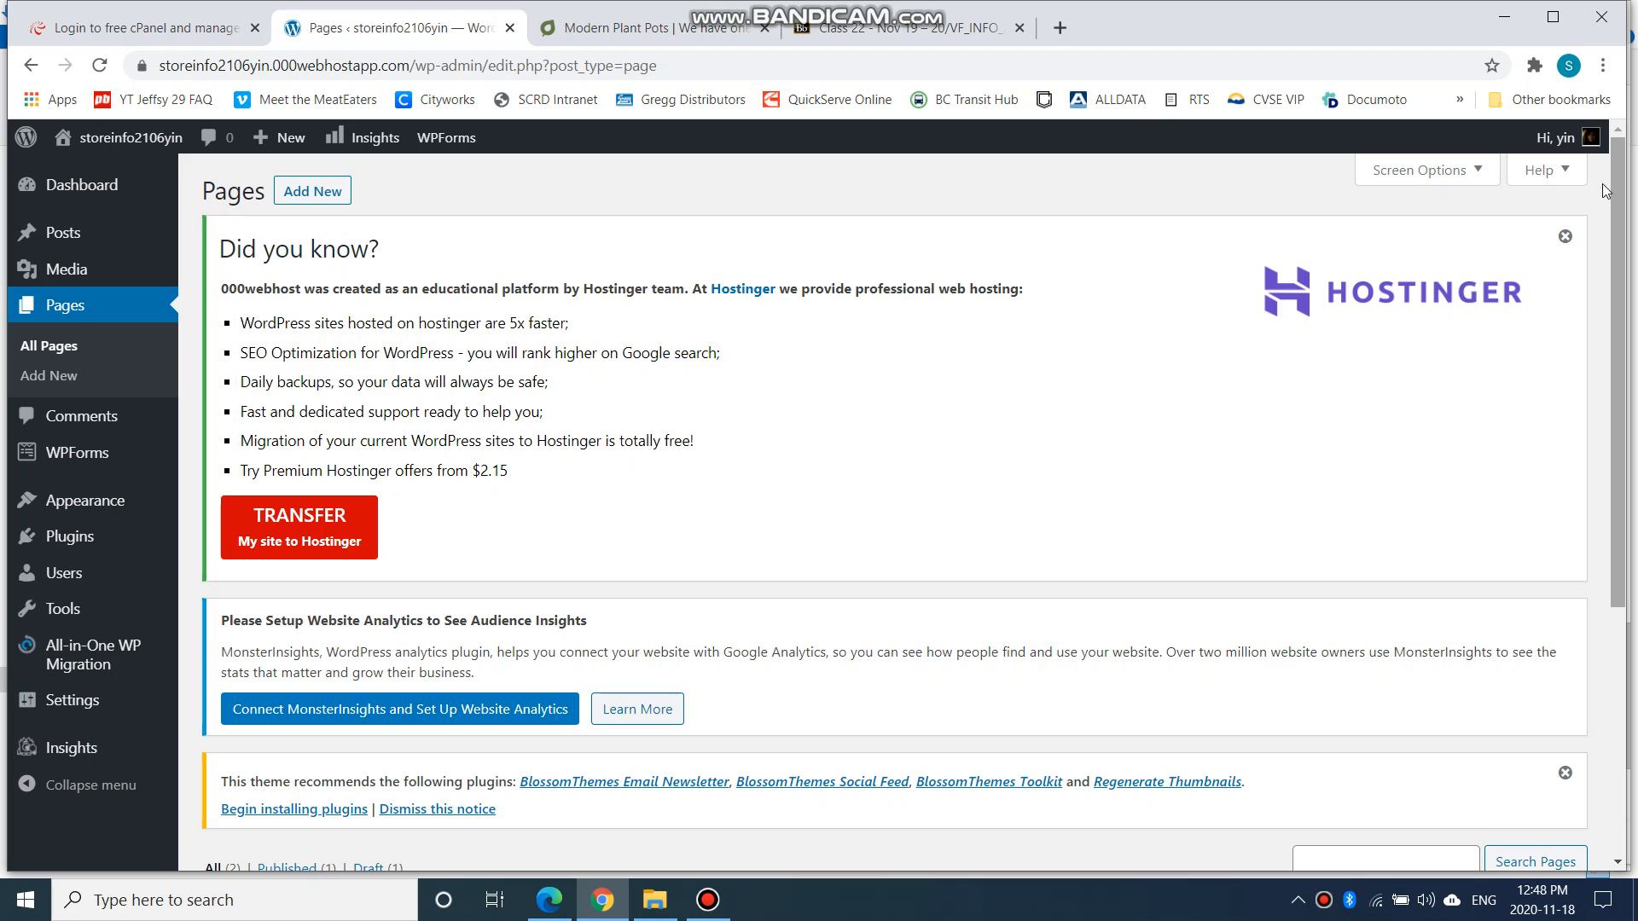
pyautogui.click(1564, 236)
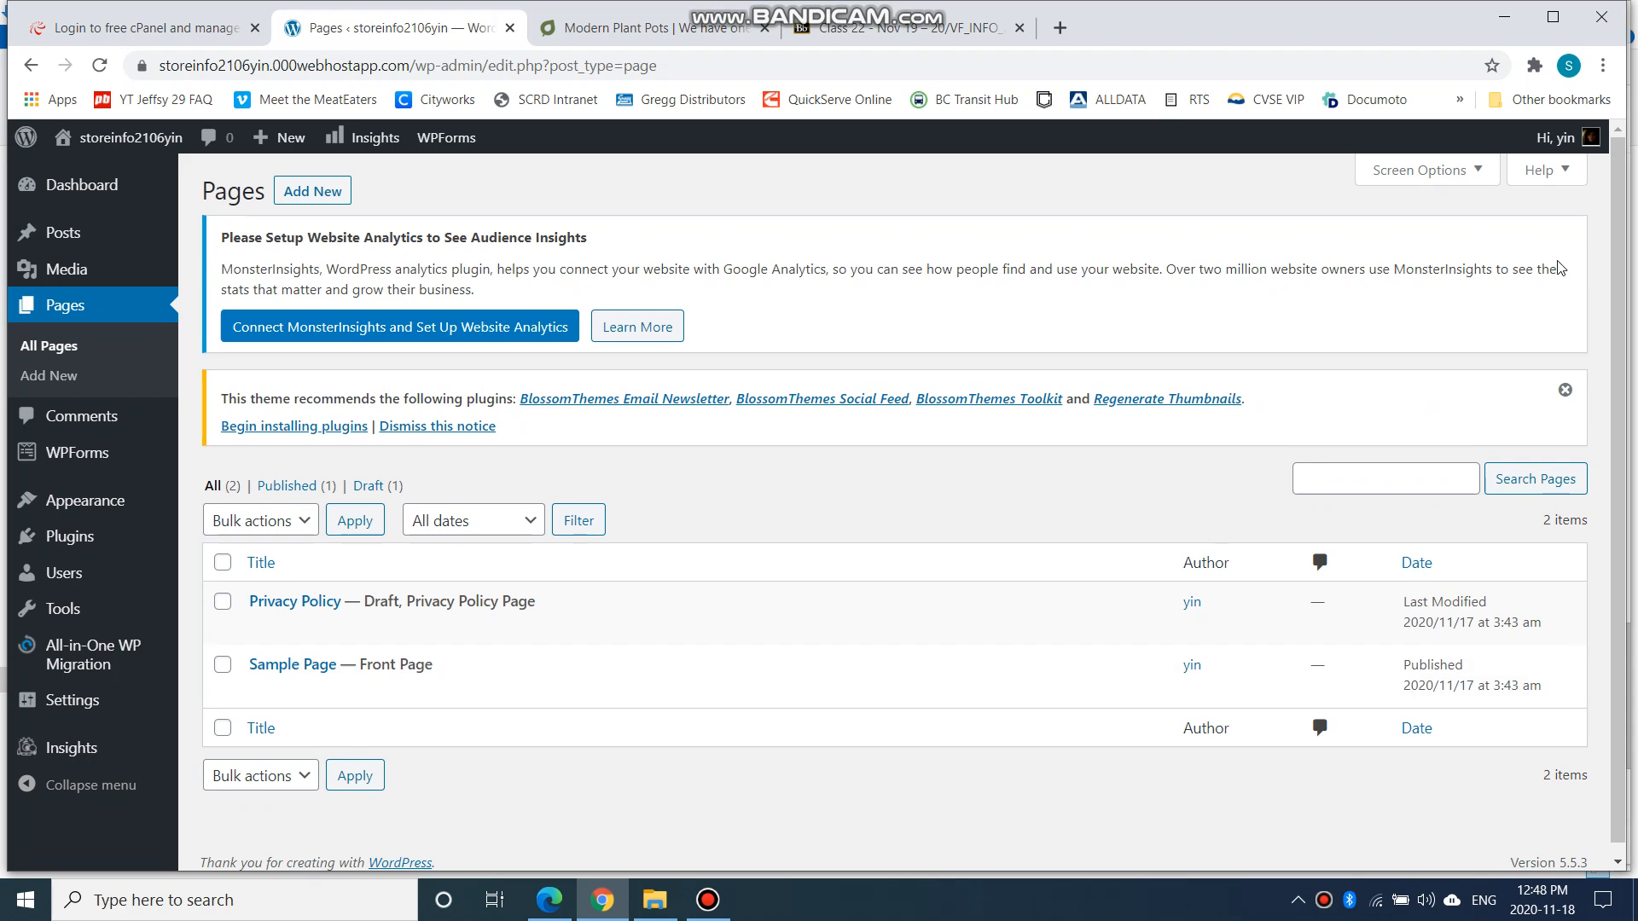
pyautogui.moveTo(1515, 326)
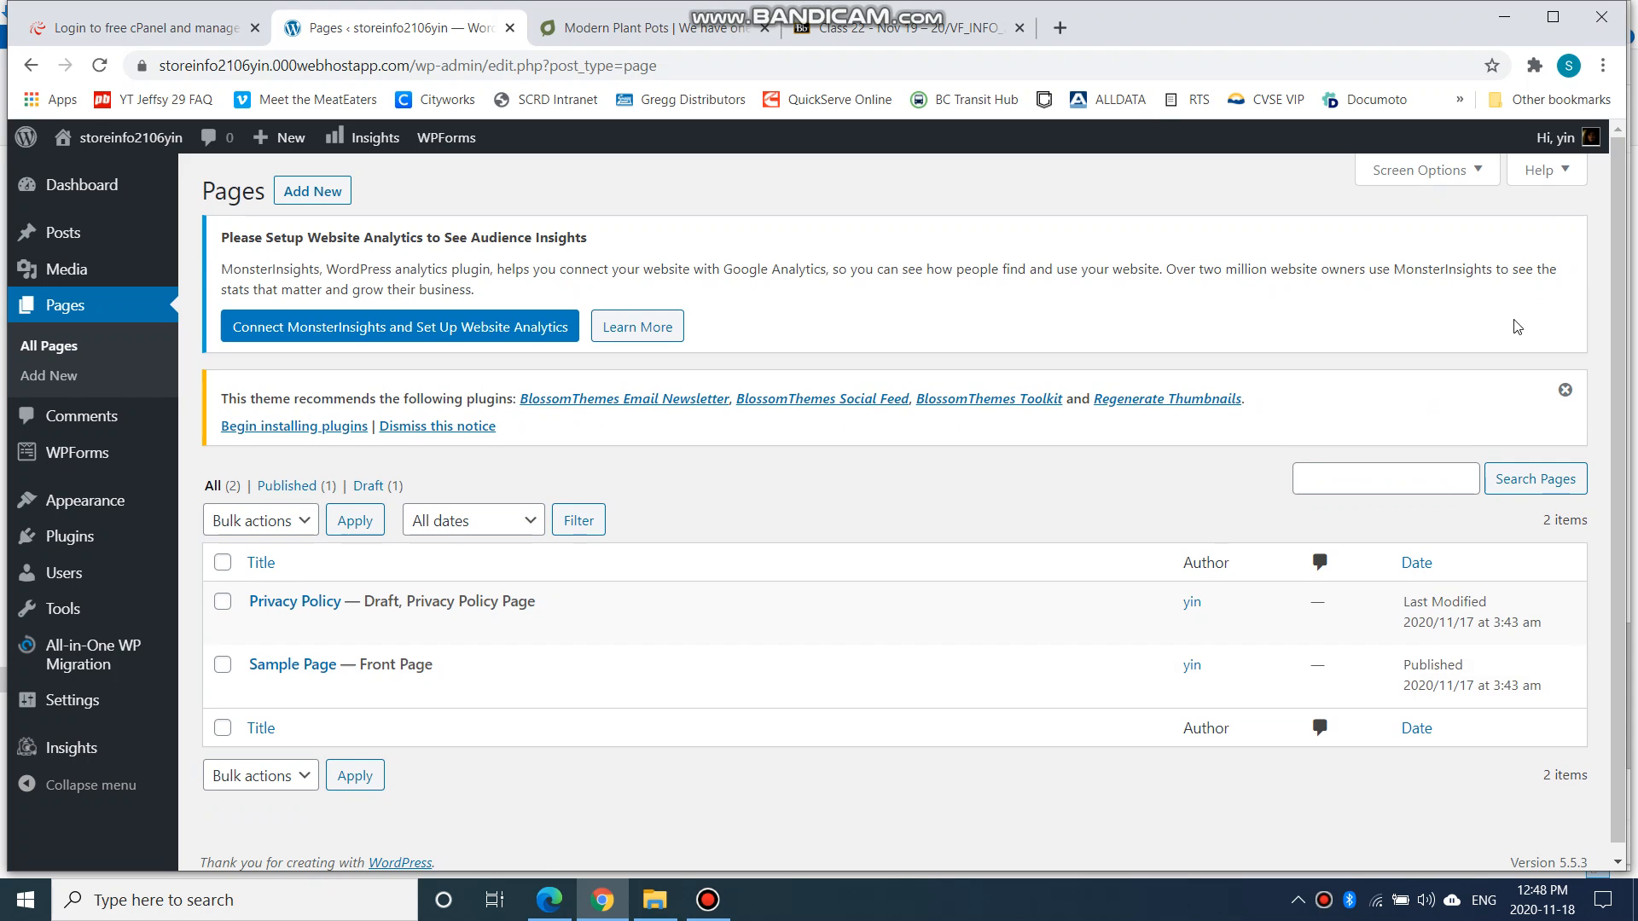
pyautogui.moveTo(1041, 449)
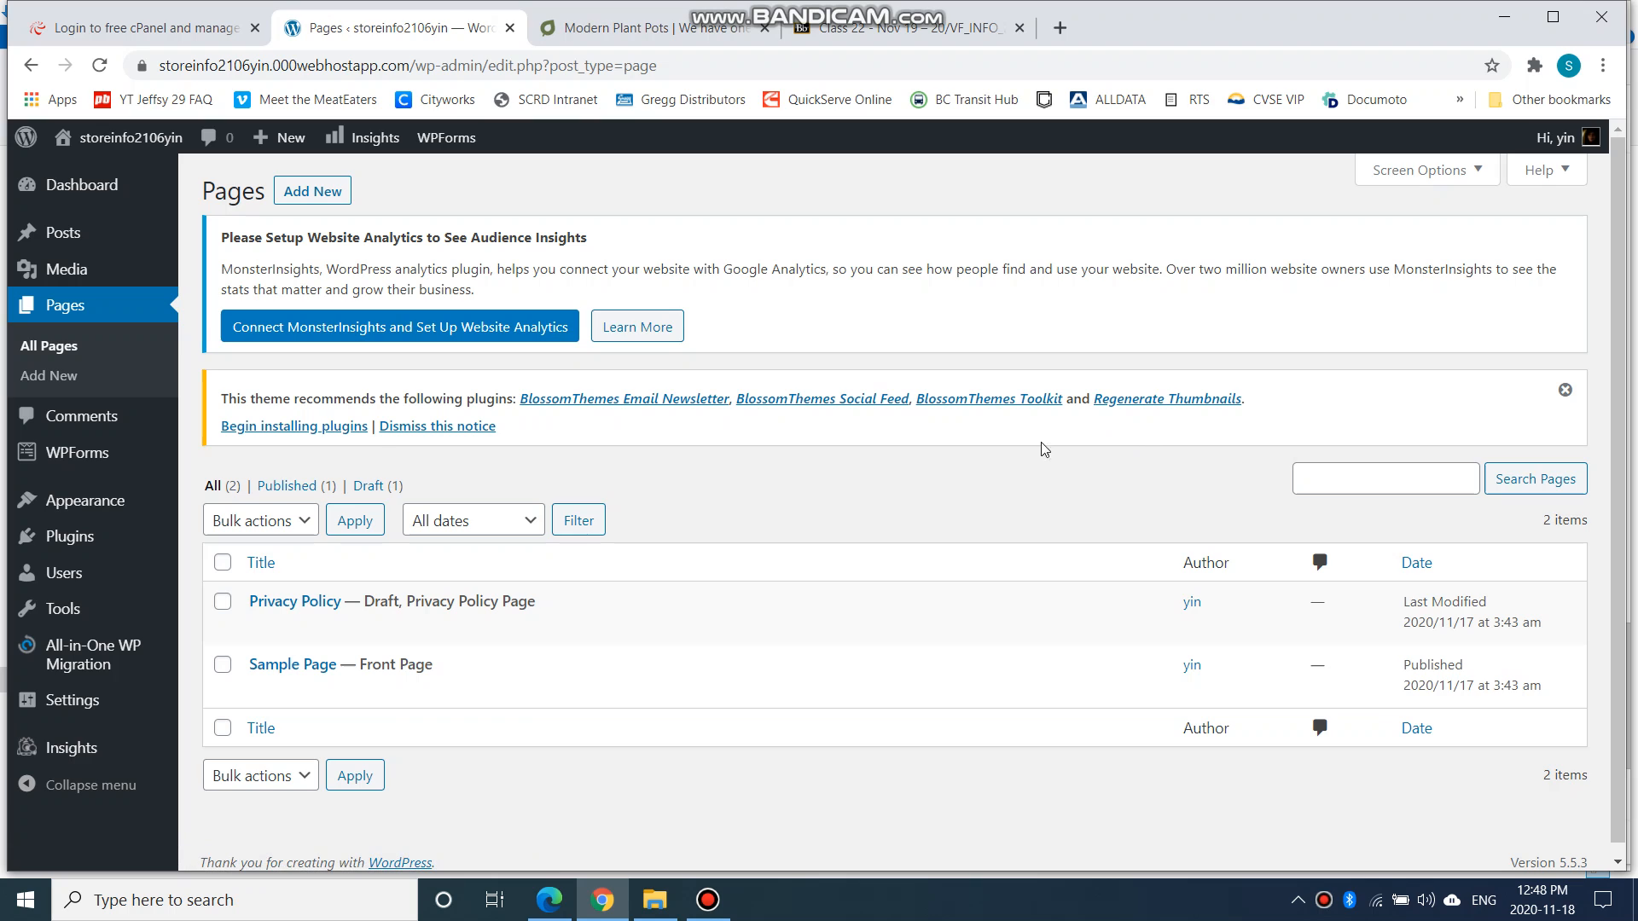
pyautogui.moveTo(684, 435)
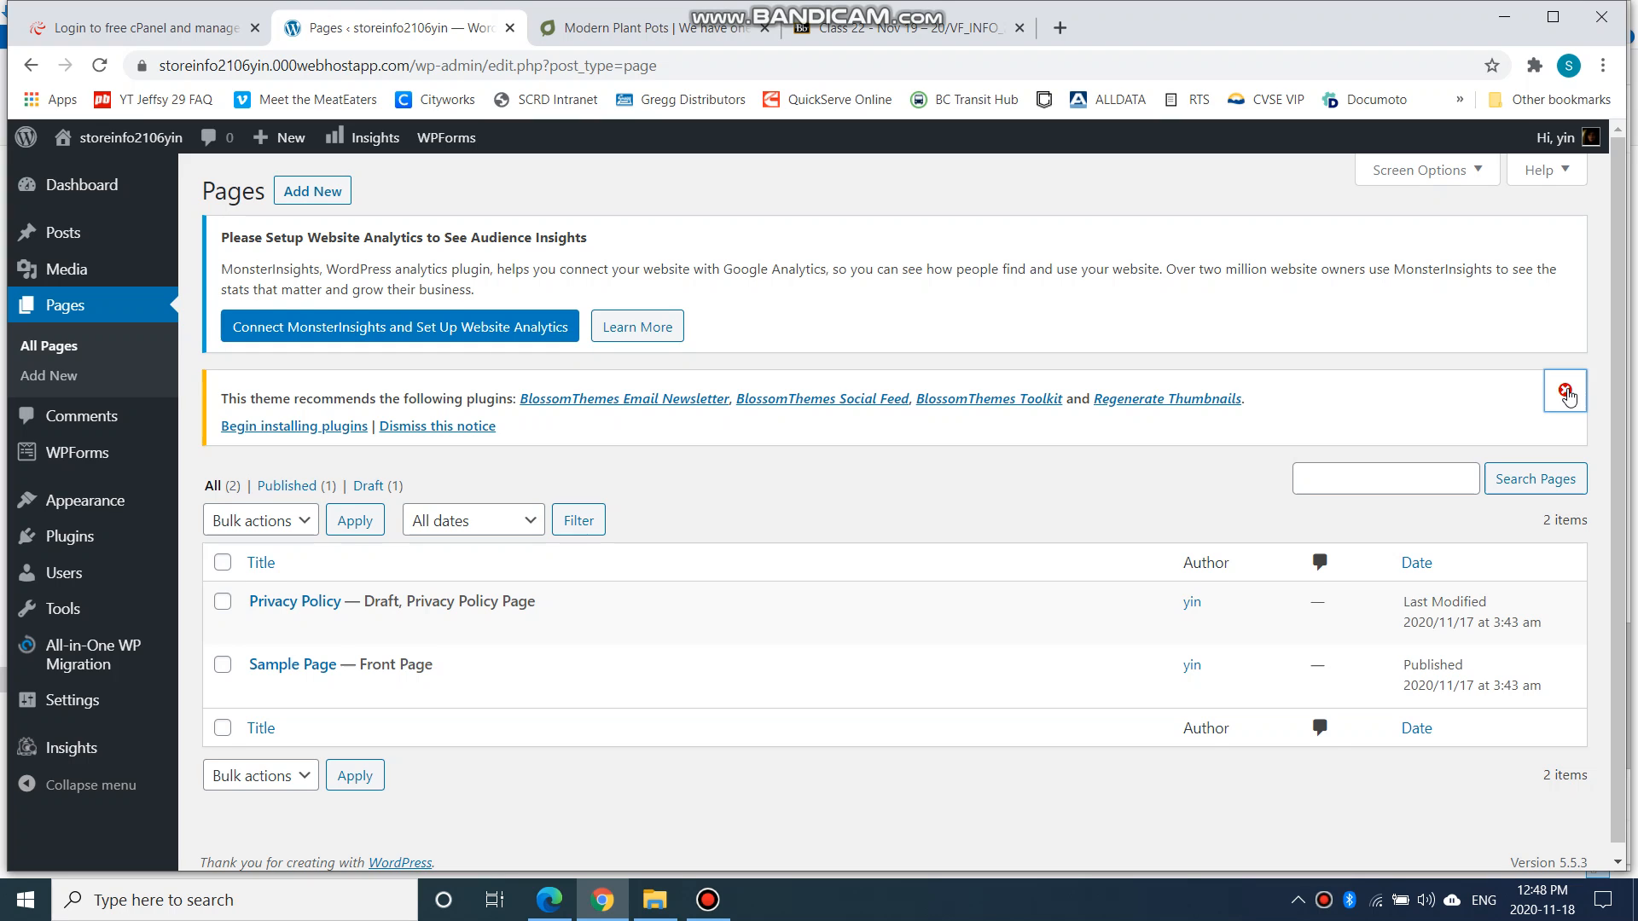
pyautogui.click(1565, 391)
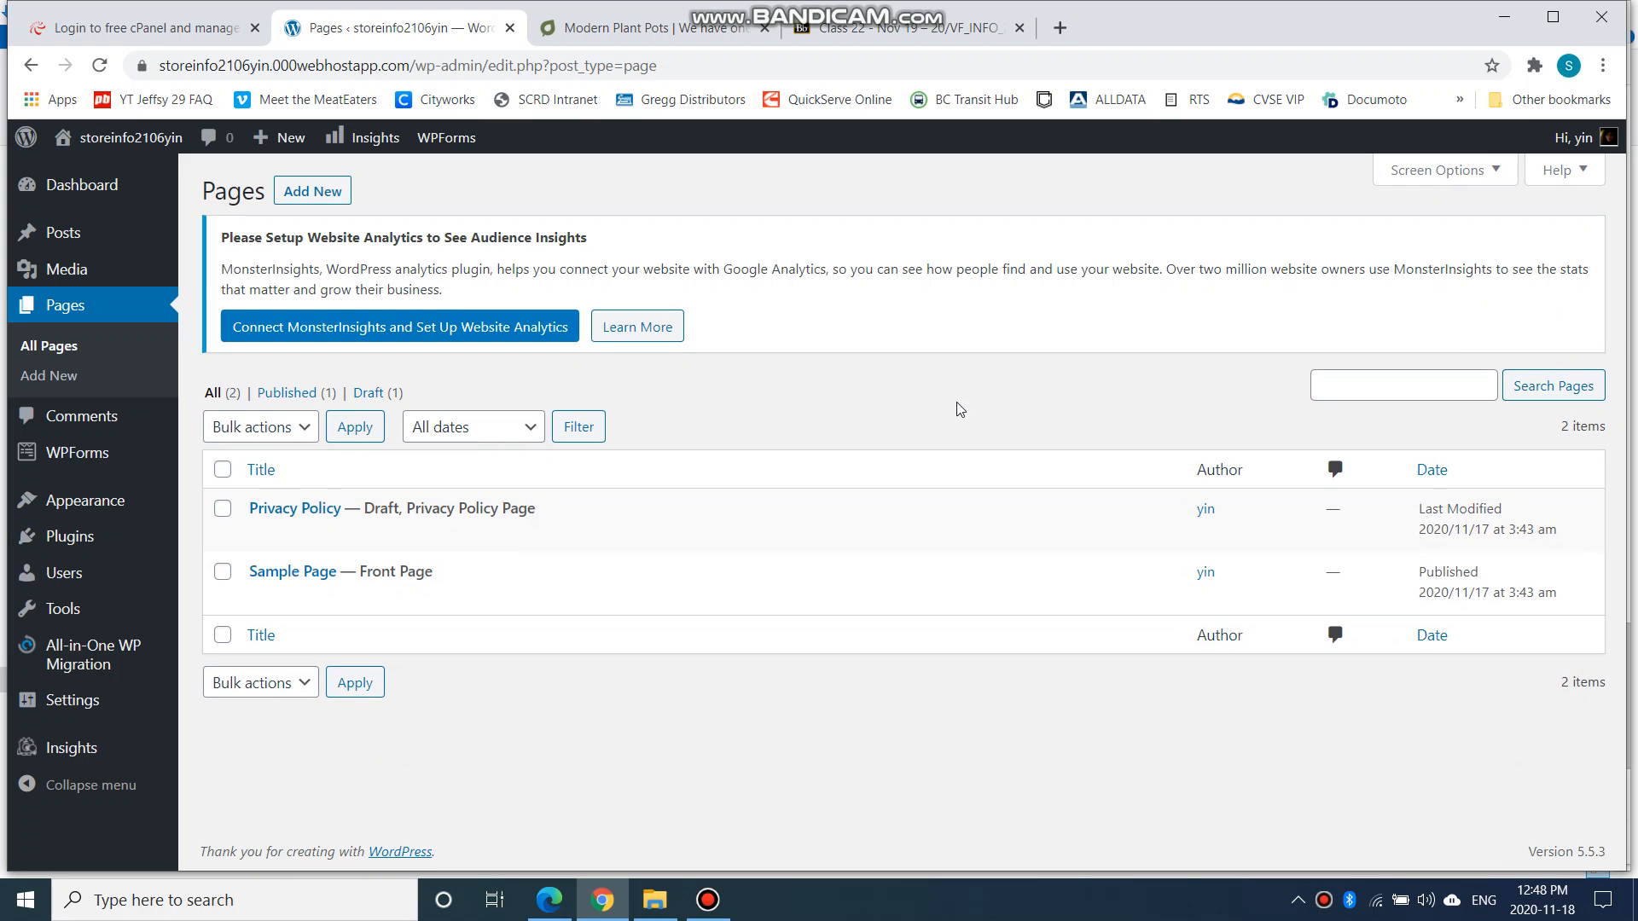
pyautogui.moveTo(974, 393)
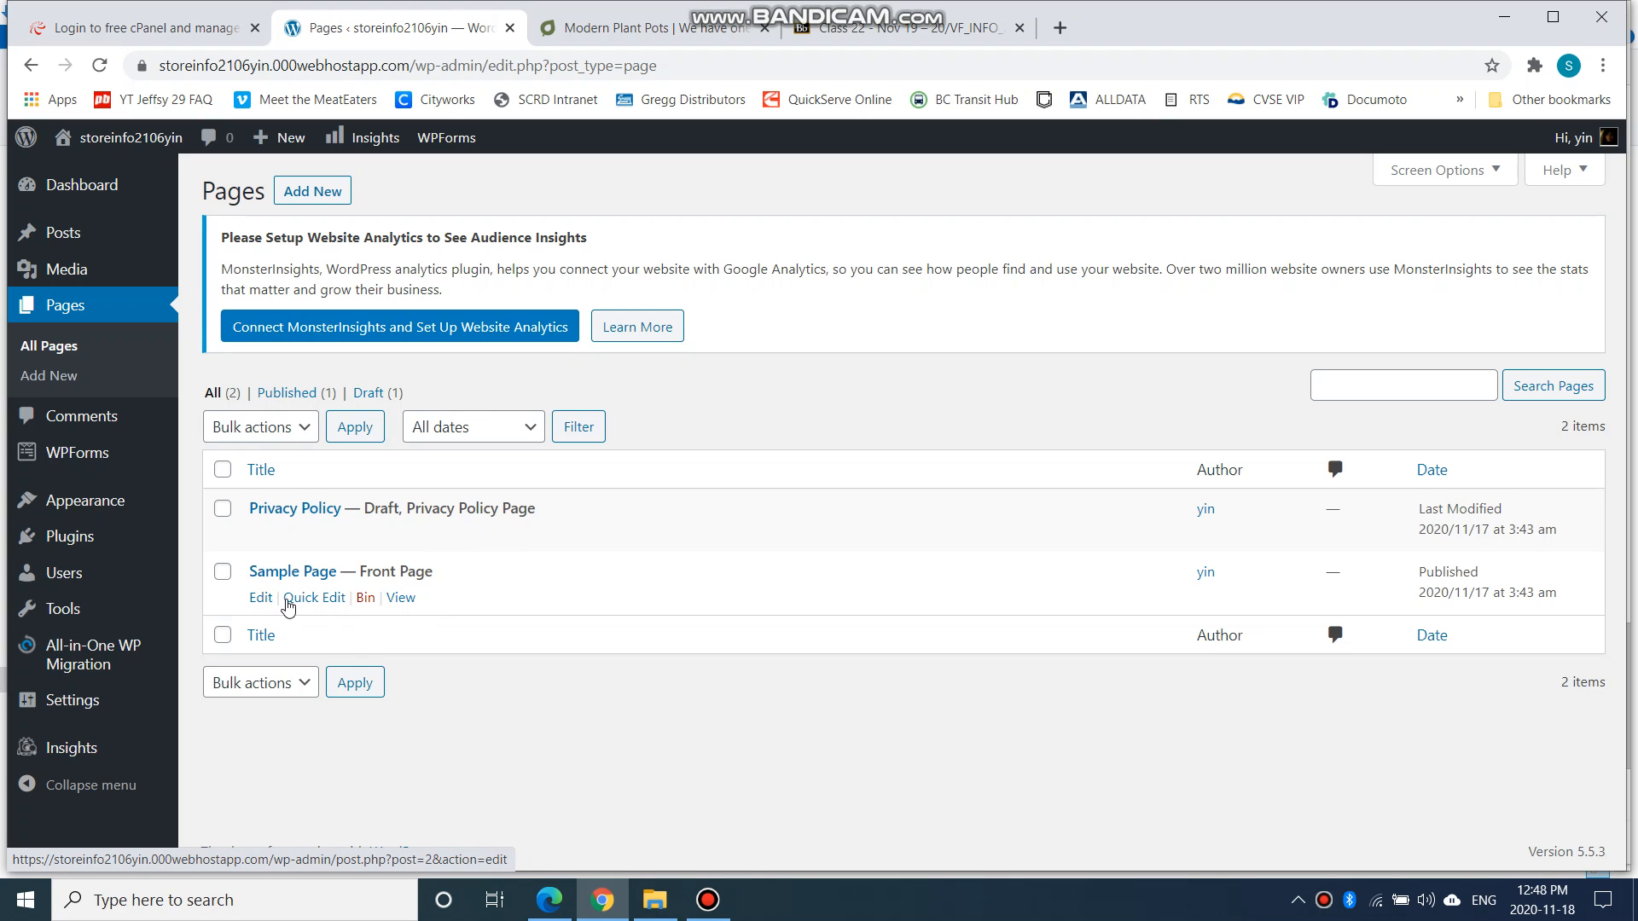
# Open Sample Page in the editor and retitle it 'Welcome to my store'
pyautogui.click(259, 598)
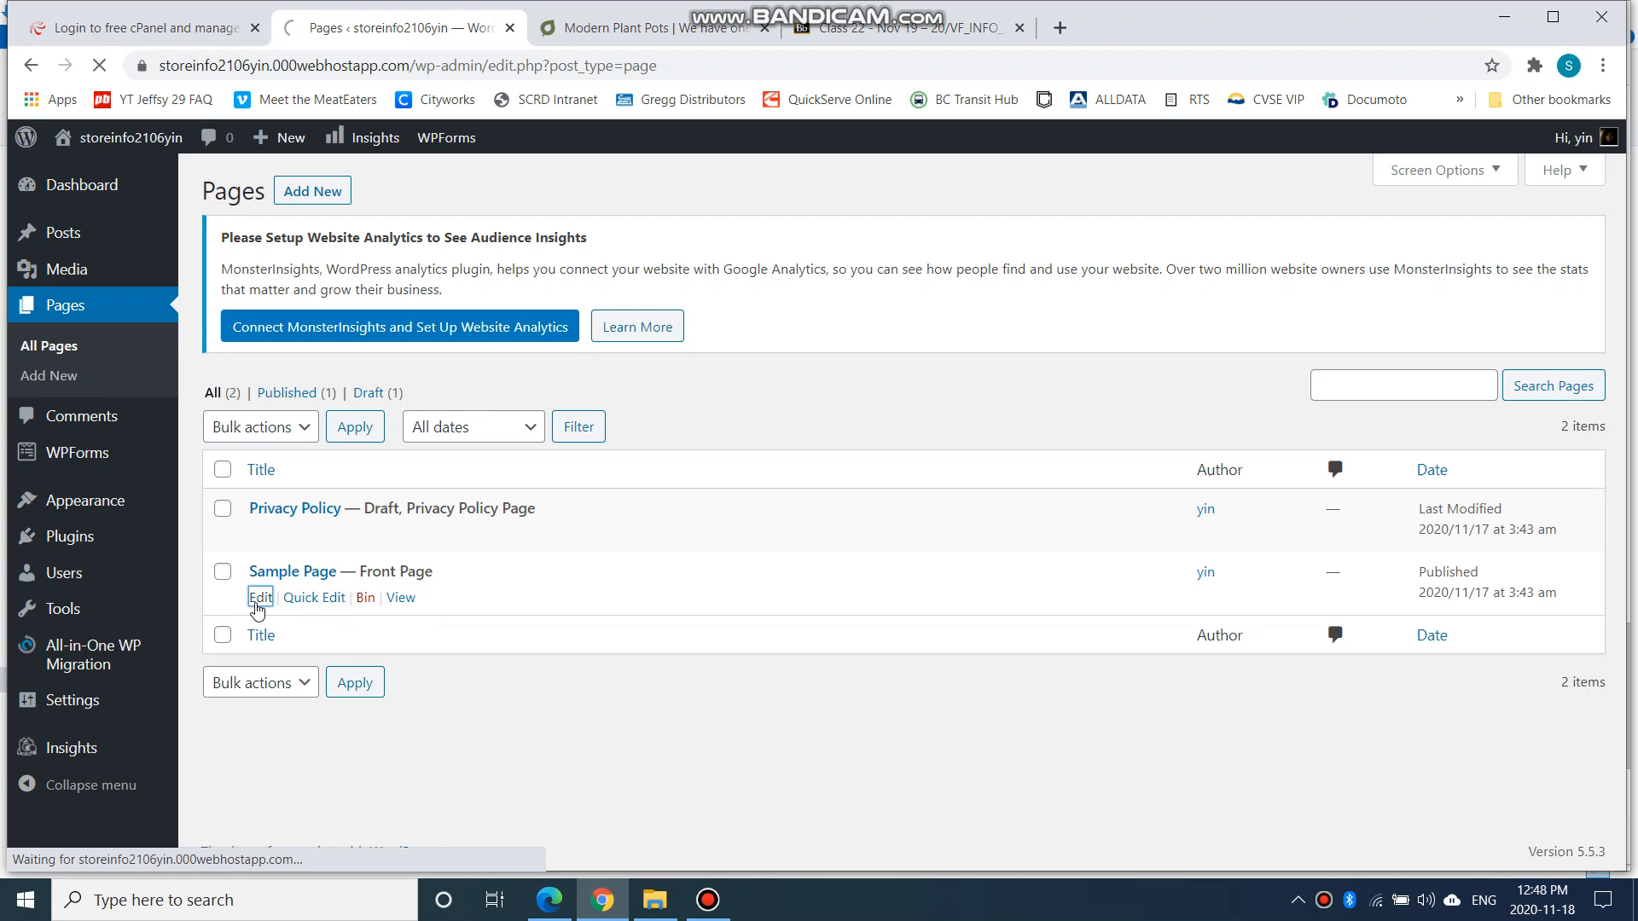
pyautogui.click(259, 598)
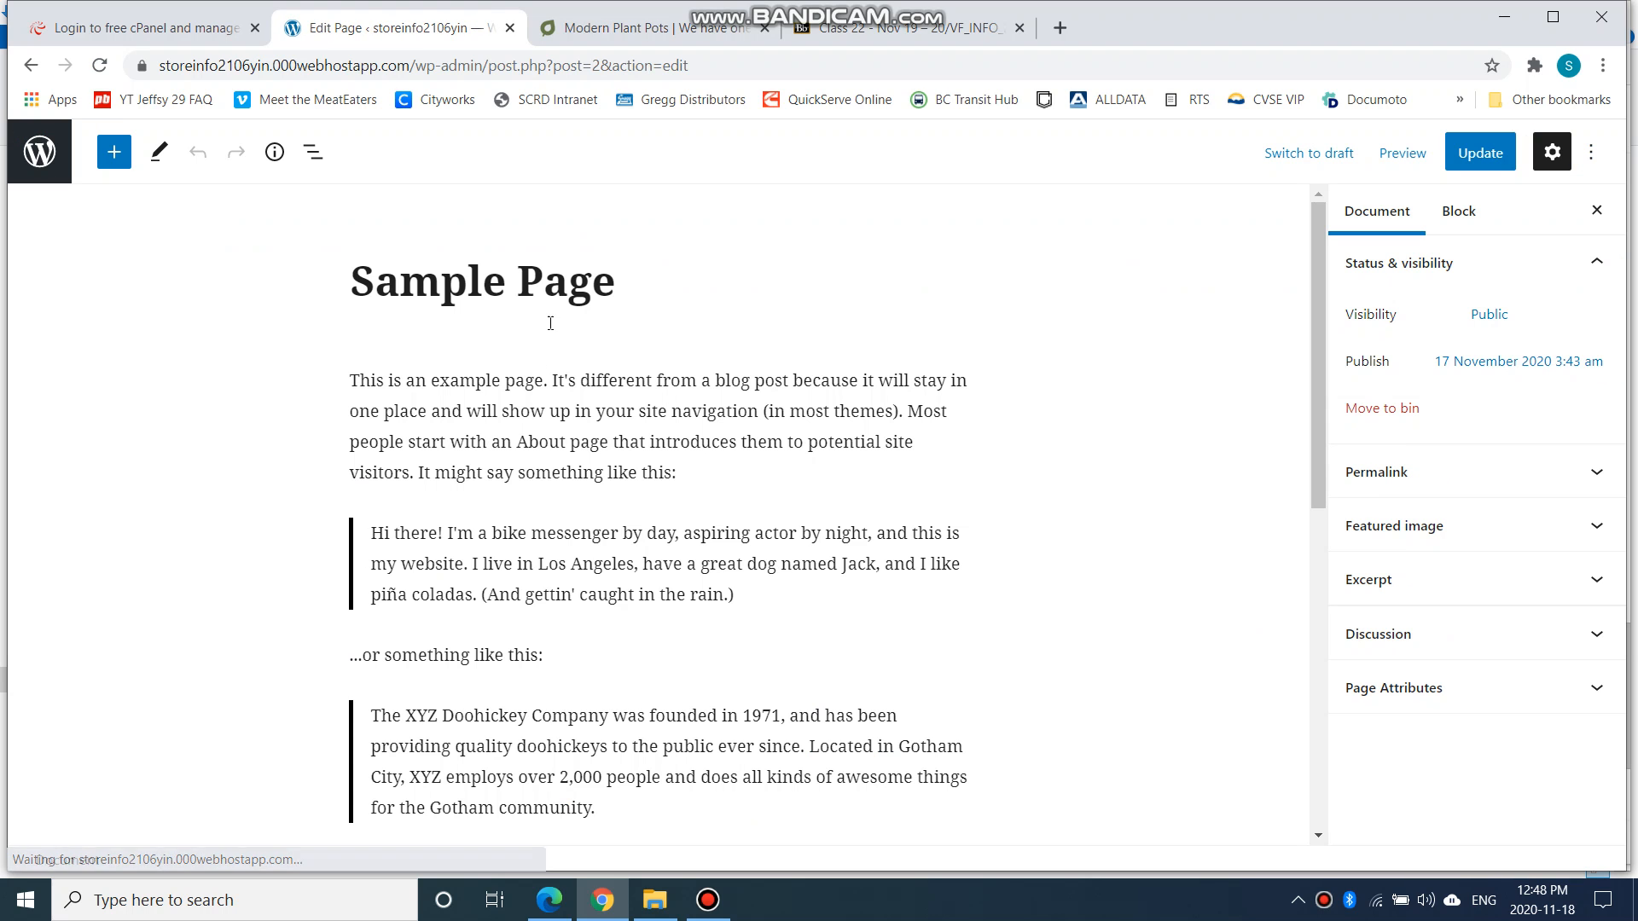
pyautogui.tripleClick(481, 280)
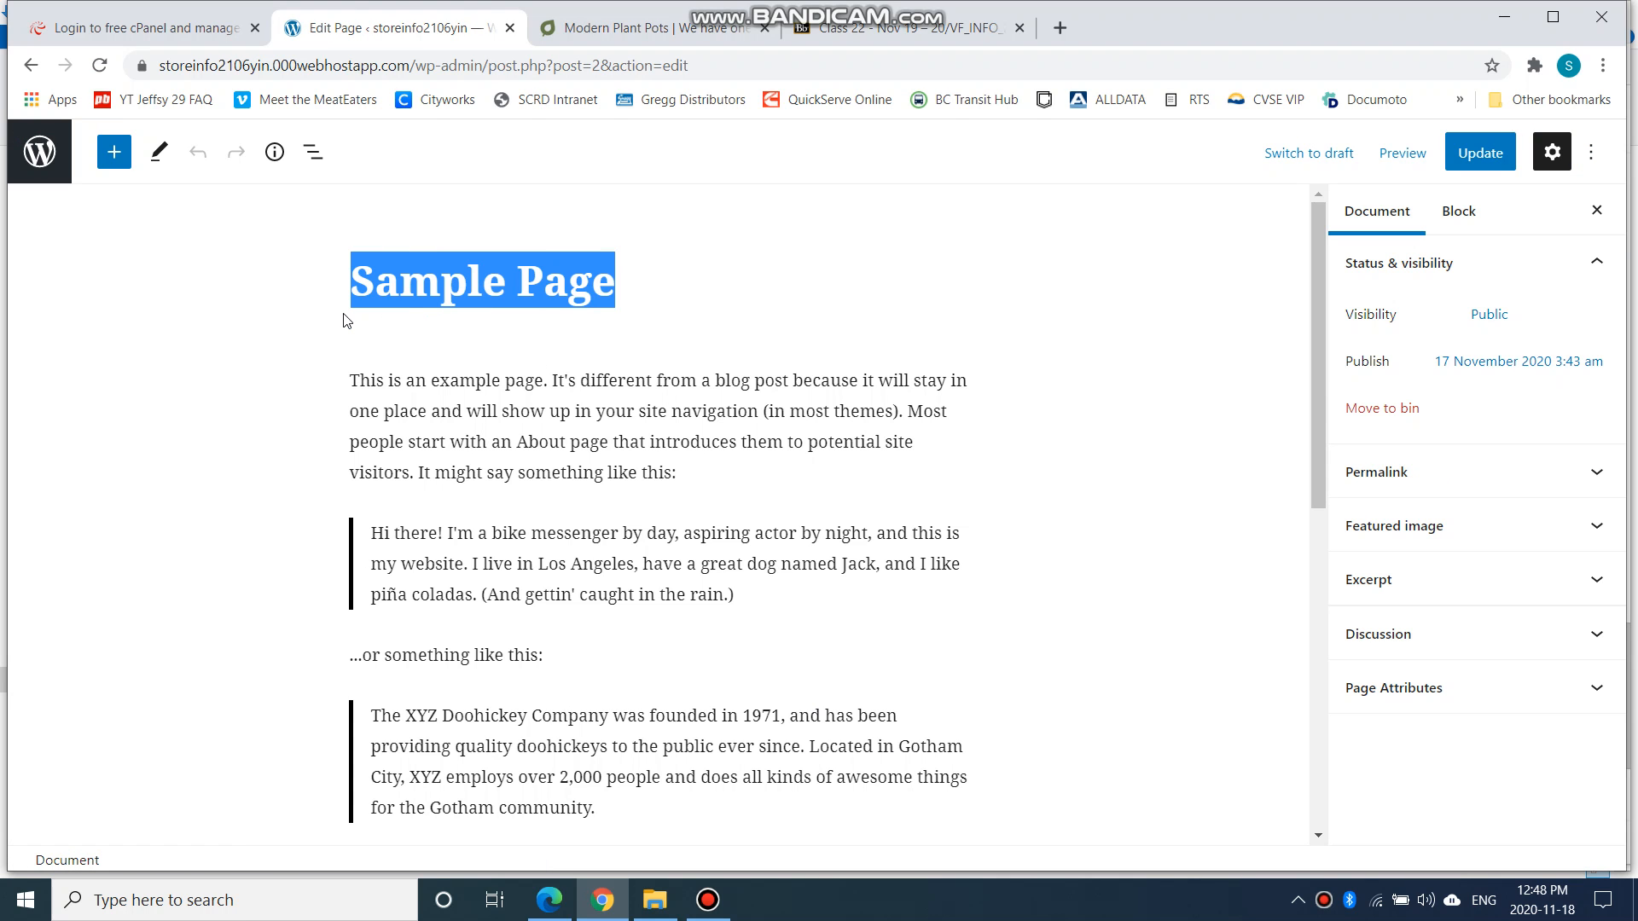
pyautogui.write('Welcoe')
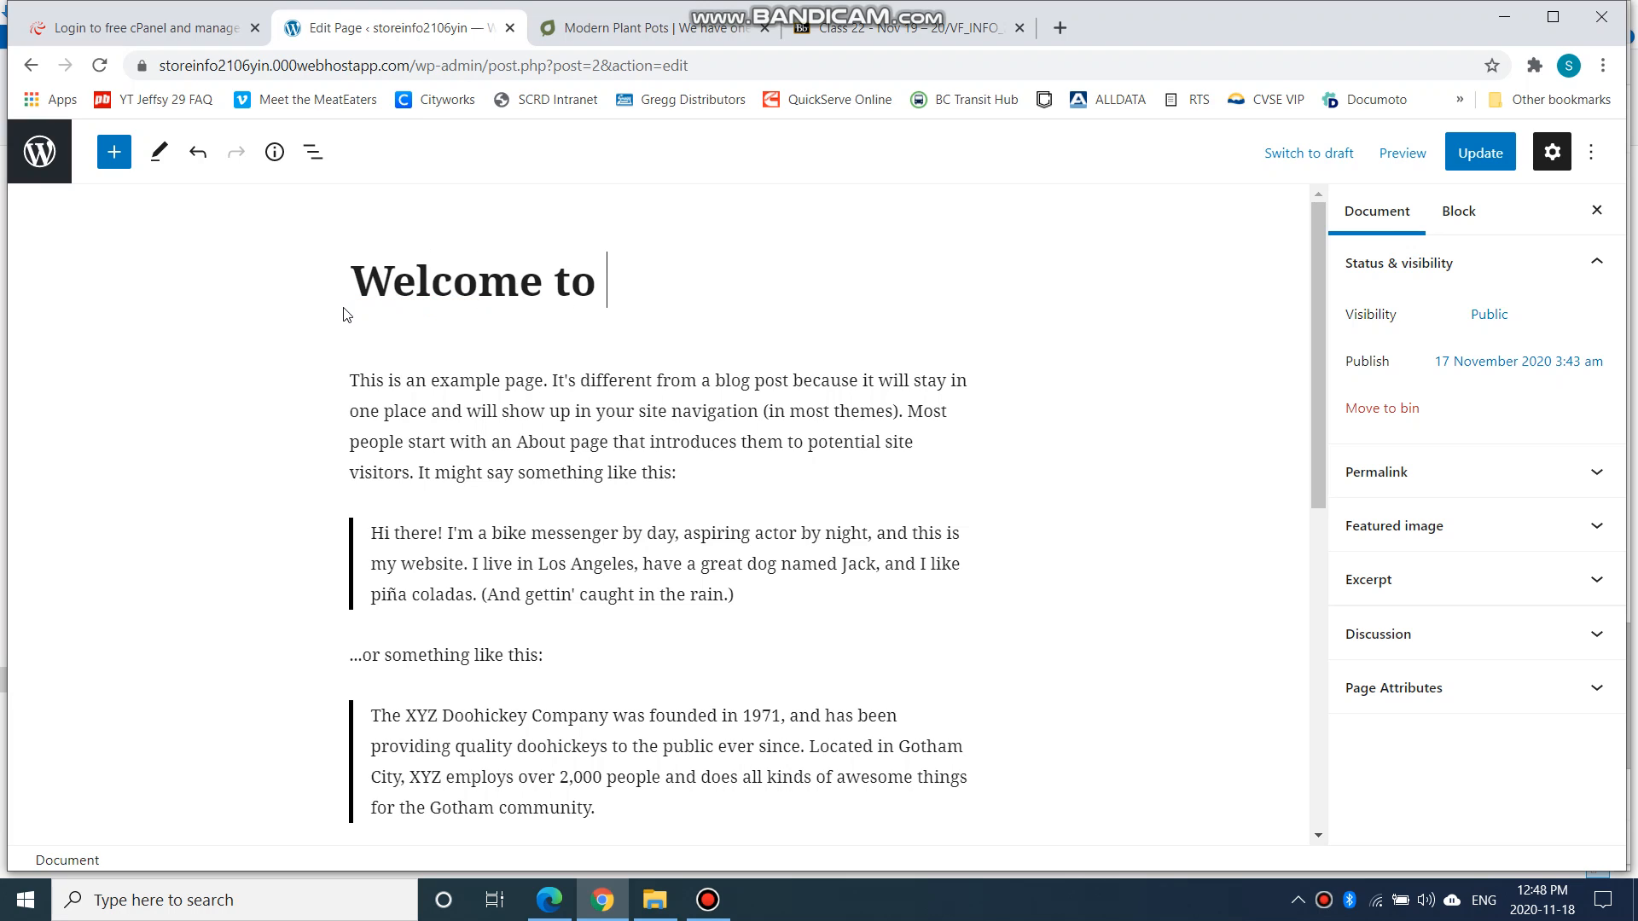
pyautogui.write('my store')
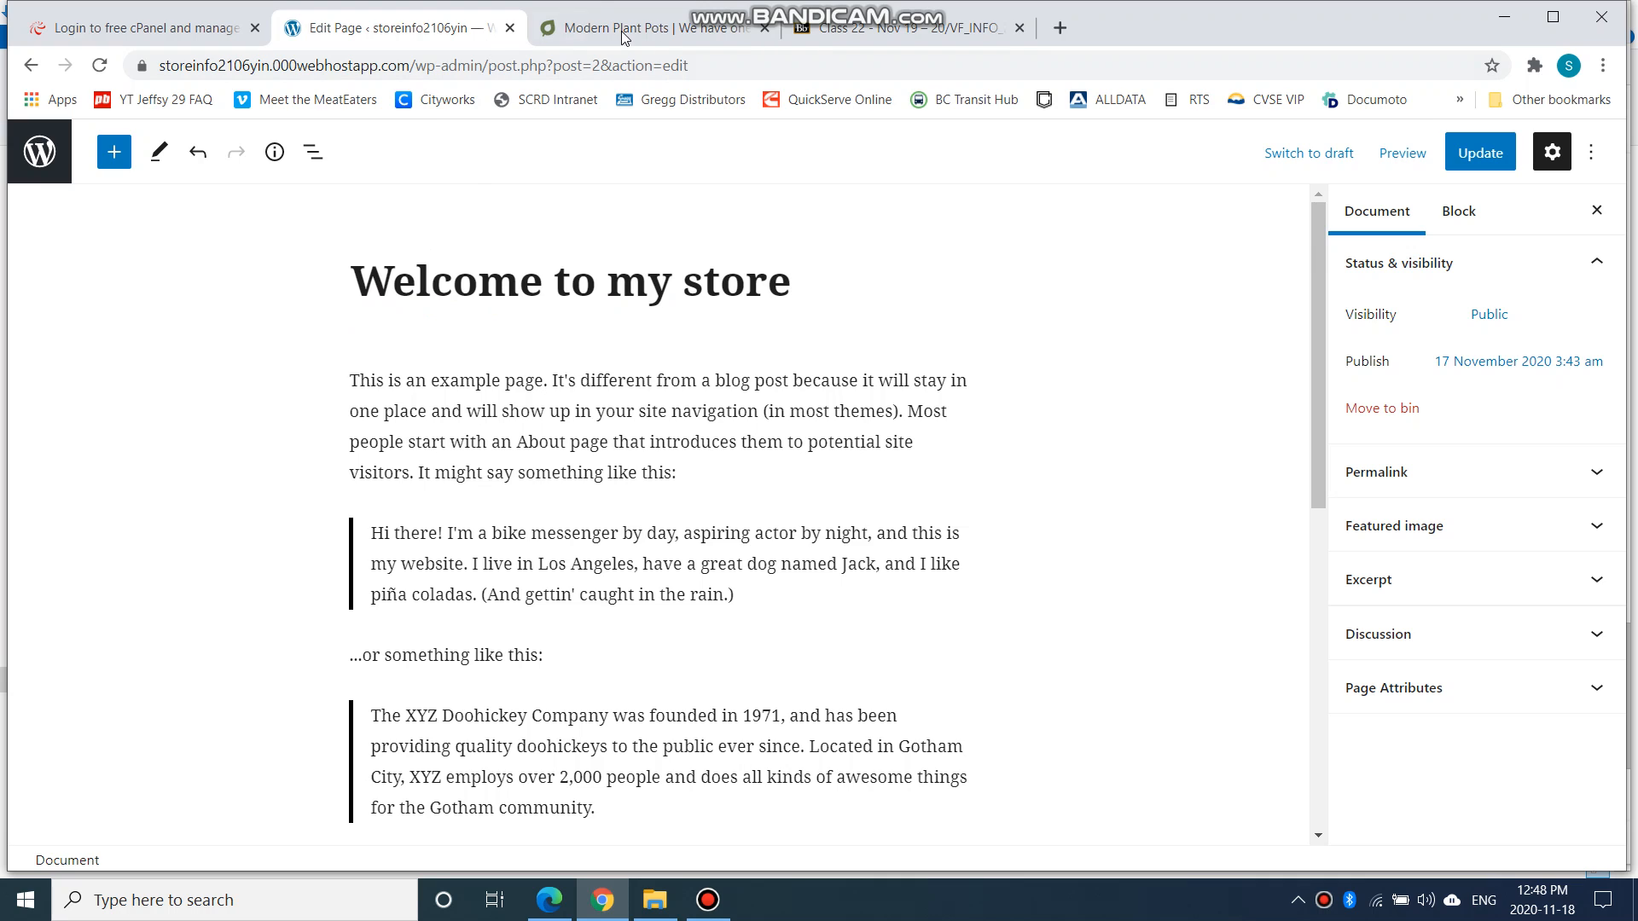
# Copy the holiday-pine paragraph from the Plantsome site and paste it over the page's opening paragraph
pyautogui.click(648, 28)
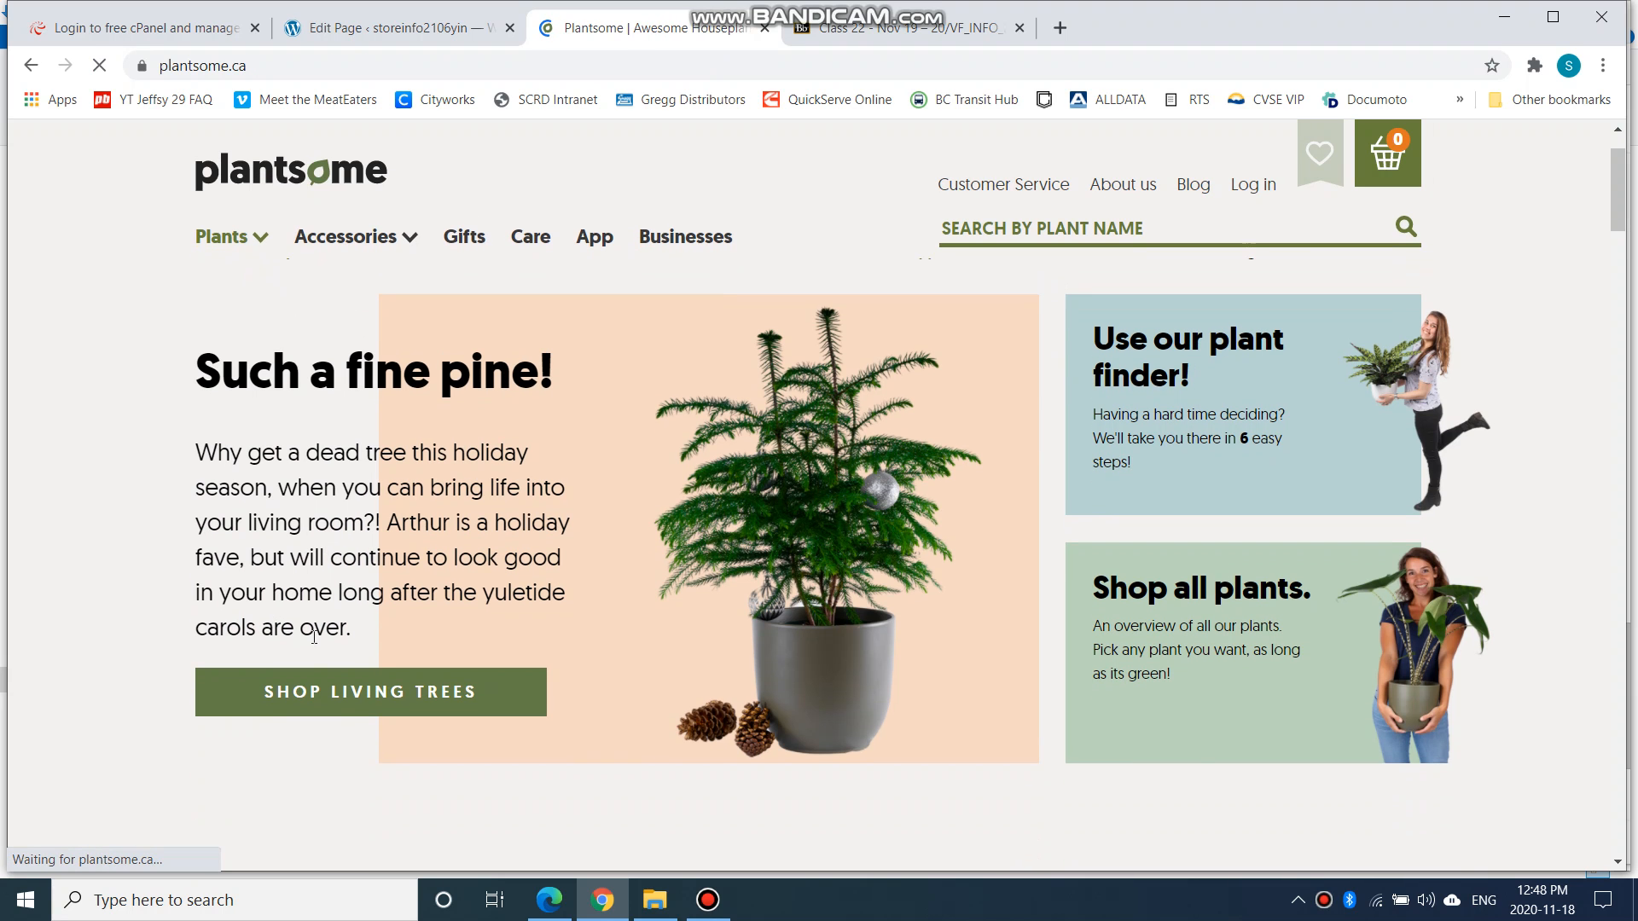
pyautogui.moveTo(194, 452); pyautogui.dragTo(351, 629)
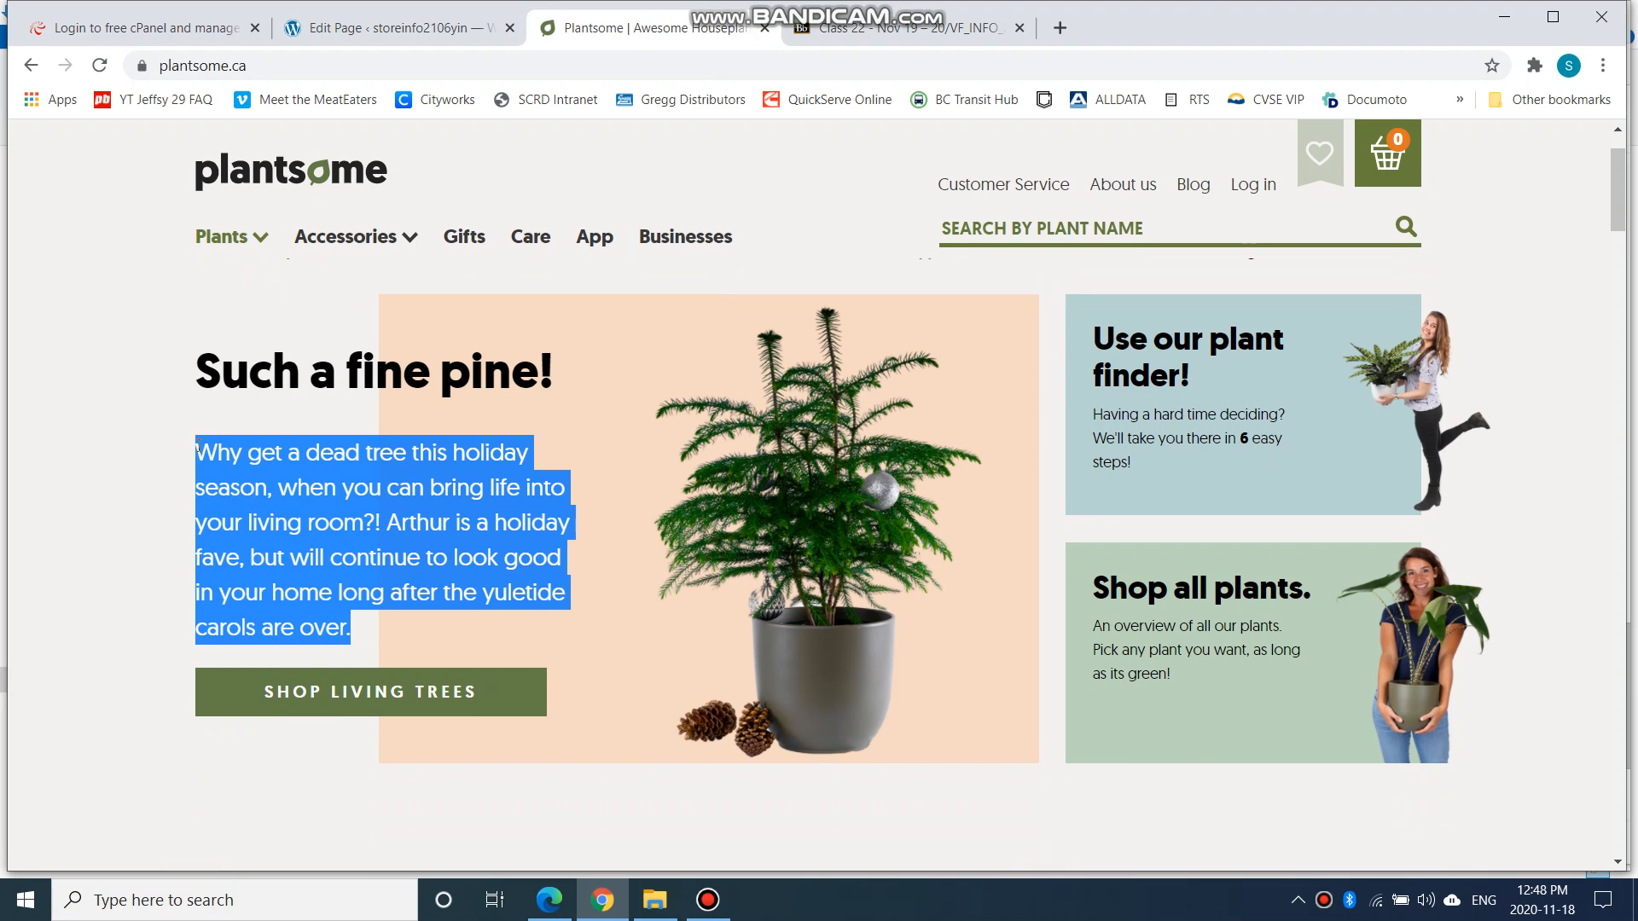
pyautogui.click(392, 27)
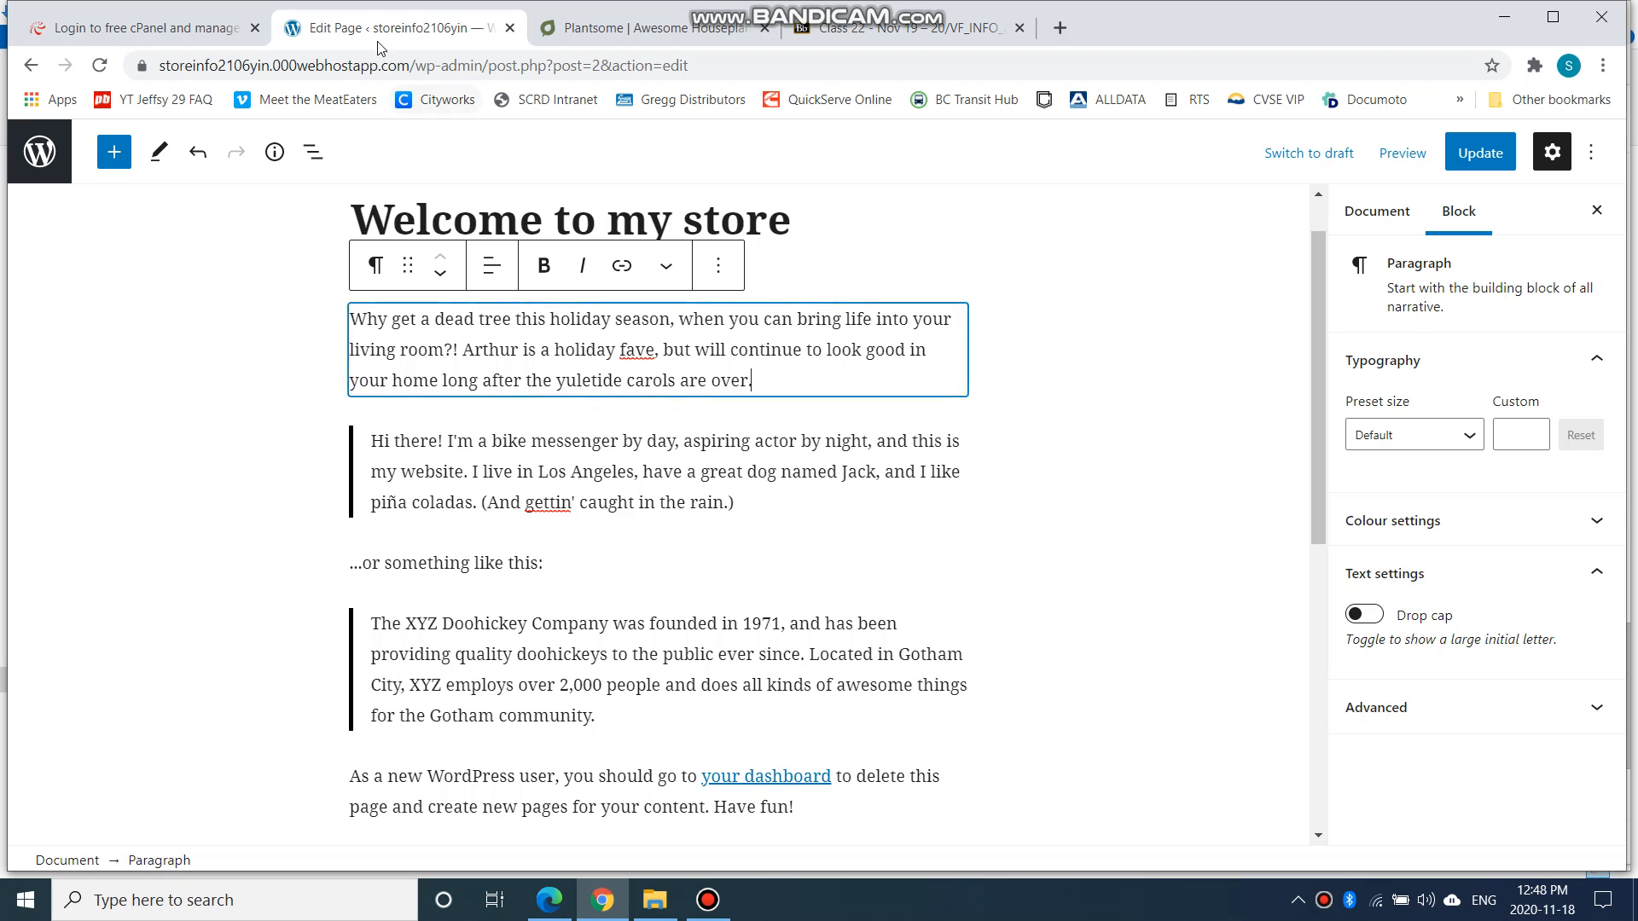
# Copy the plant shop's mission text further down its site and paste it over the first quote block
pyautogui.click(648, 28)
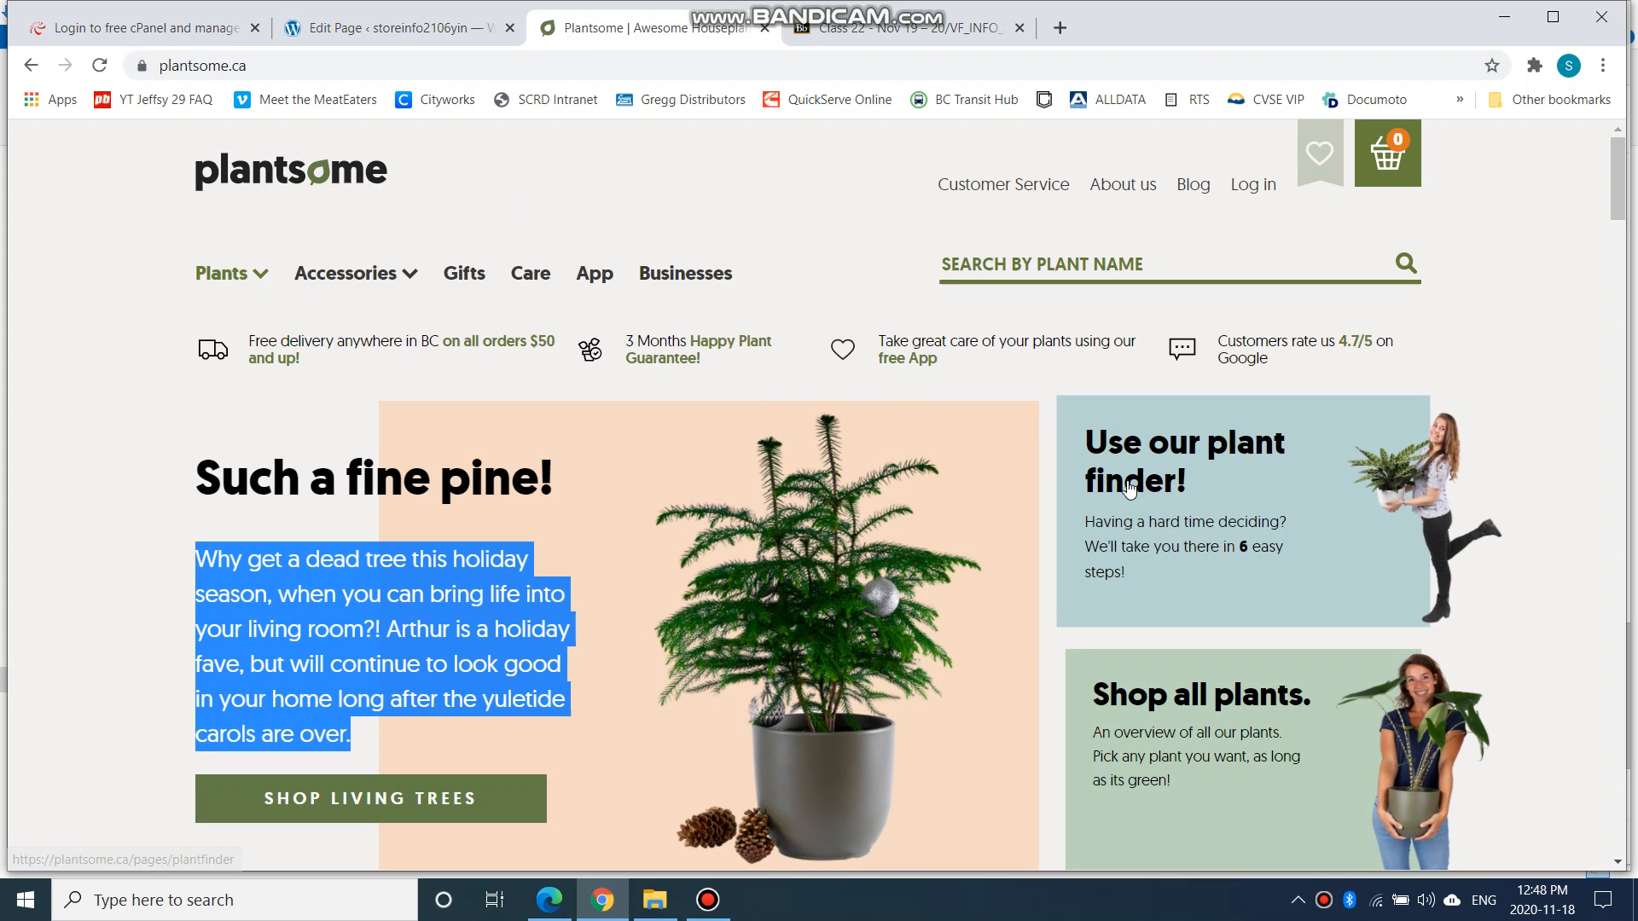
pyautogui.scroll(-3)
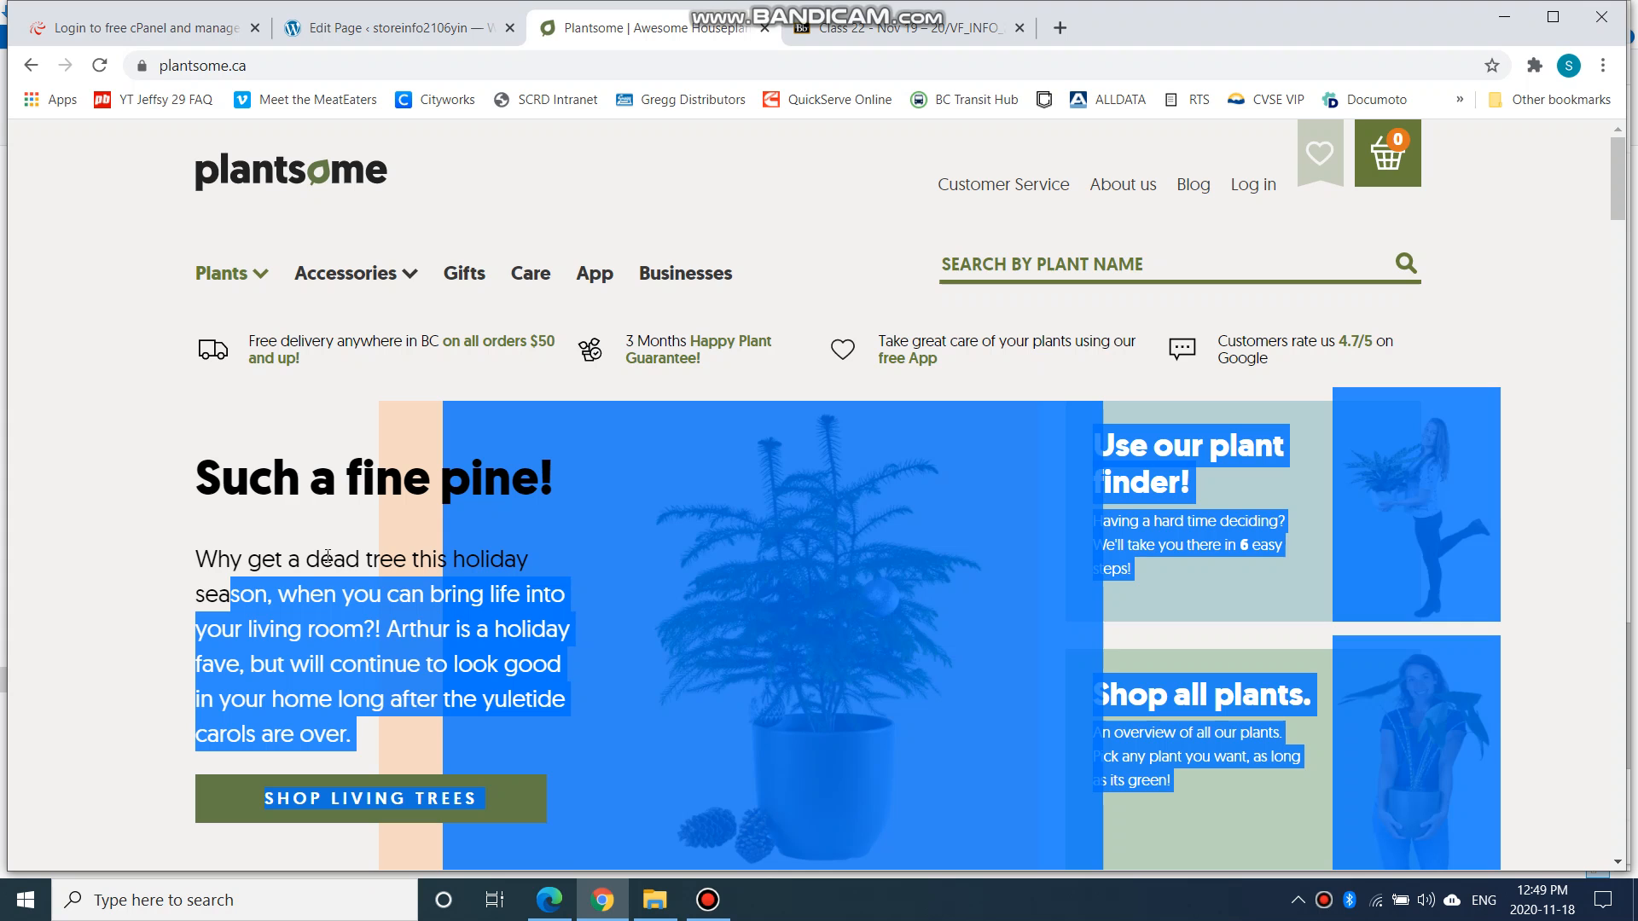
pyautogui.scroll(-3)
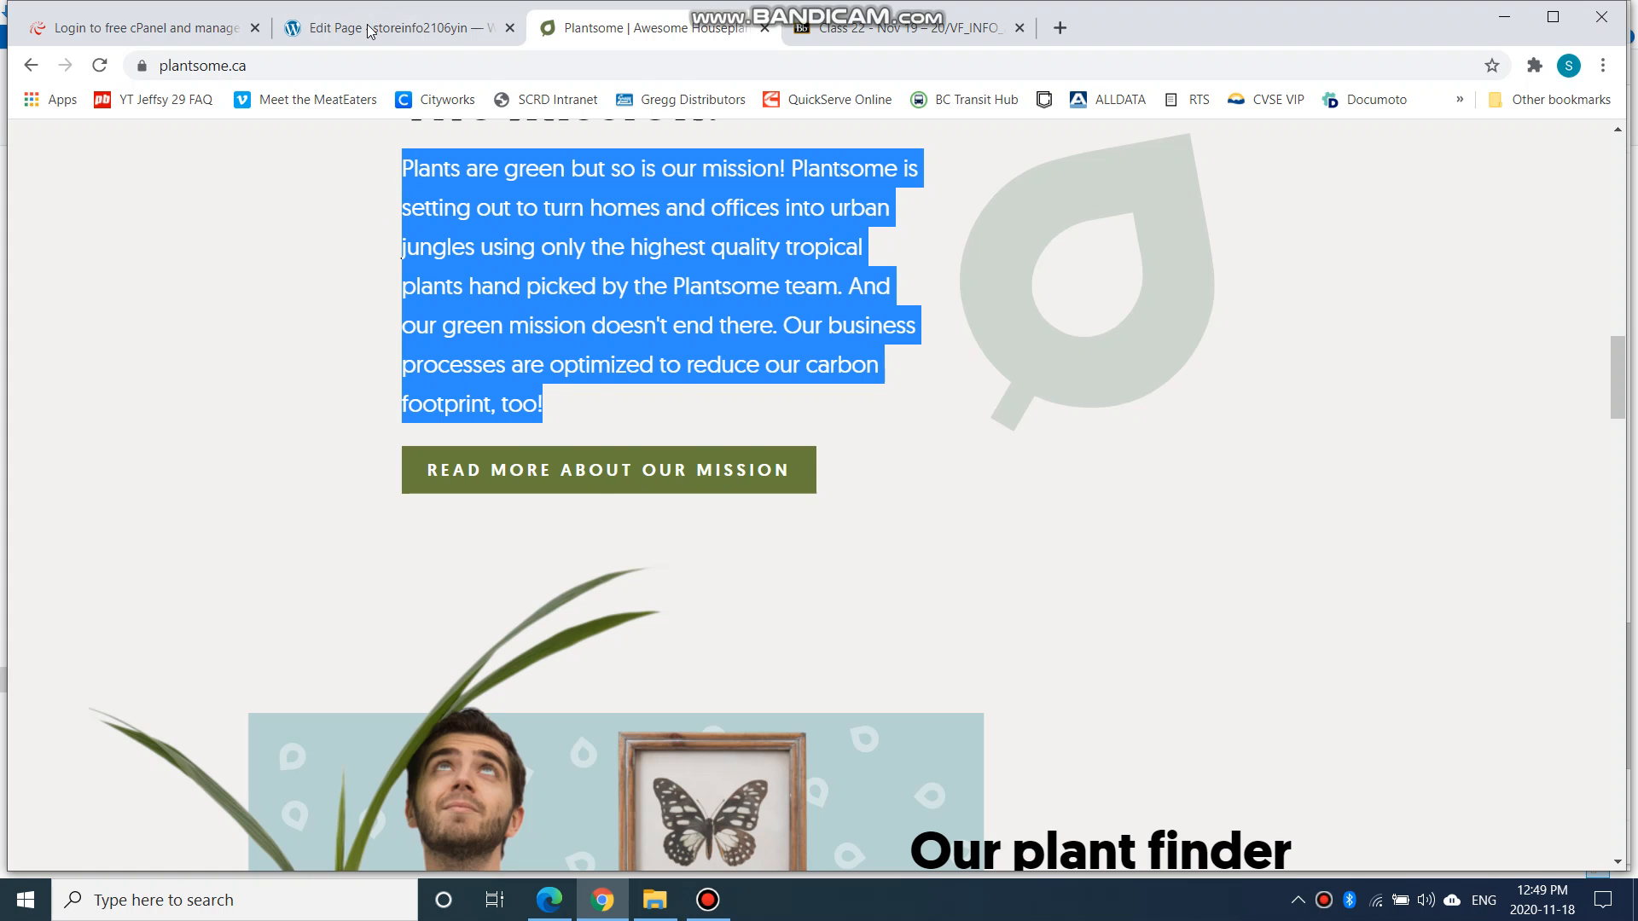
pyautogui.click(392, 27)
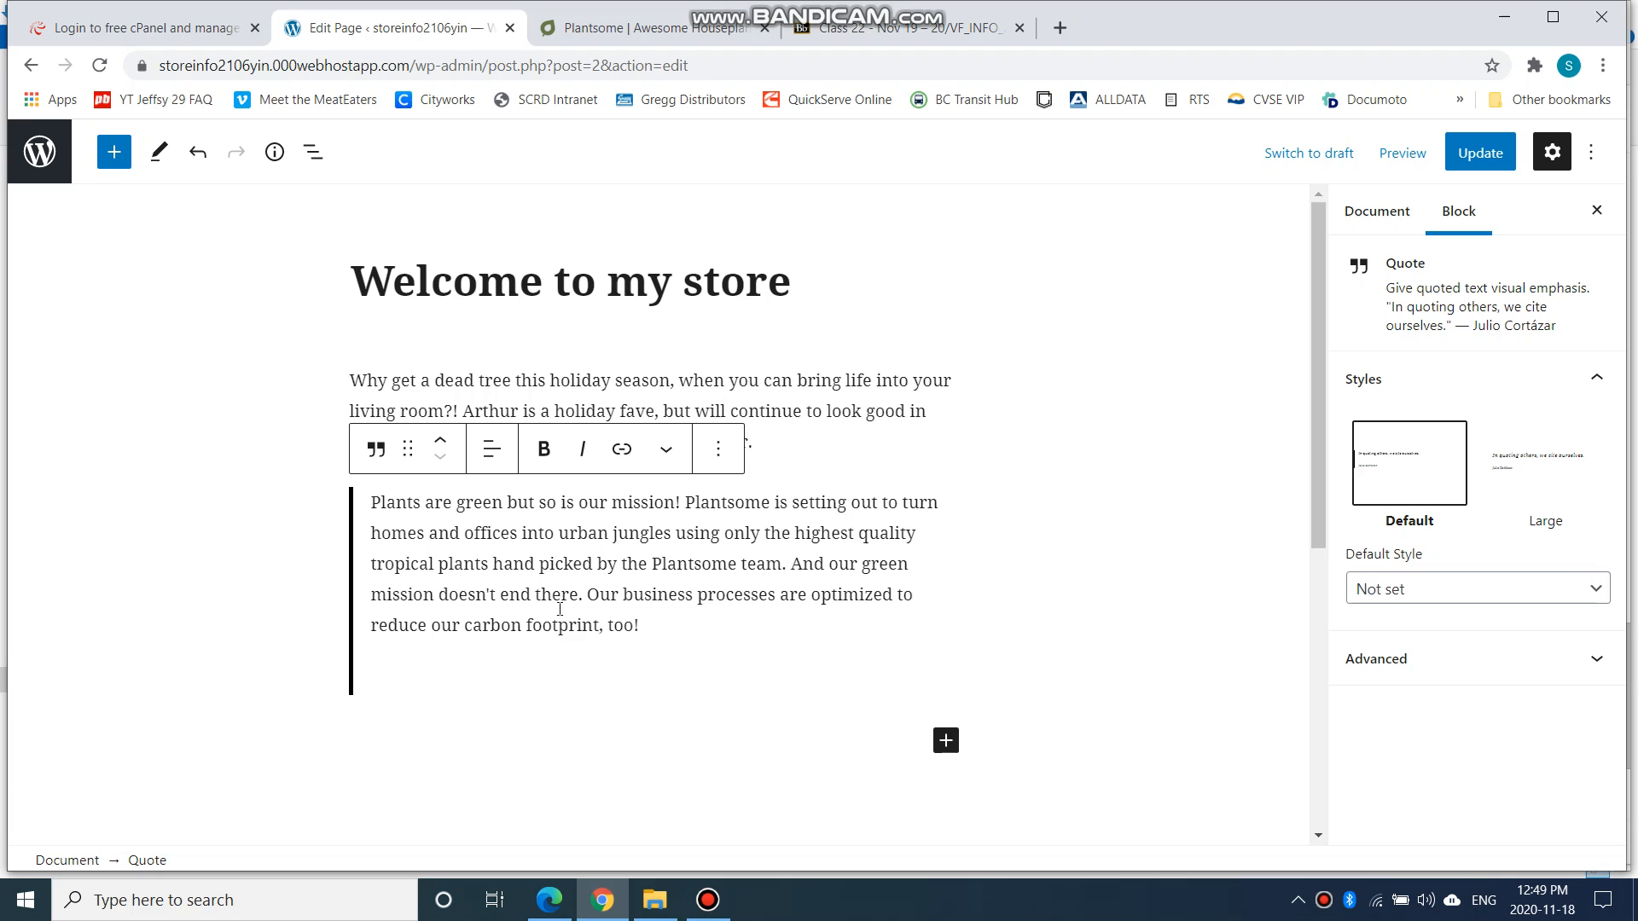
# Make the title read "Welcome to my store!" and update the page
pyautogui.click(1375, 212)
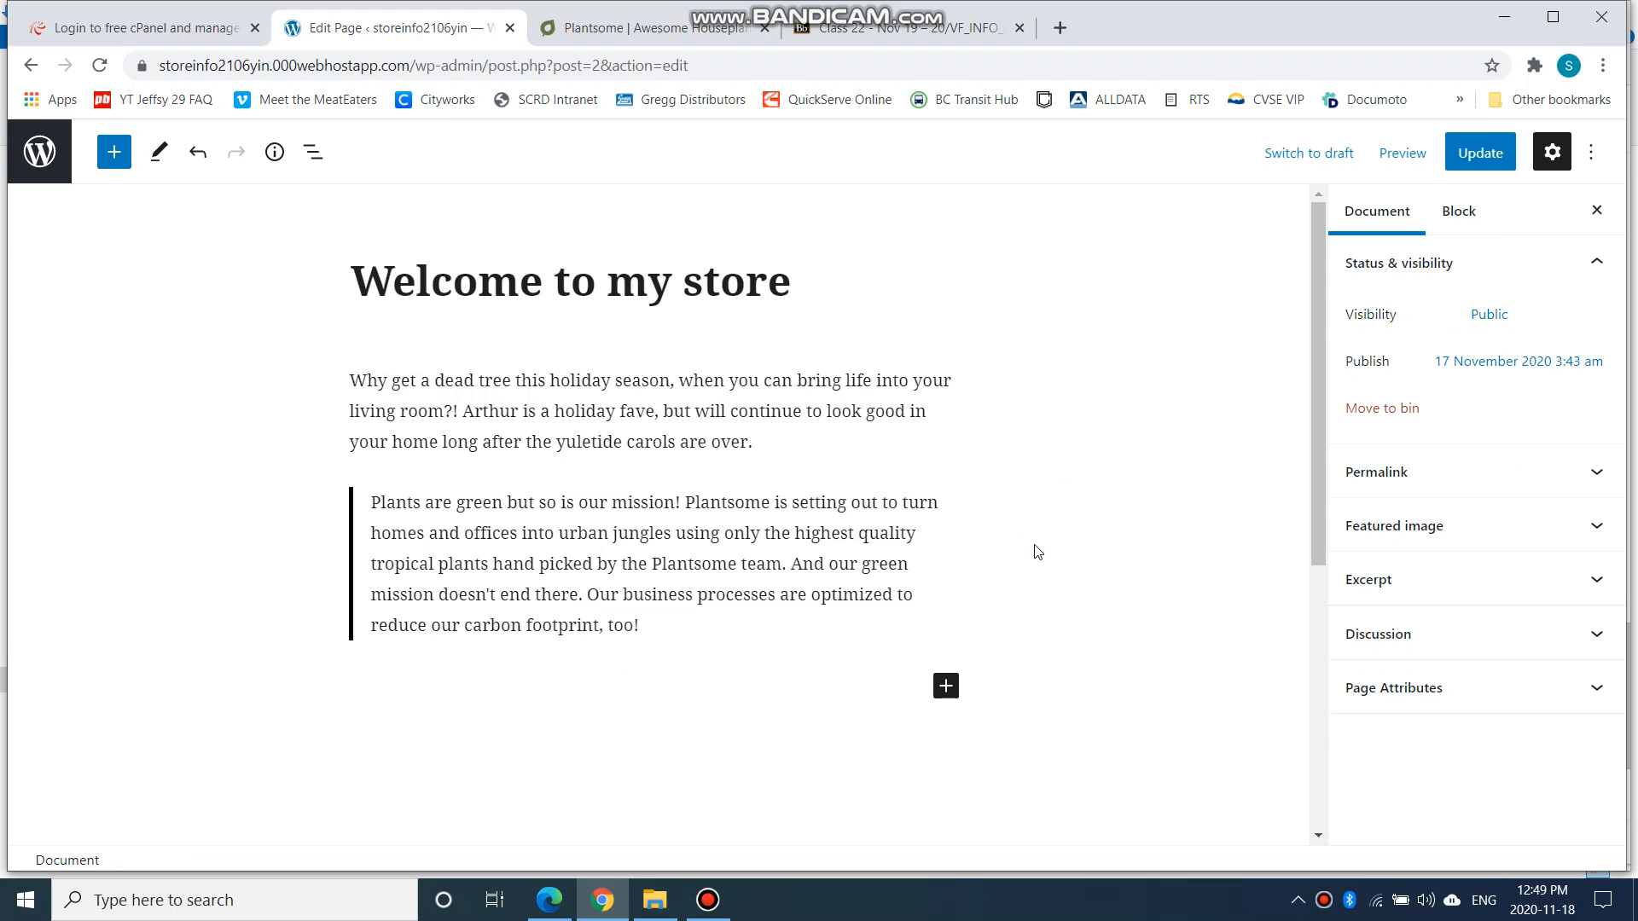
pyautogui.click(792, 280)
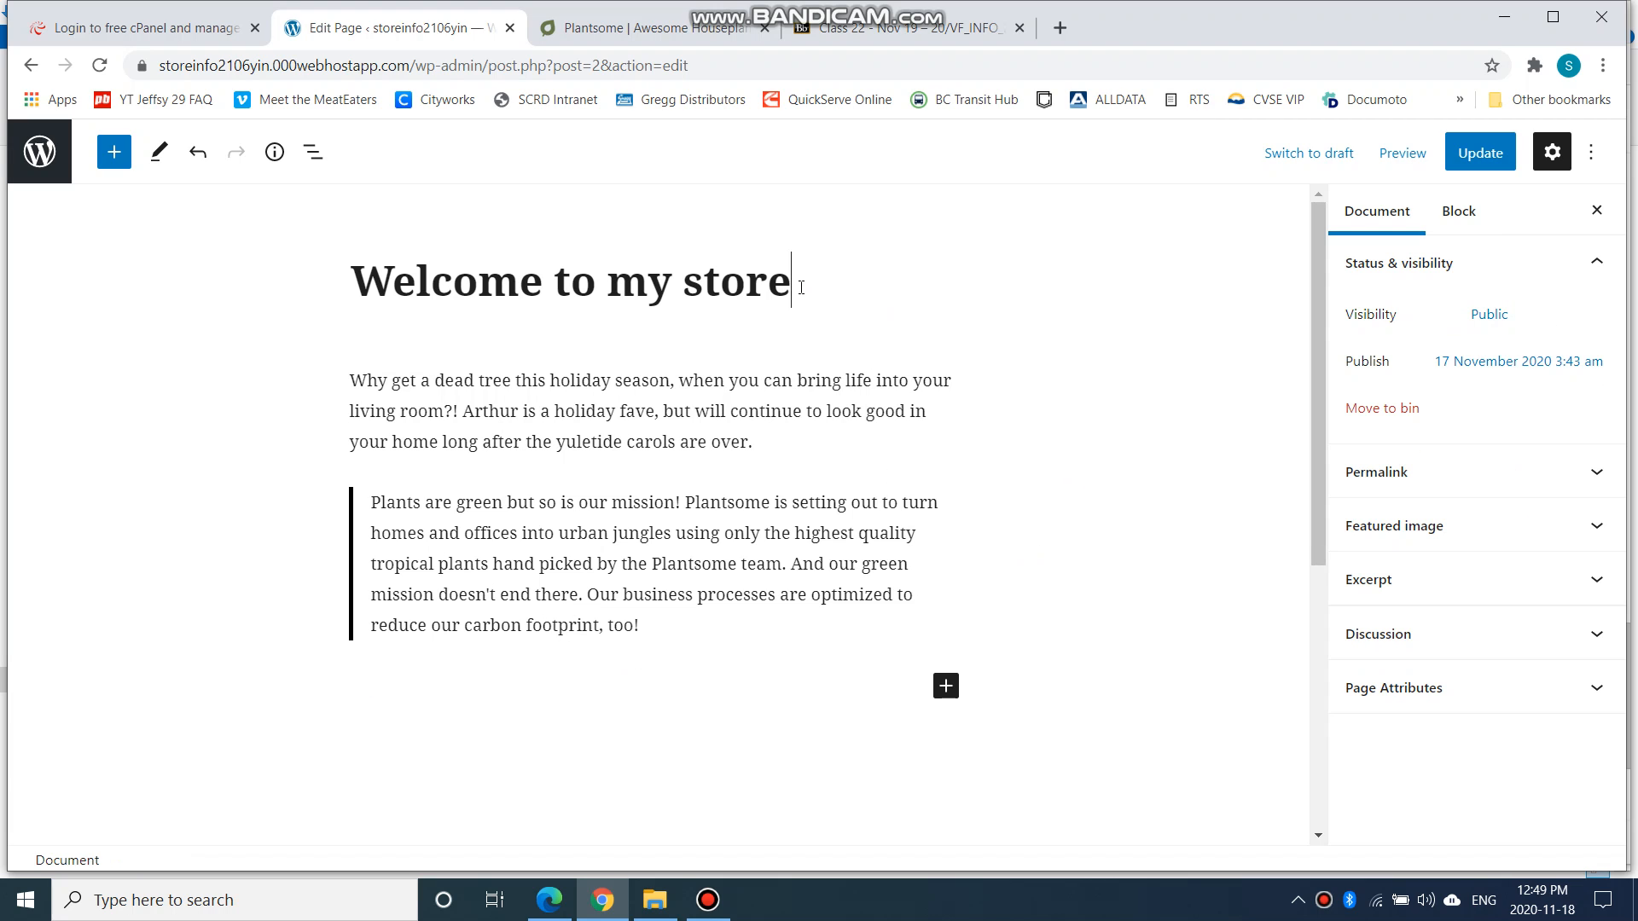
pyautogui.write('!')
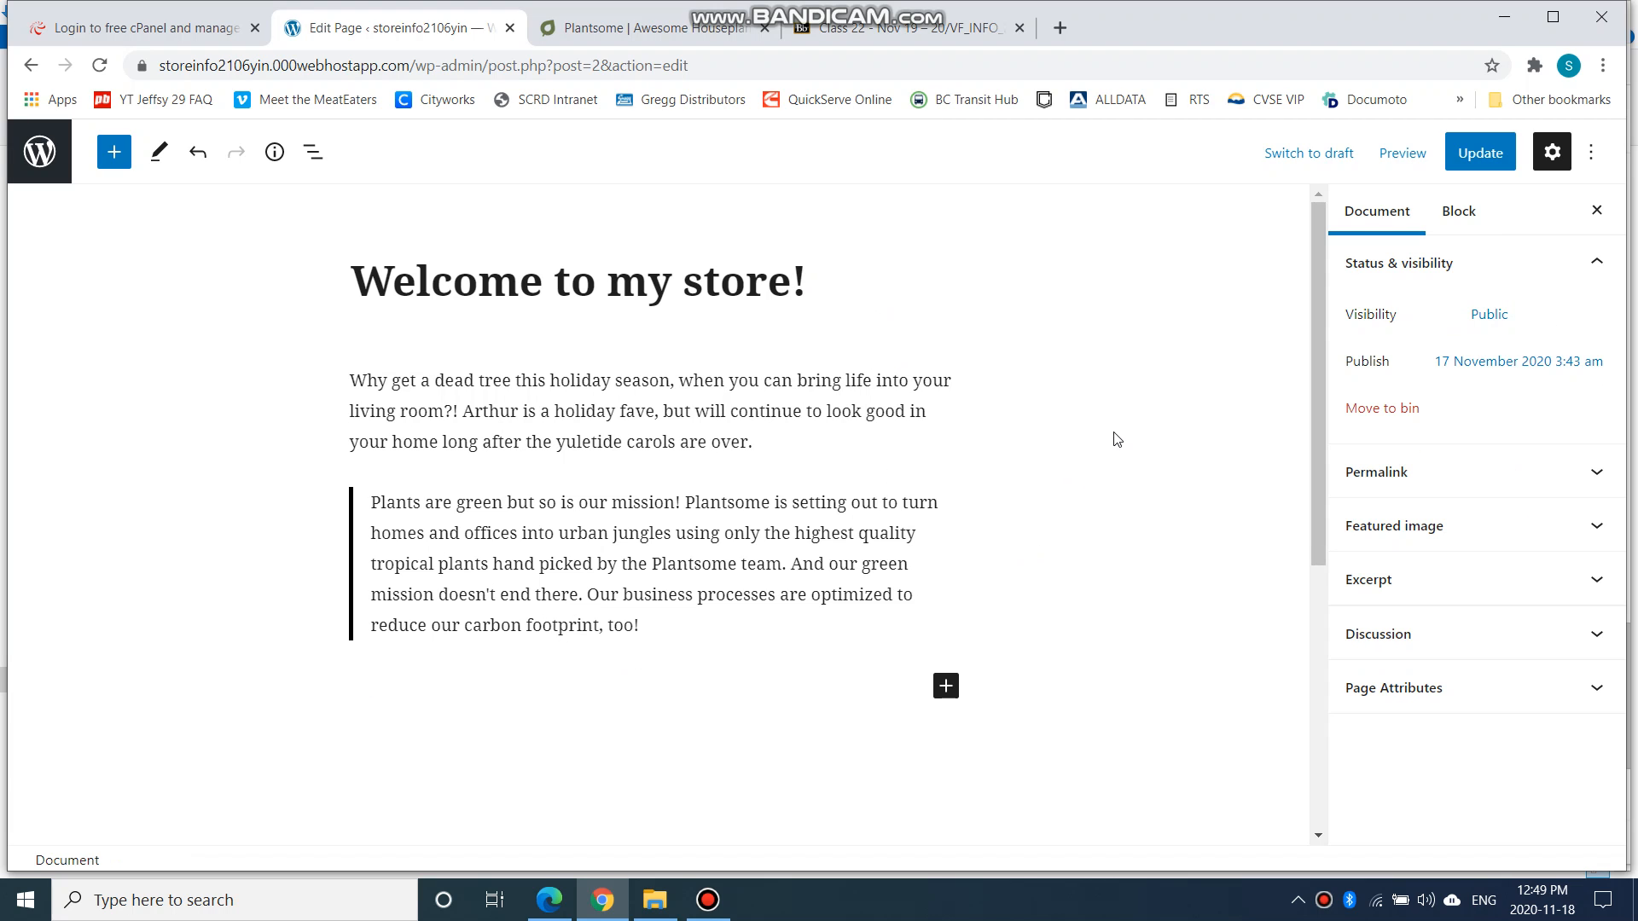
pyautogui.click(1480, 152)
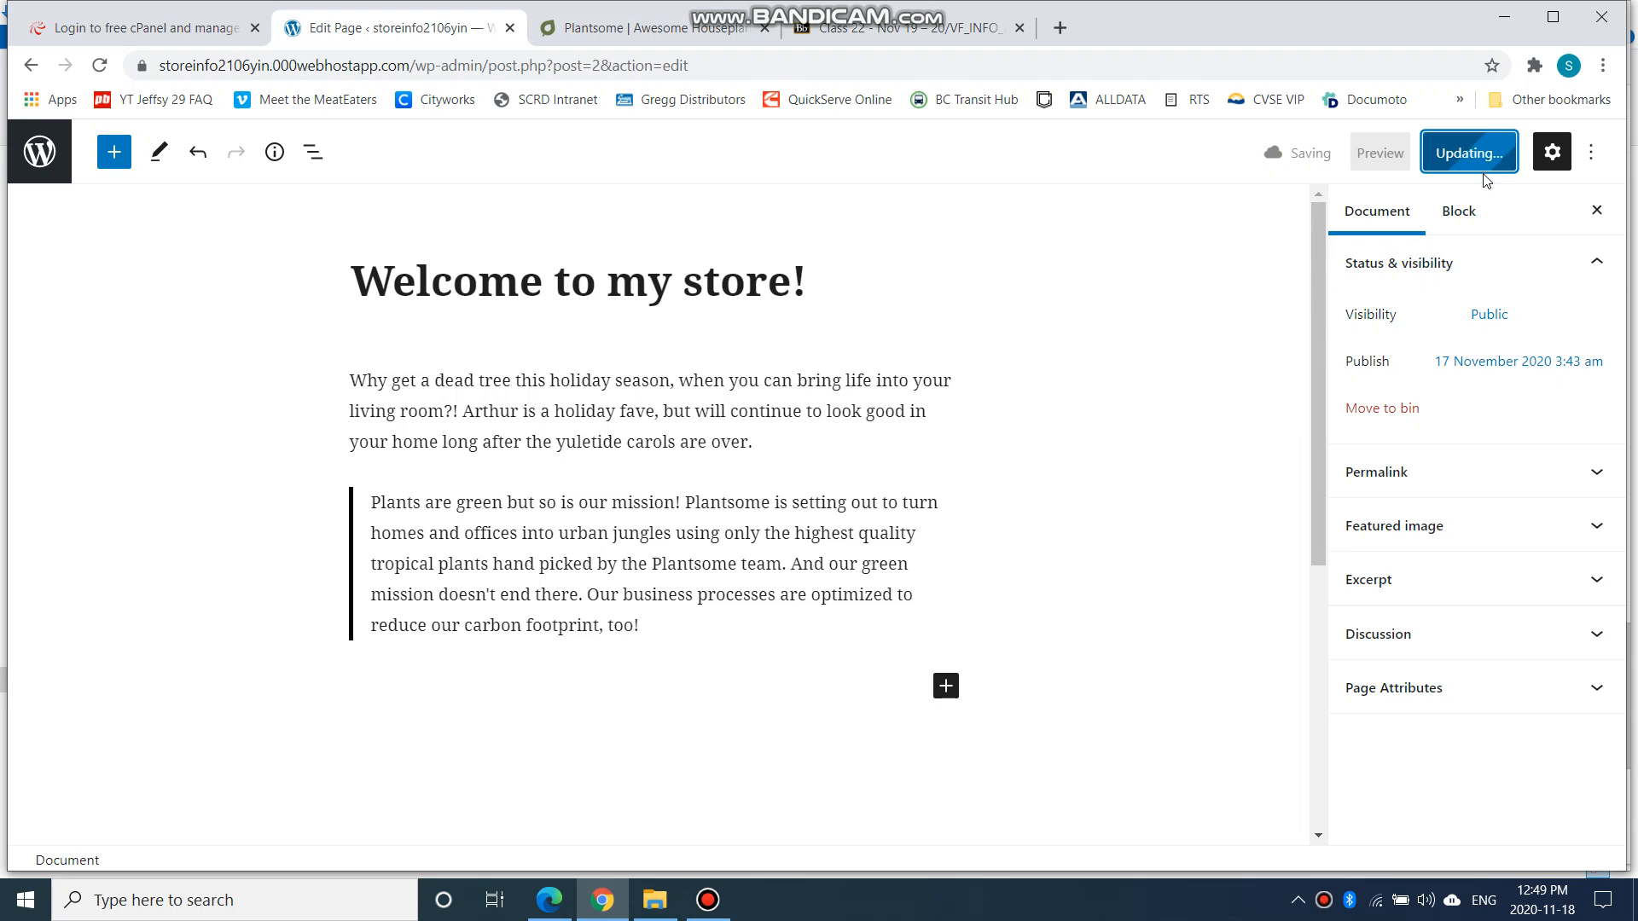
# Hide the page settings sidebar and bring up the preview options
pyautogui.click(1467, 152)
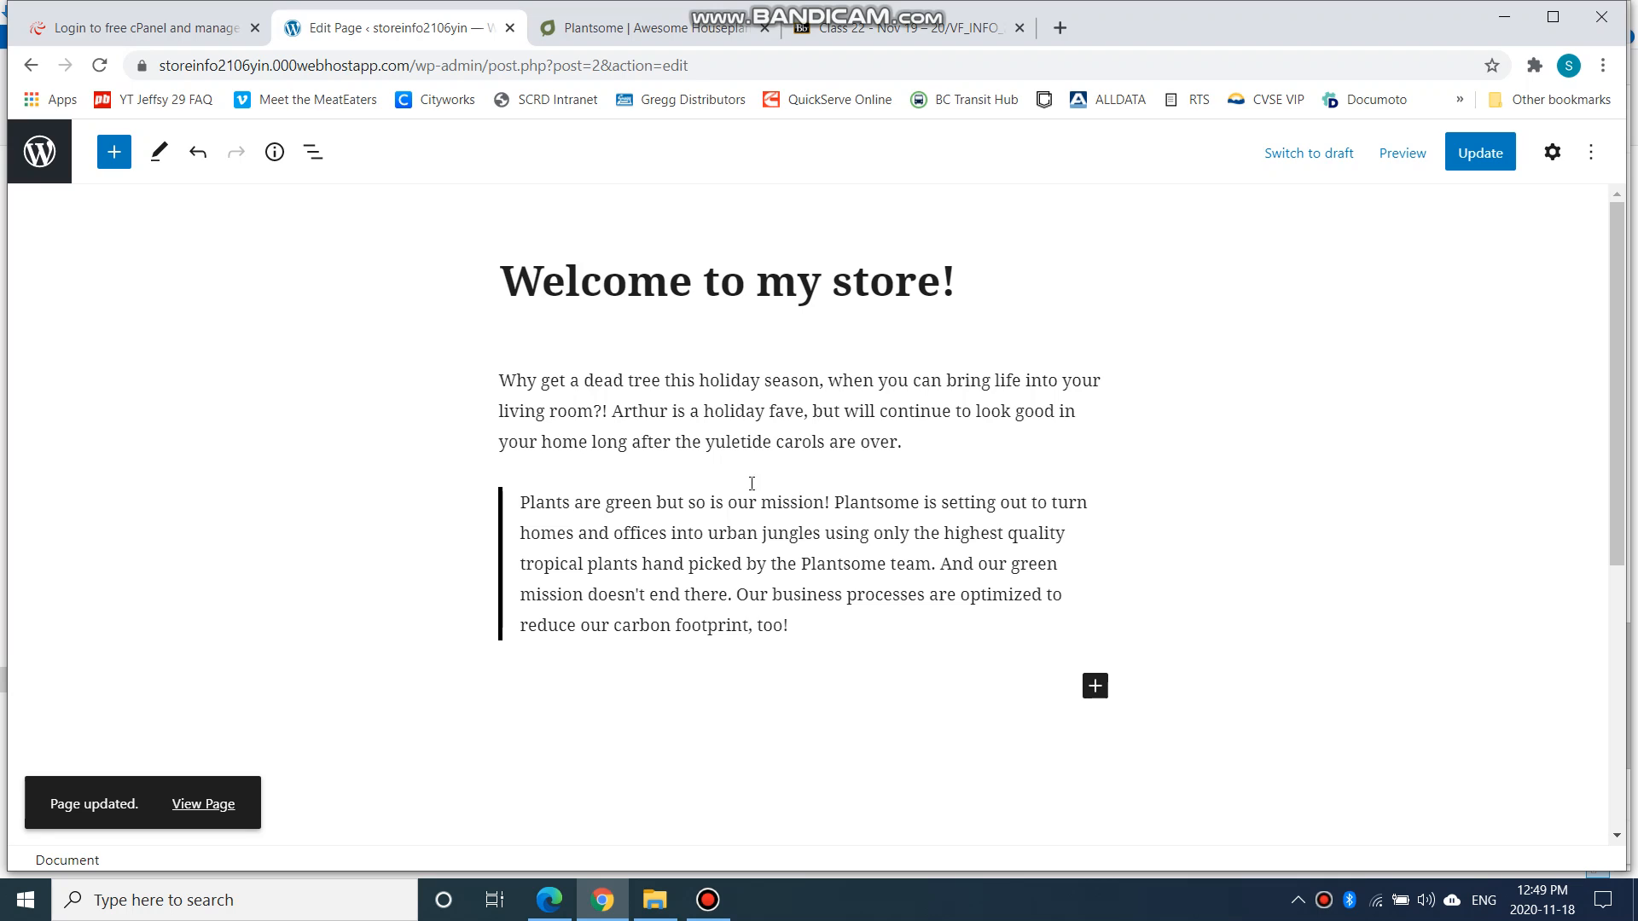
pyautogui.moveTo(40, 152)
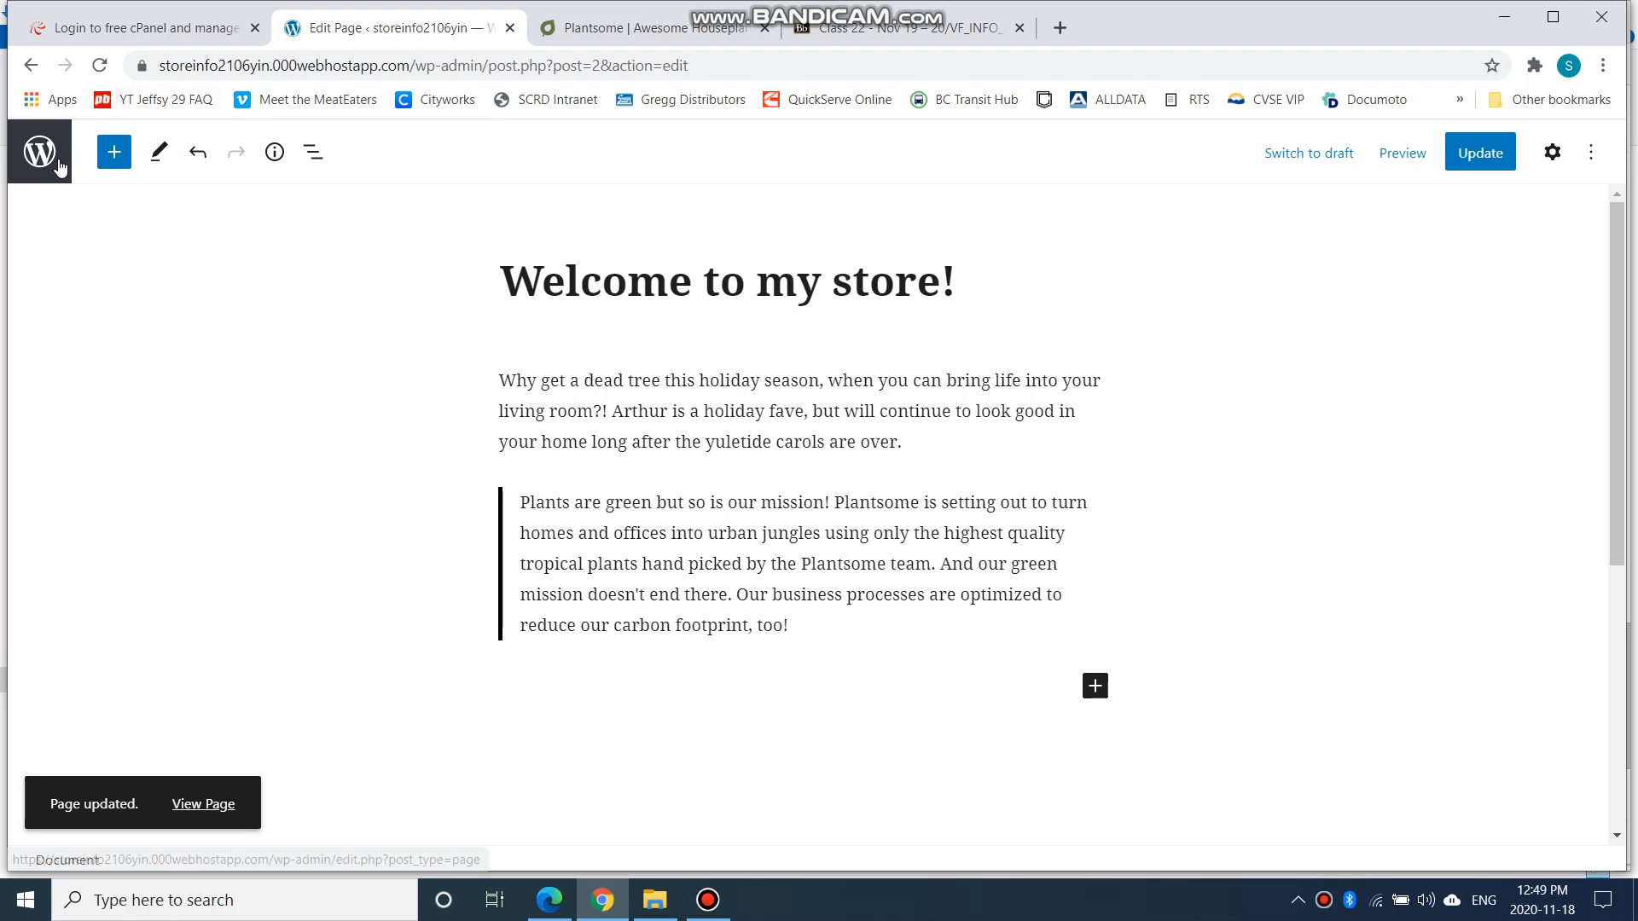
pyautogui.moveTo(1479, 152)
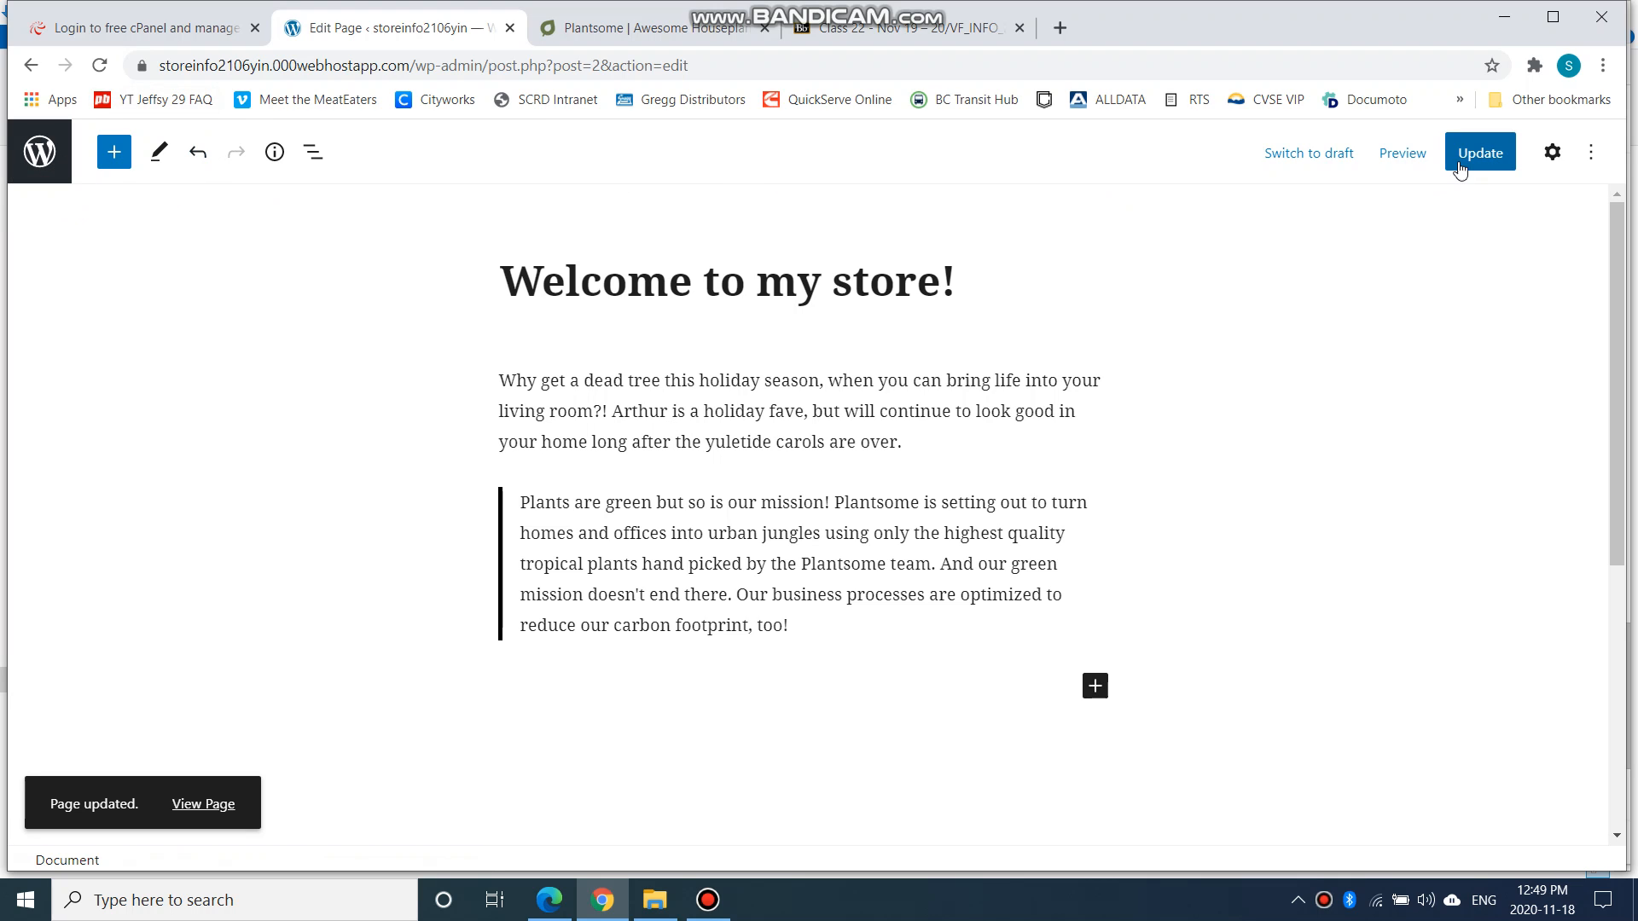
pyautogui.click(1402, 152)
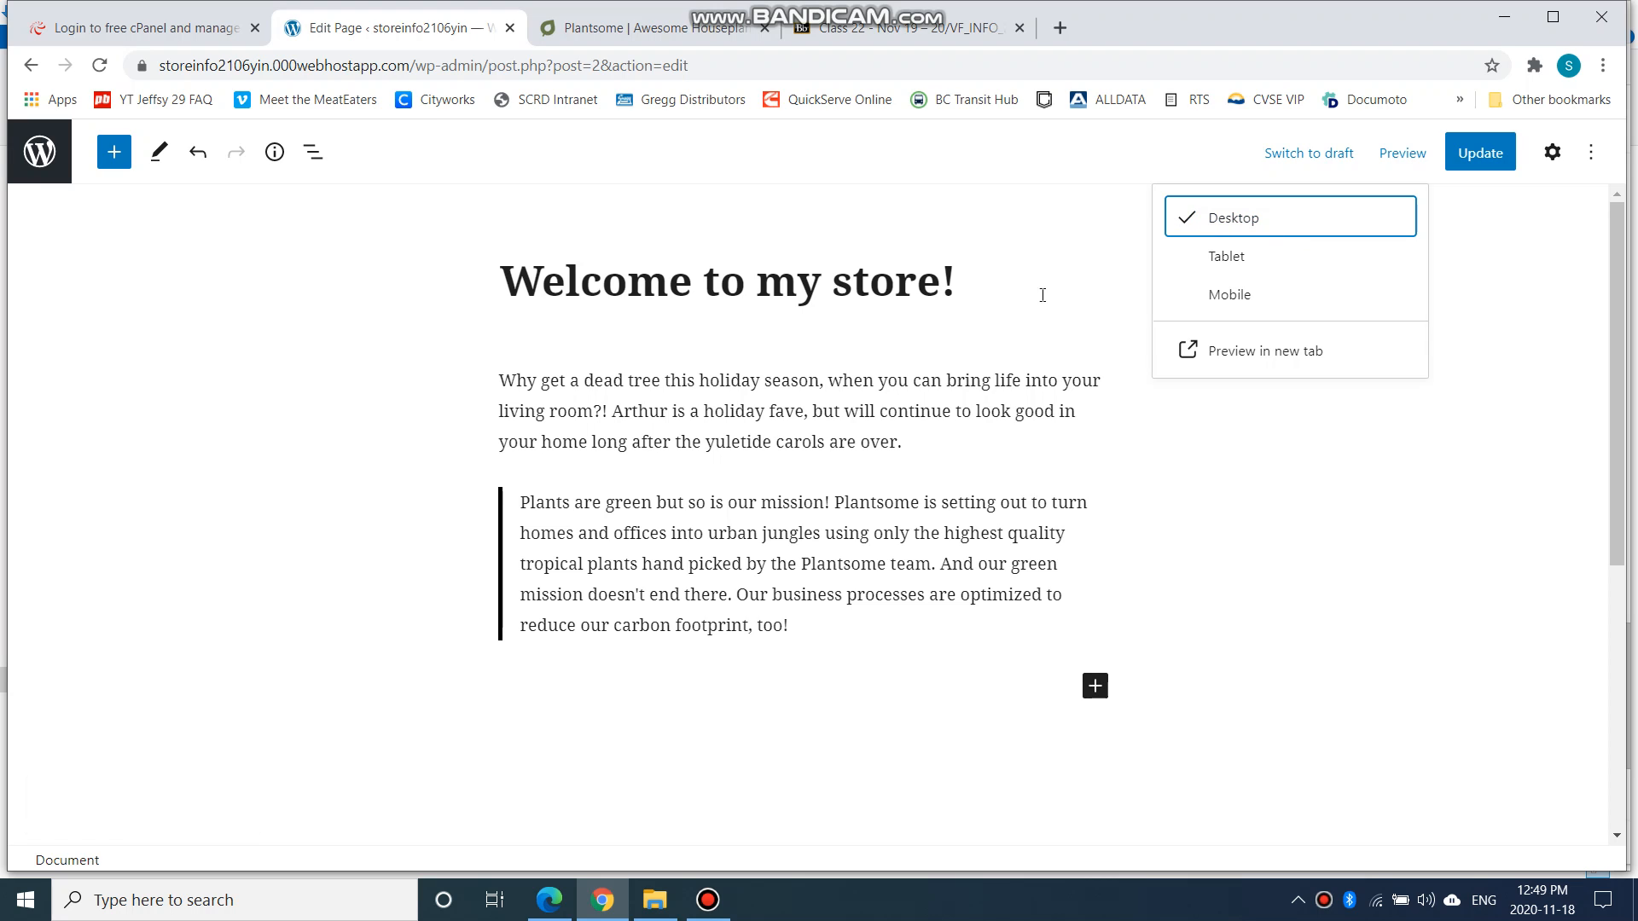
# Preview the updated site in a new tab, scroll through it, then return to the admin Pages list
pyautogui.click(1264, 350)
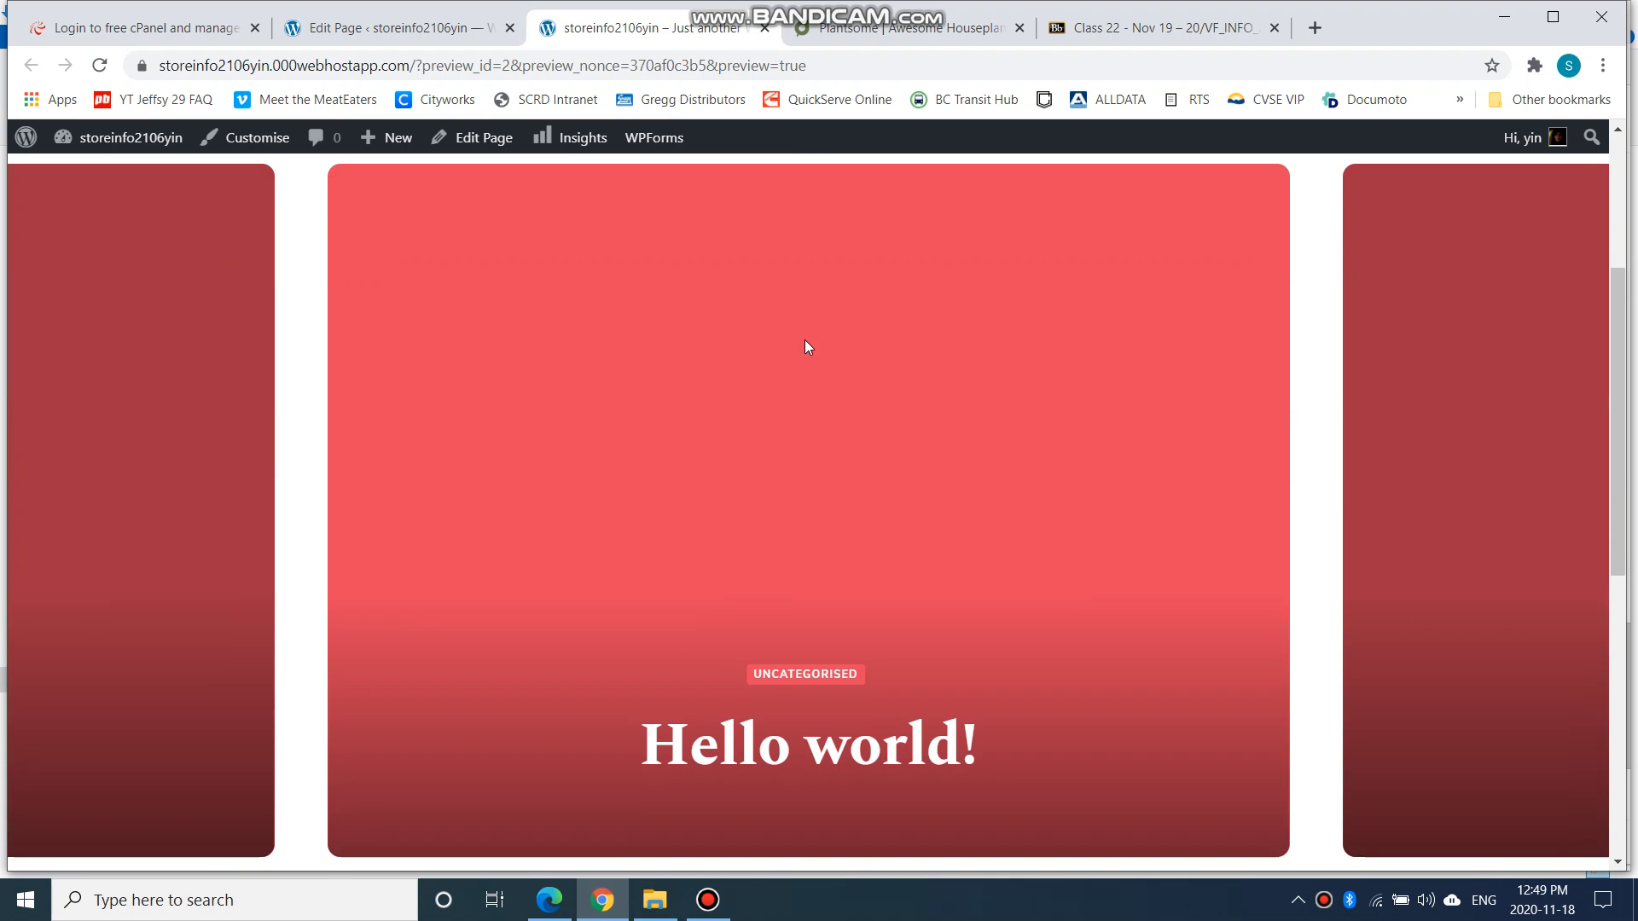
pyautogui.scroll(-3)
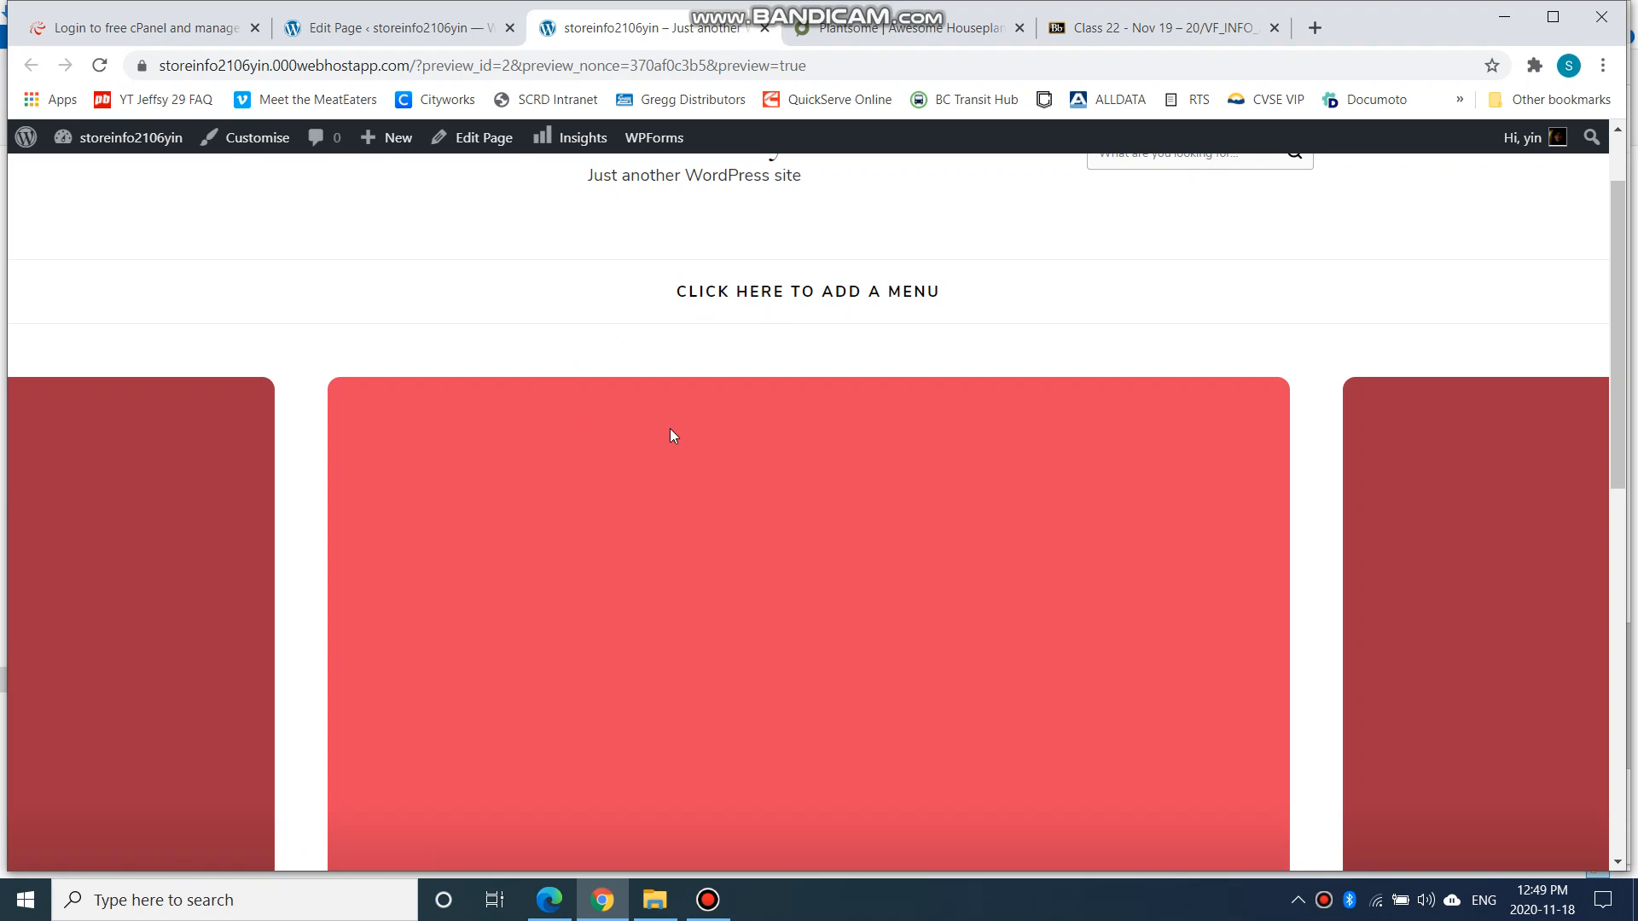
pyautogui.moveTo(616, 408)
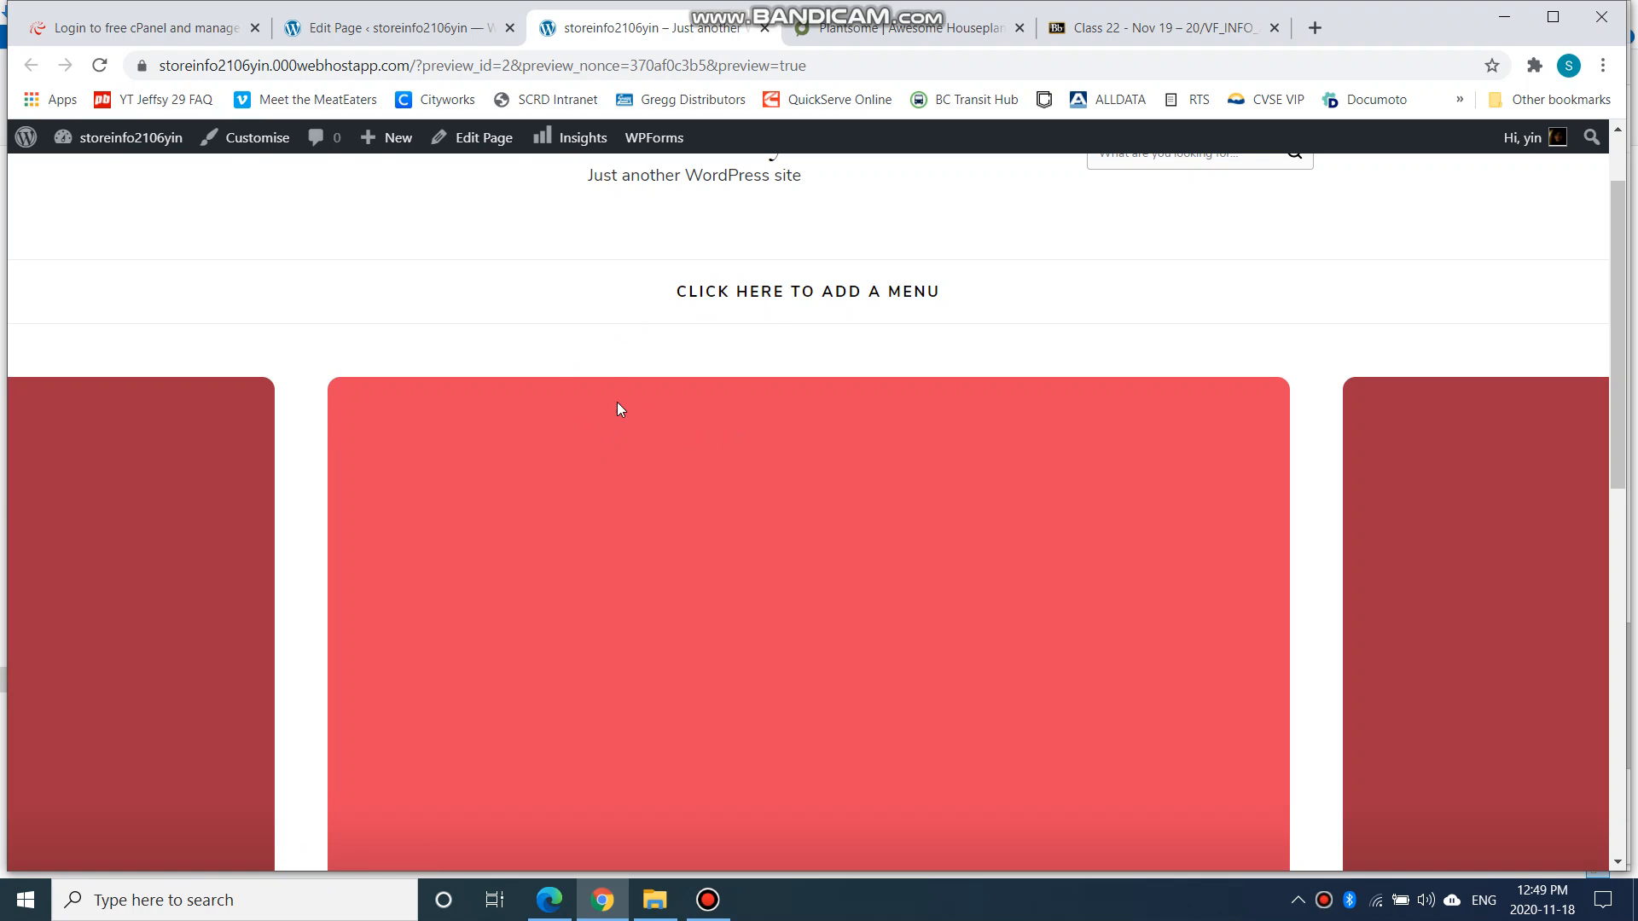
pyautogui.scroll(-3)
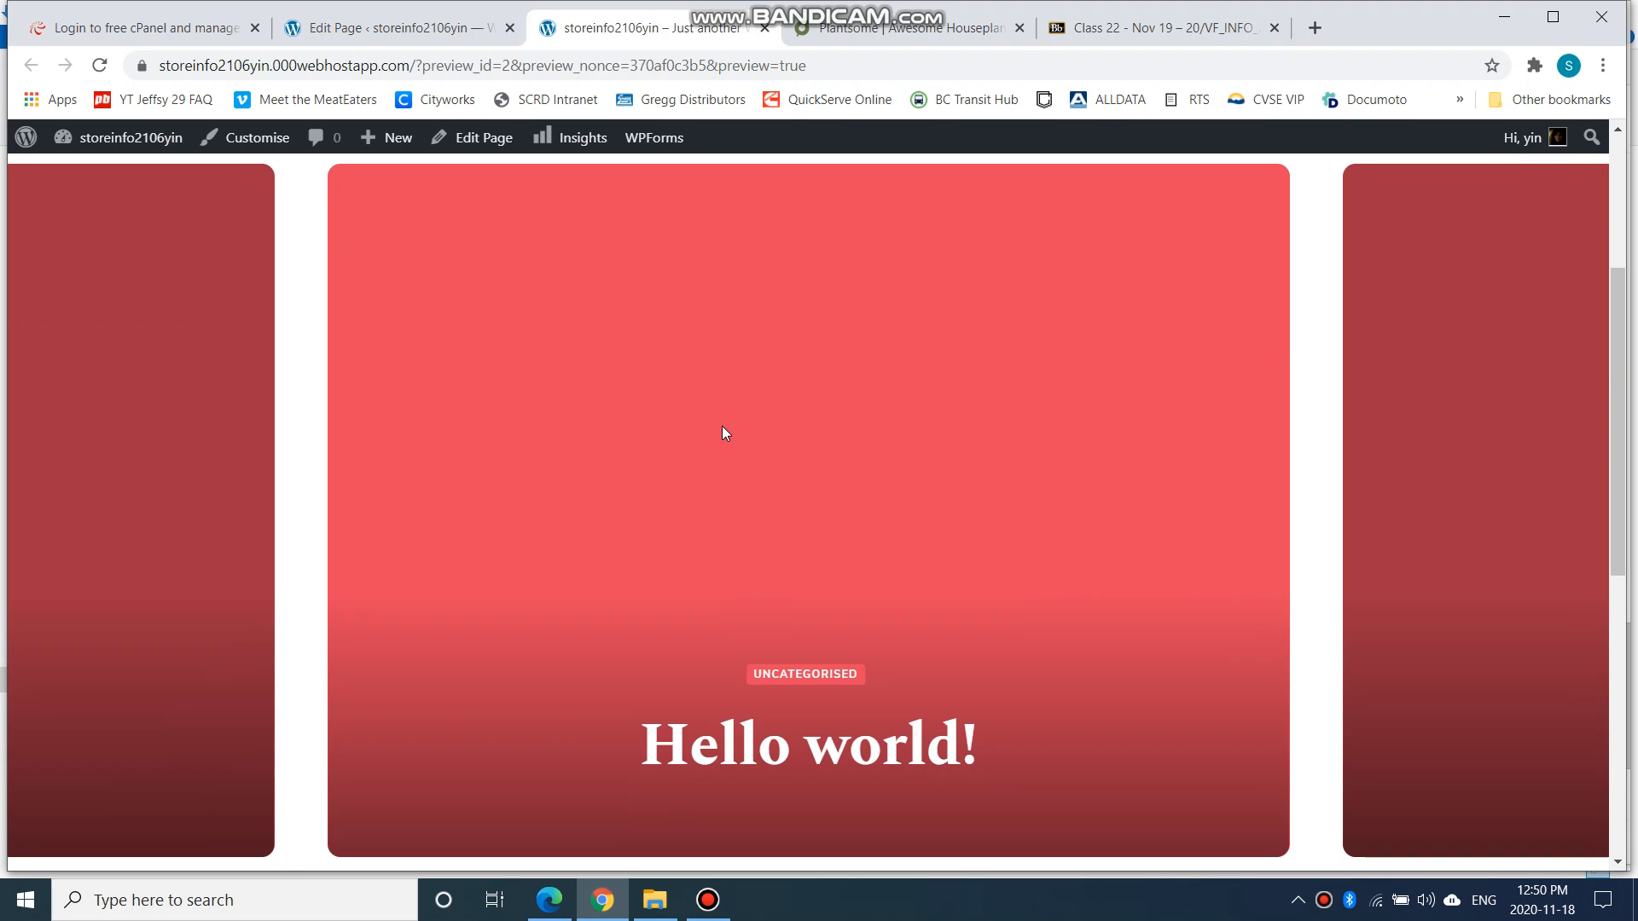
pyautogui.moveTo(729, 428)
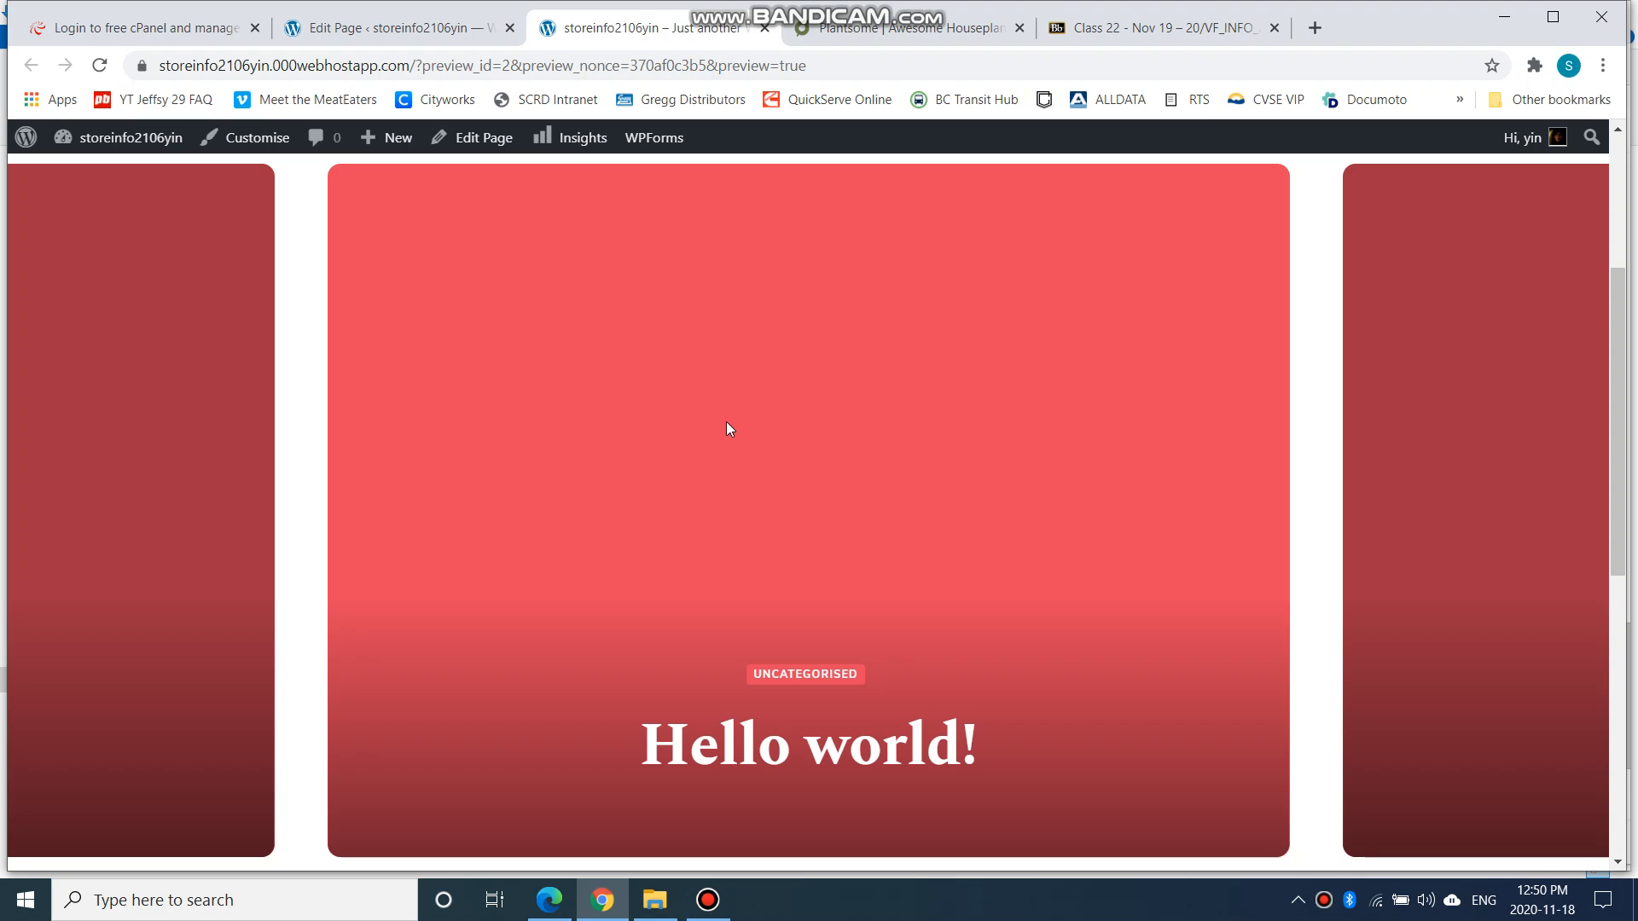
pyautogui.moveTo(707, 351)
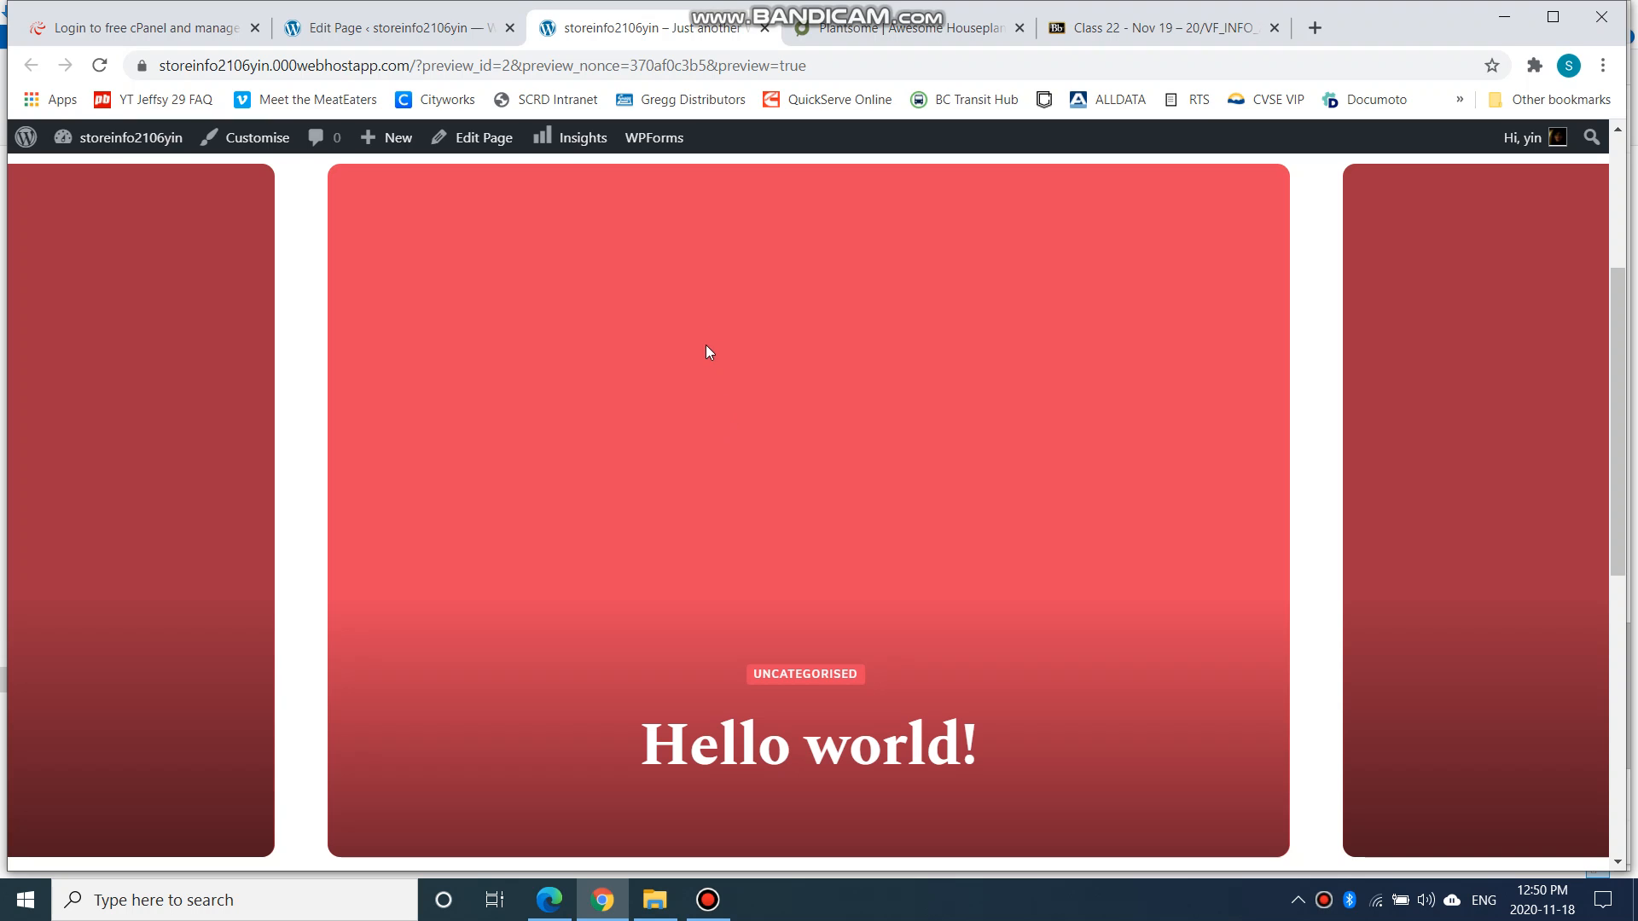
pyautogui.click(393, 29)
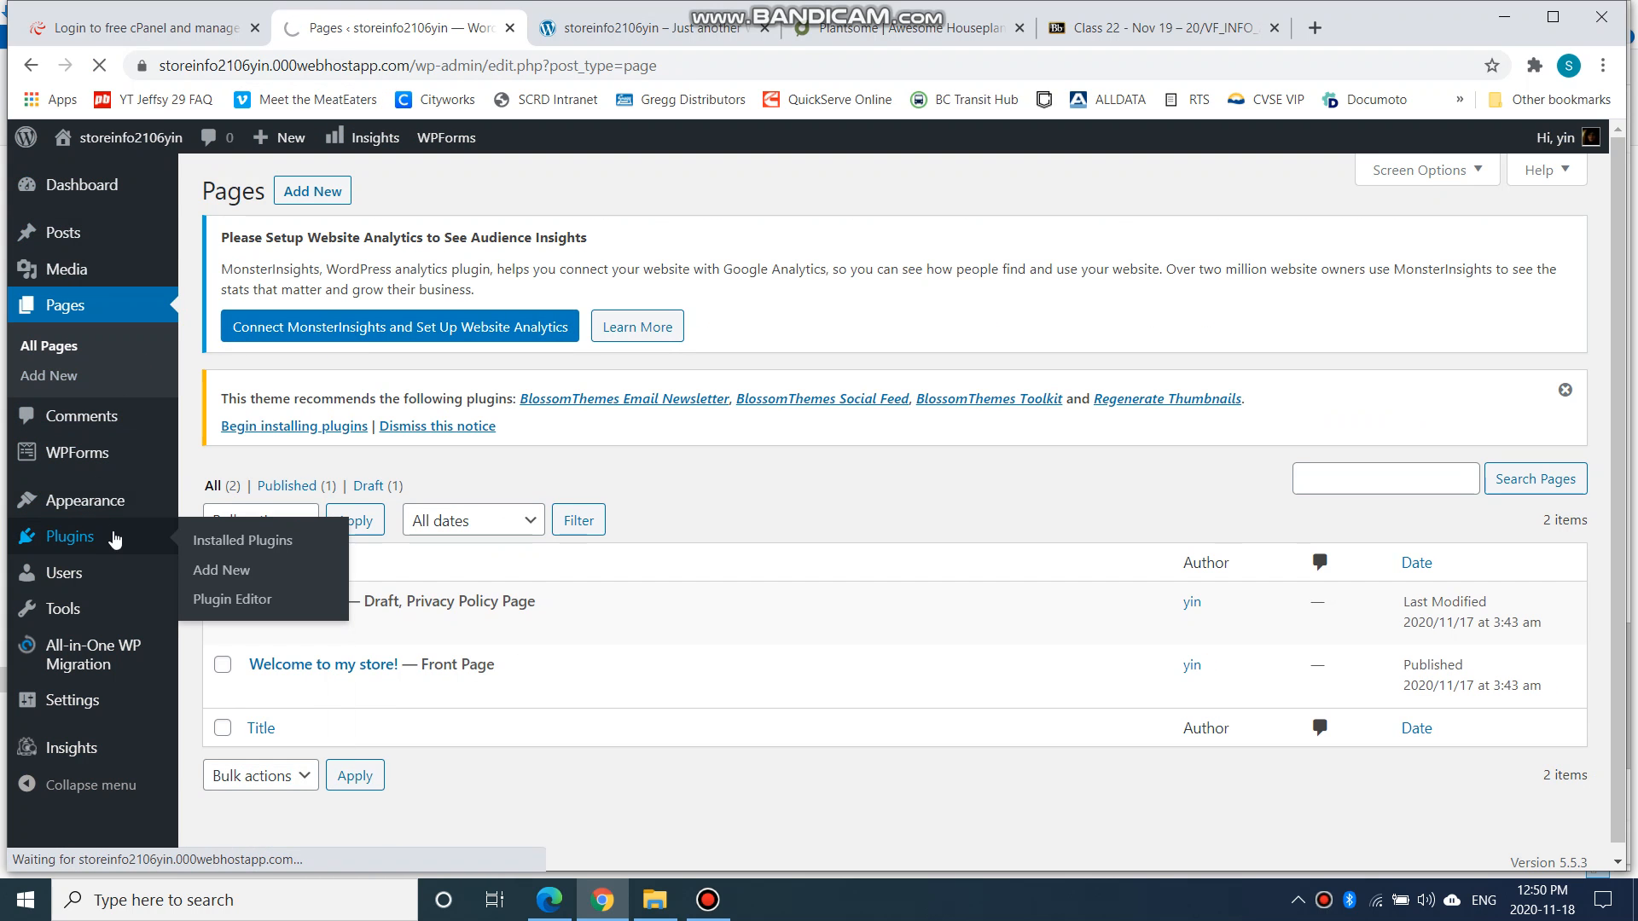
# Show the Installed Plugins list and dismiss the theme's recommended-plugins notice
pyautogui.click(241, 541)
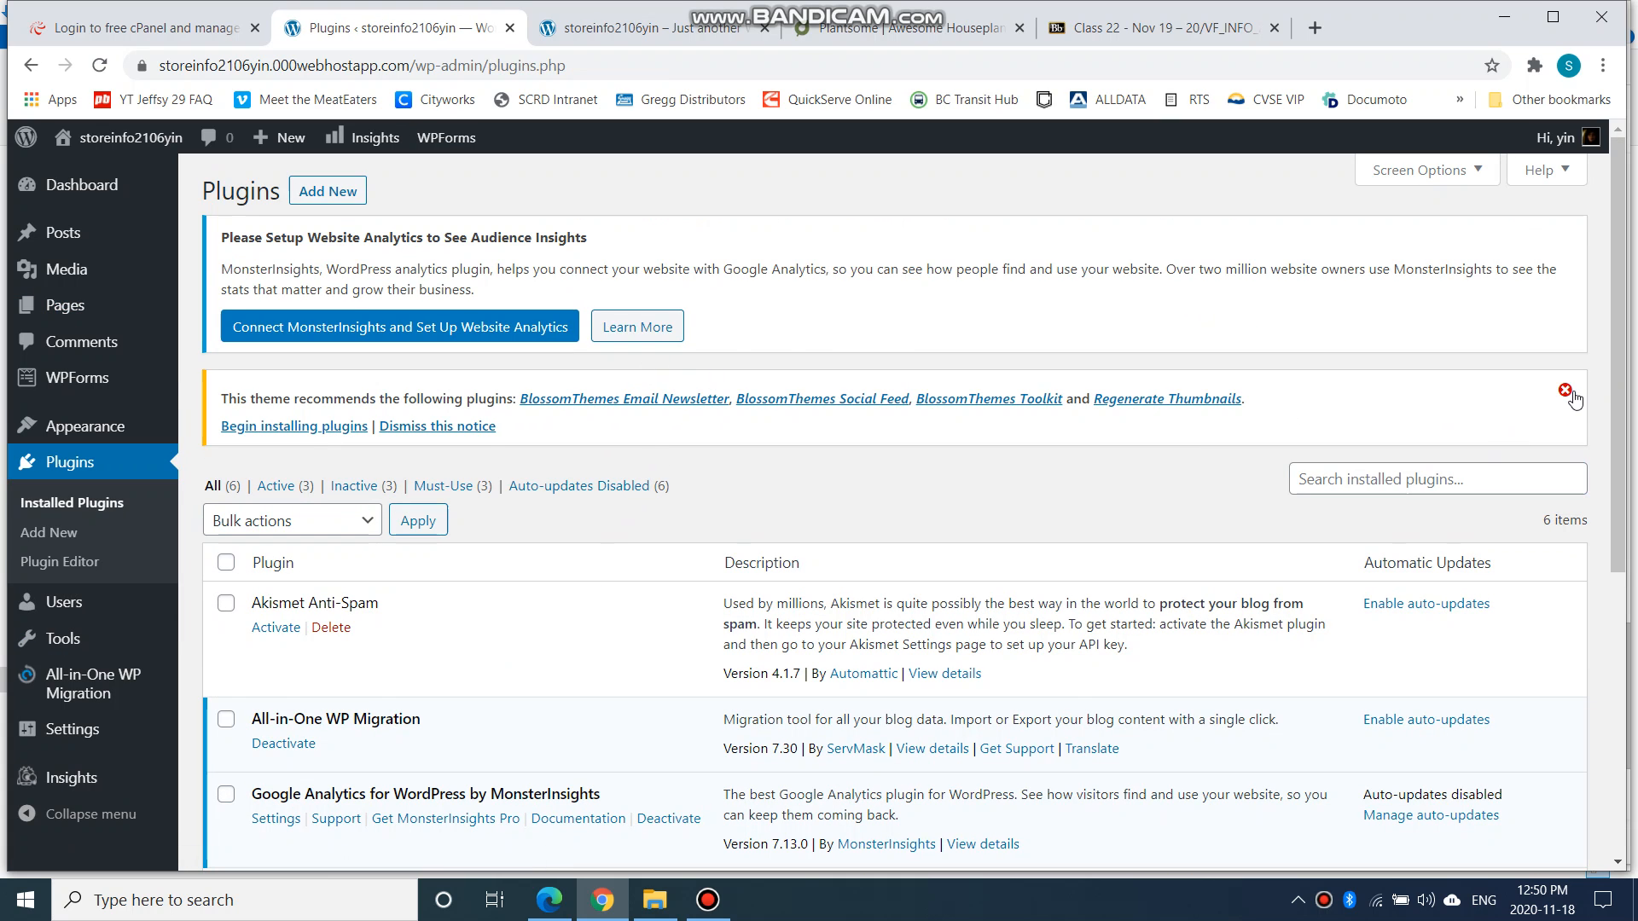
pyautogui.click(1565, 391)
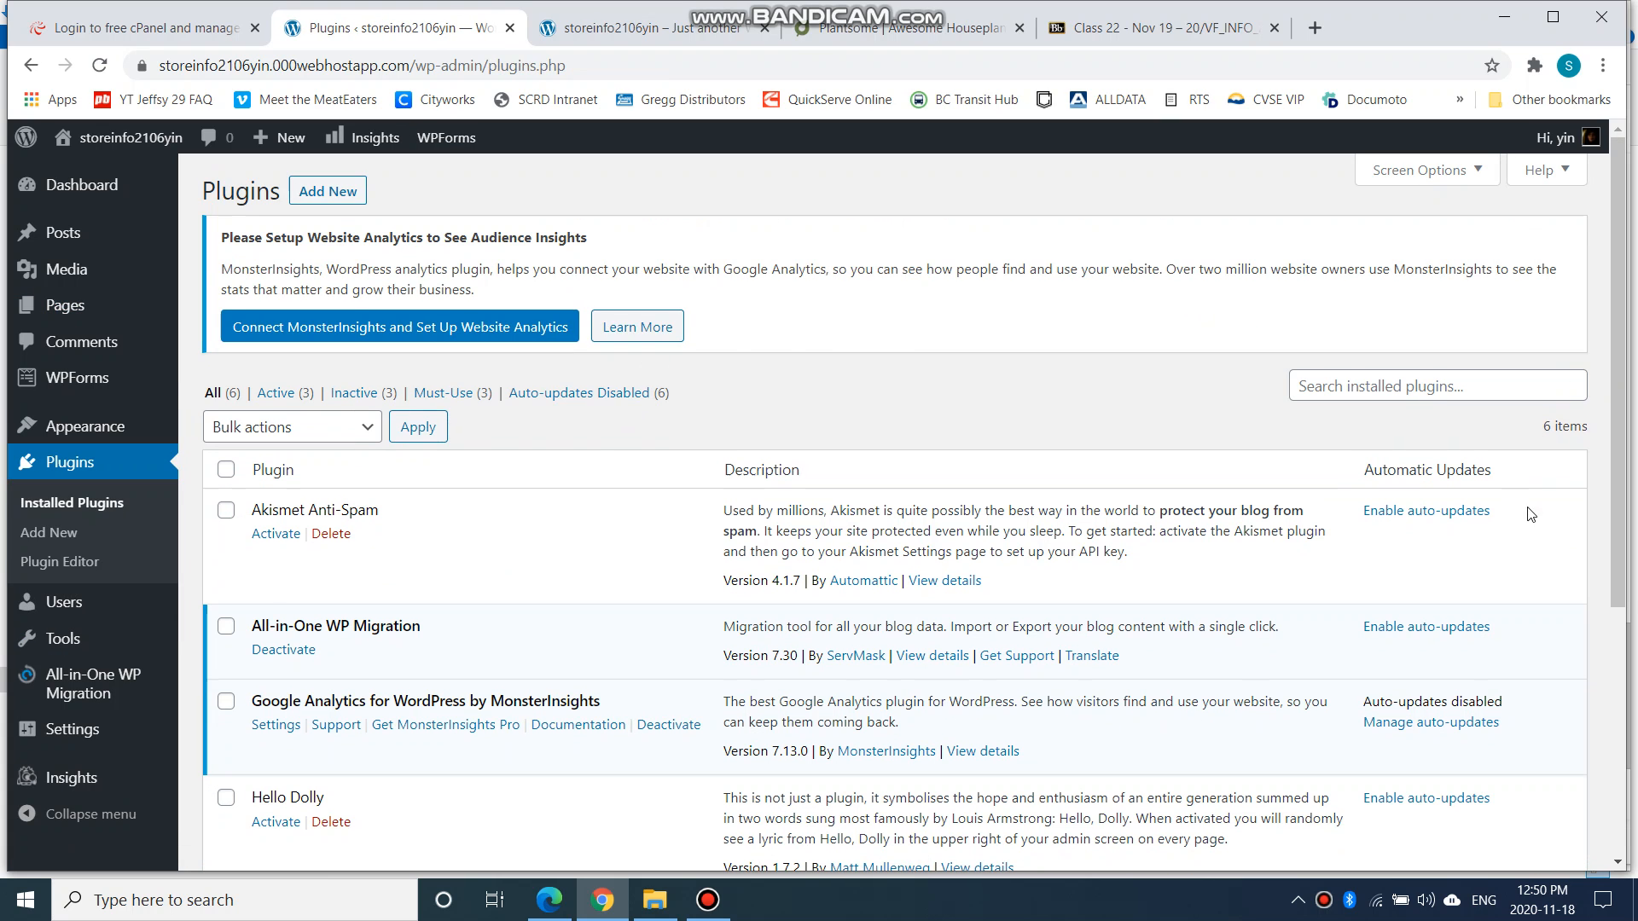
pyautogui.moveTo(1478, 567)
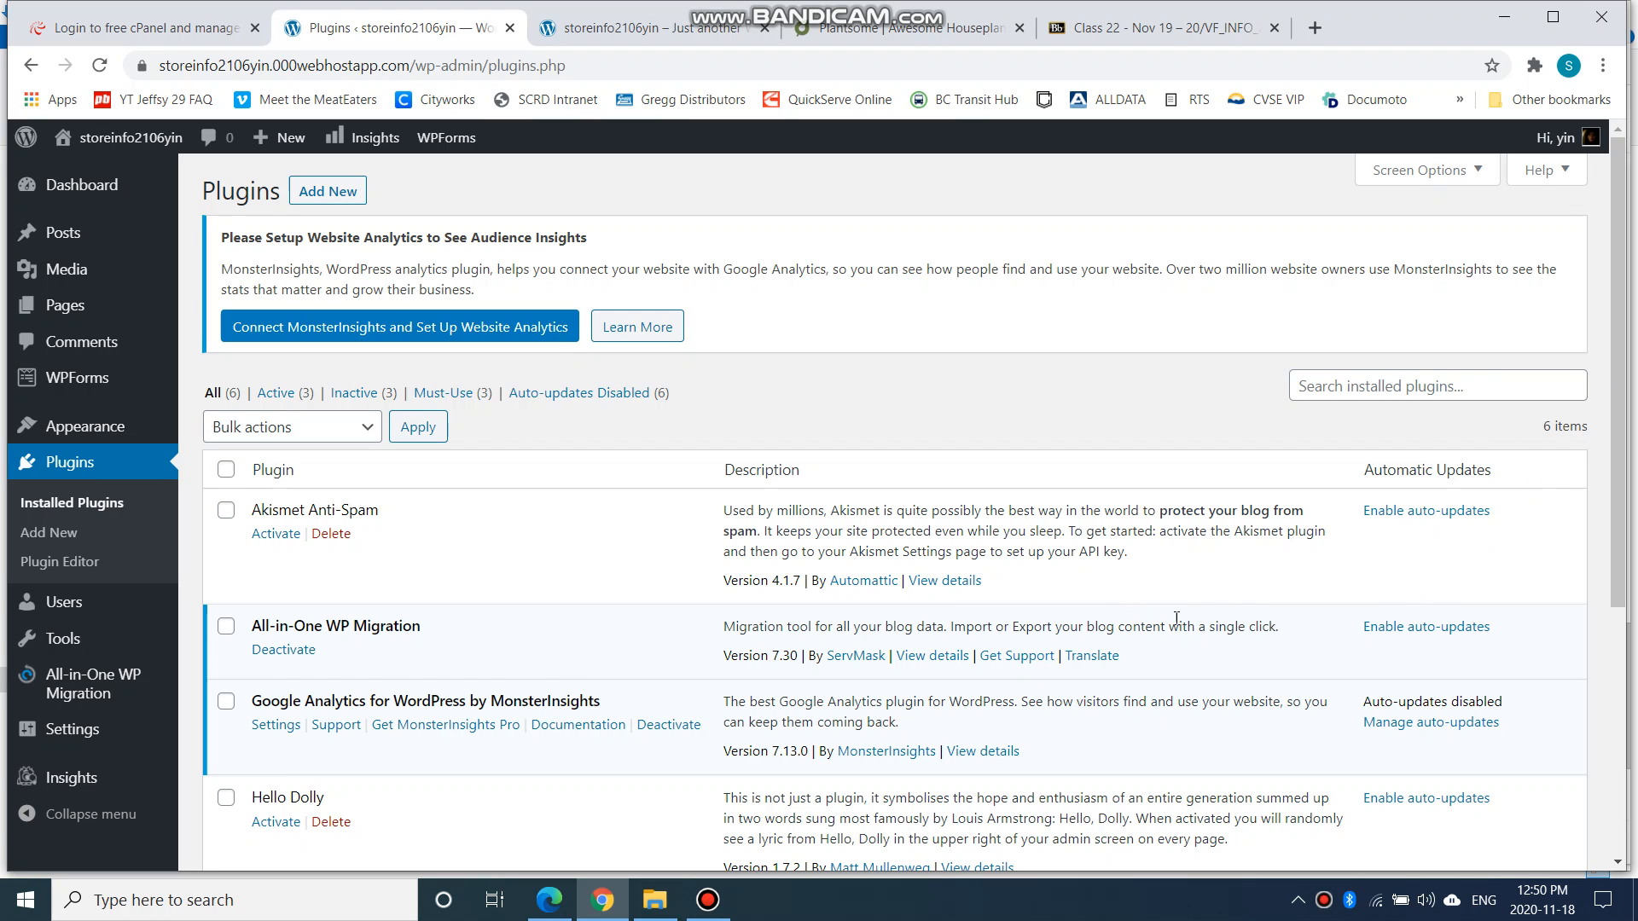
pyautogui.moveTo(1238, 848)
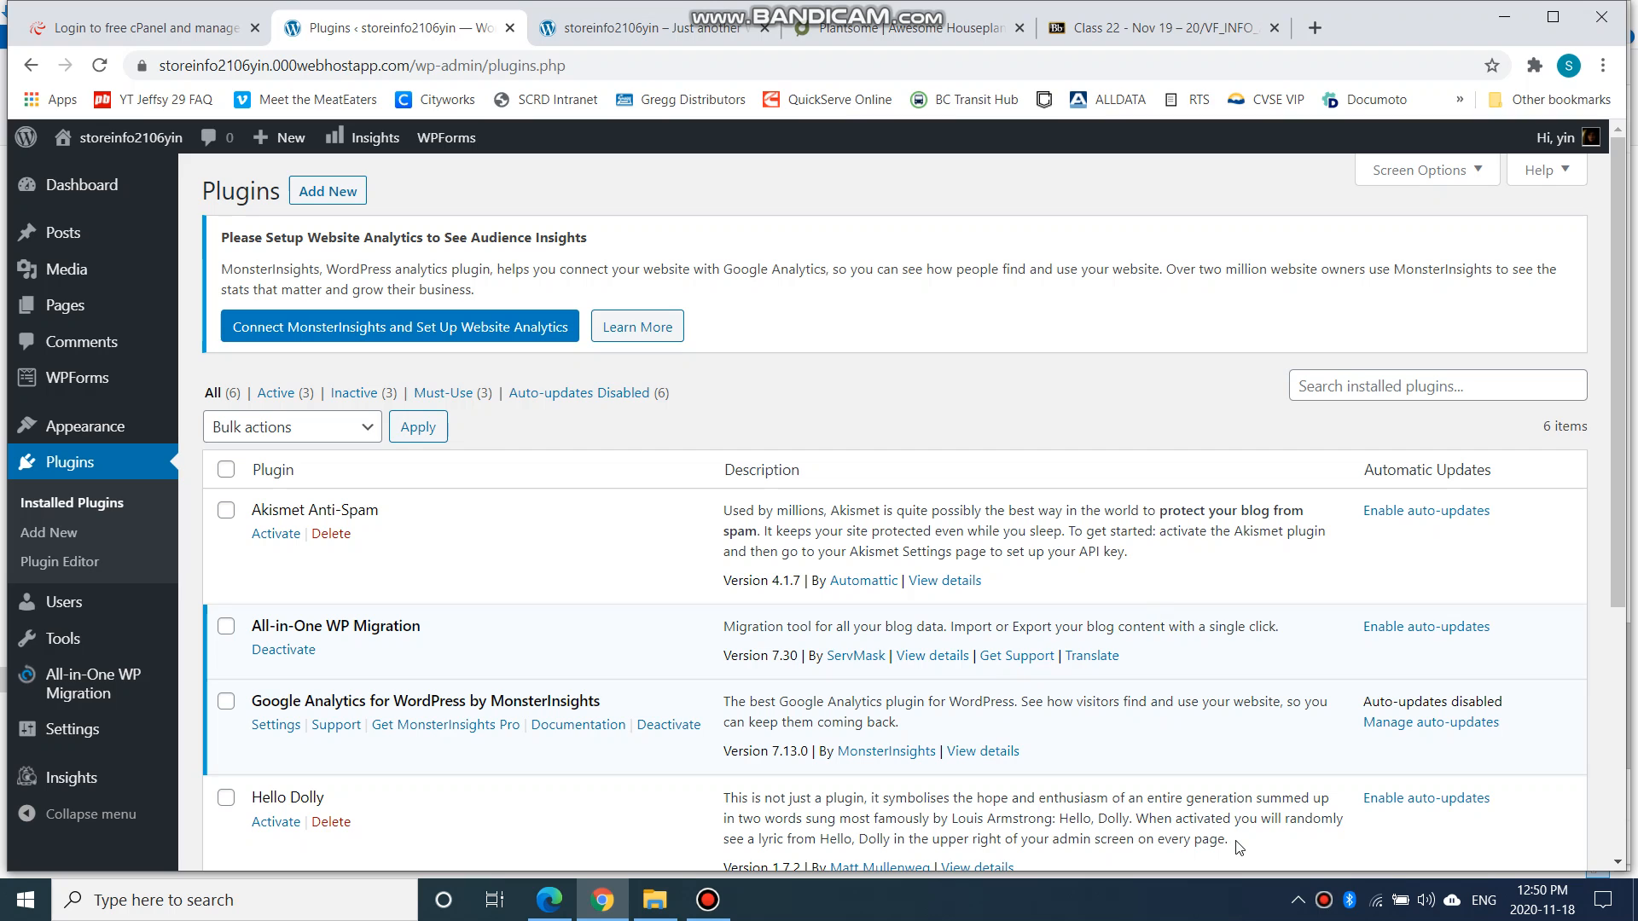